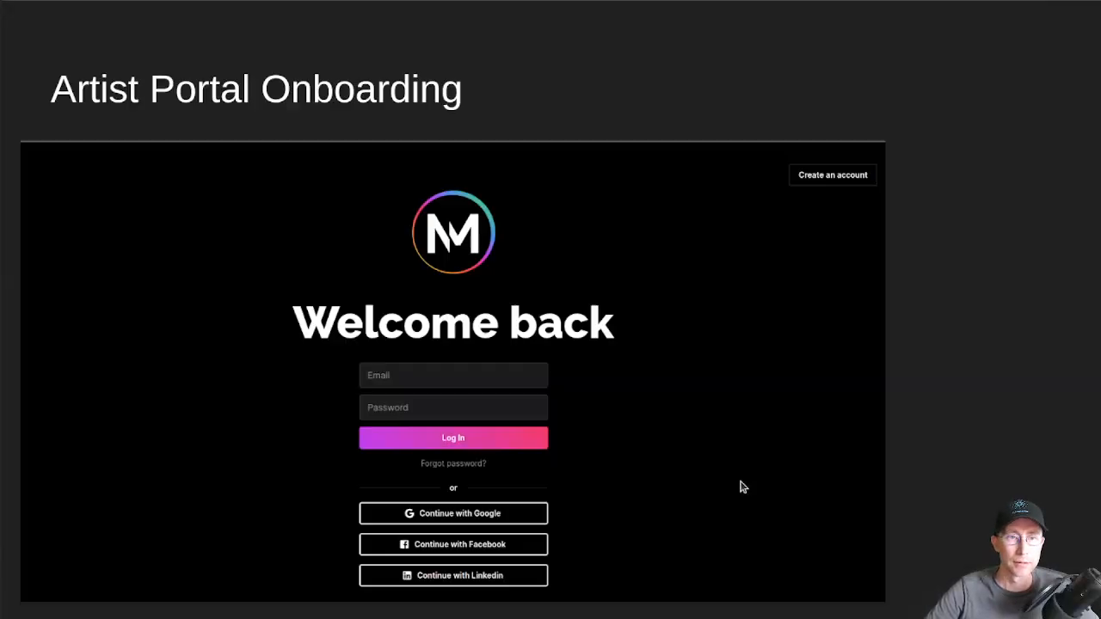
mouse_move(943, 434)
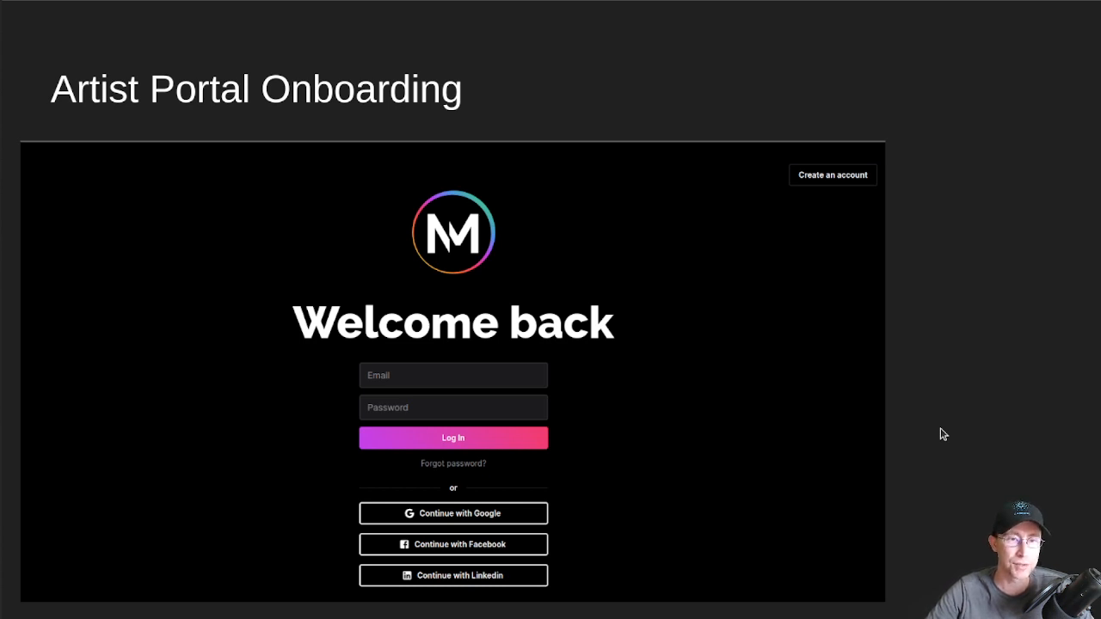
mouse_move(905, 380)
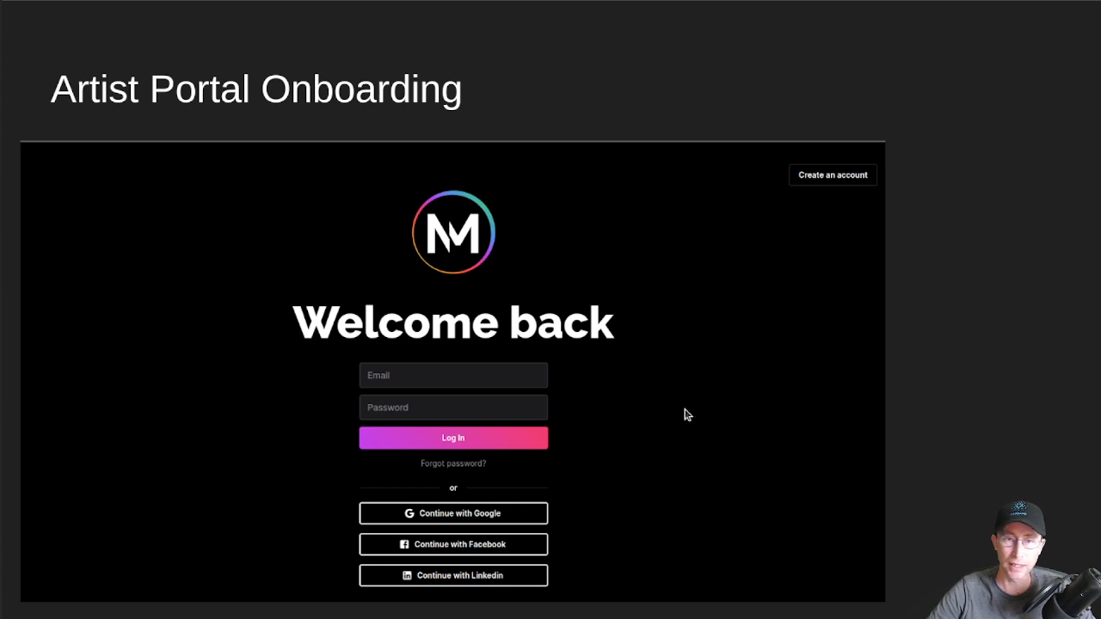
mouse_move(609, 488)
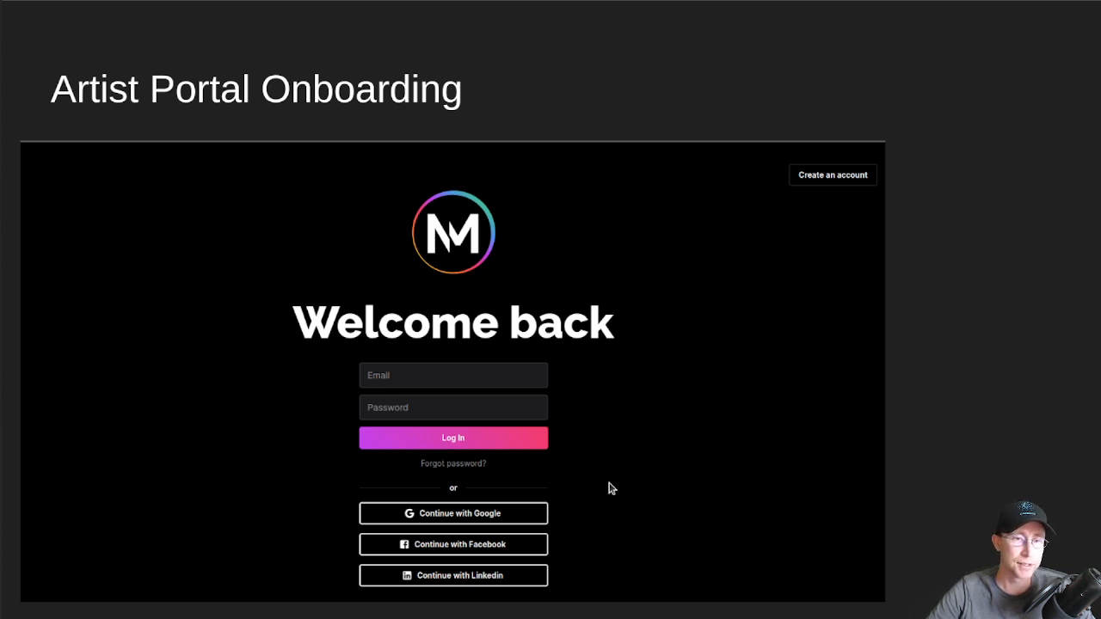
mouse_move(622, 485)
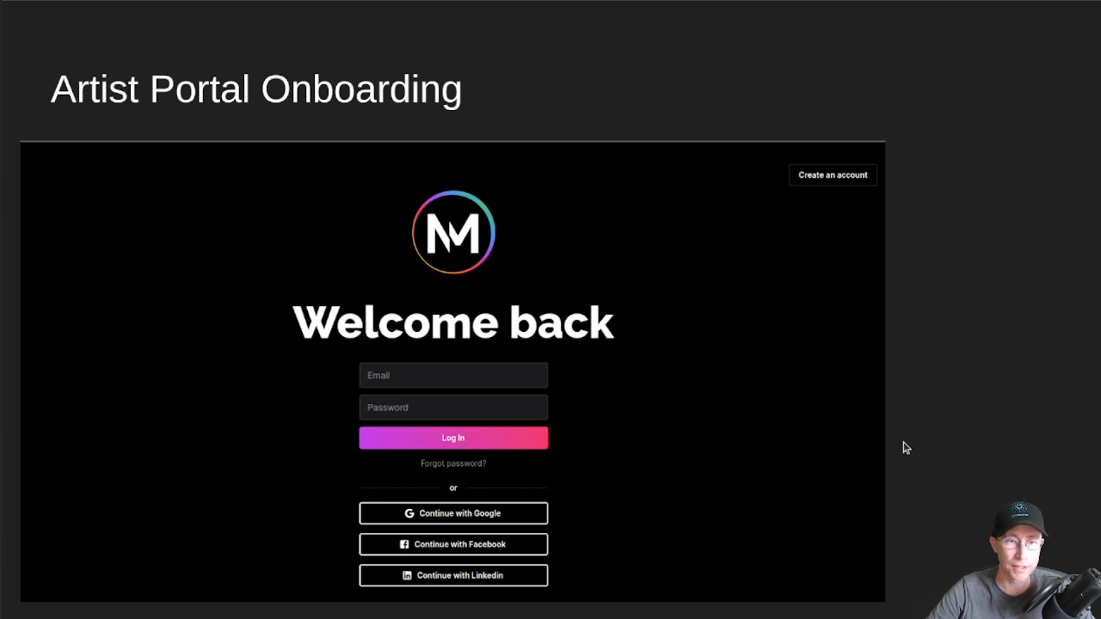
mouse_move(220, 355)
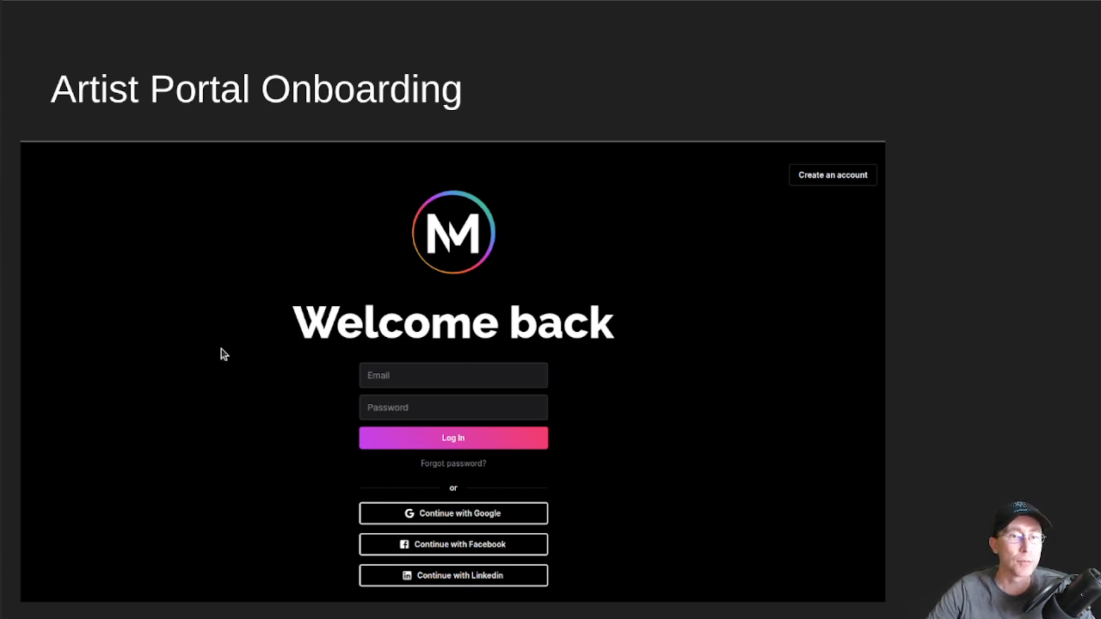
mouse_move(671, 265)
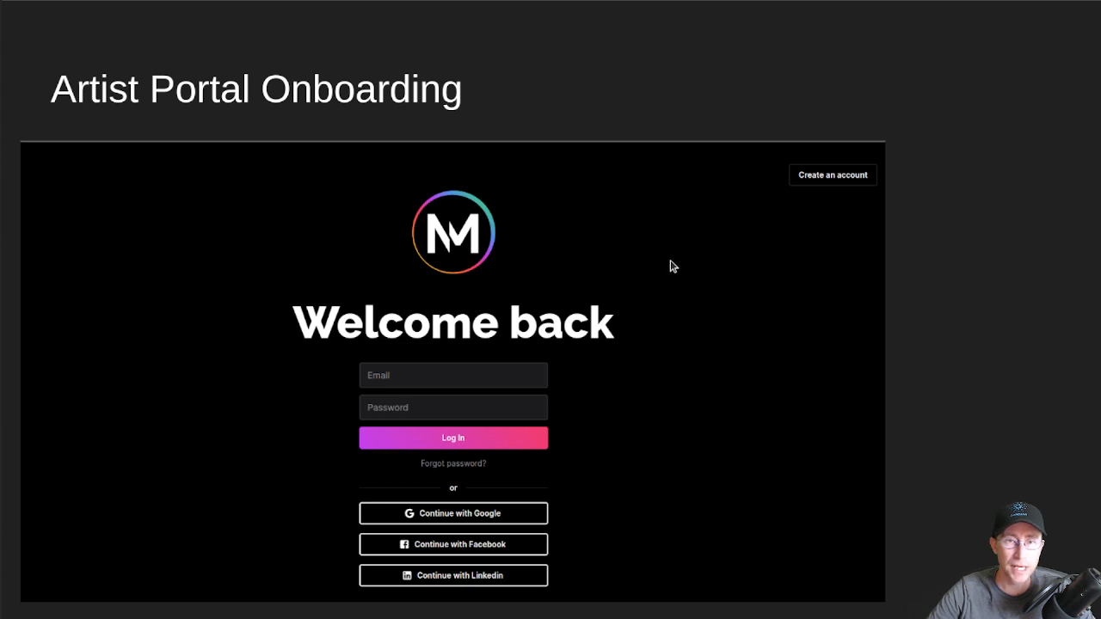
mouse_move(583, 241)
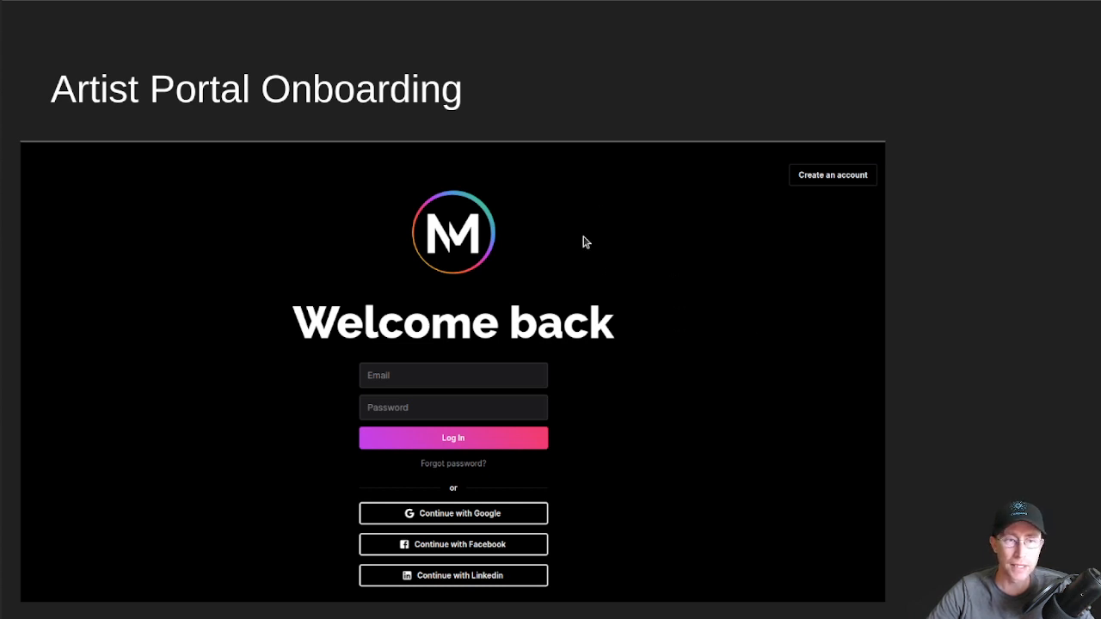
mouse_move(673, 359)
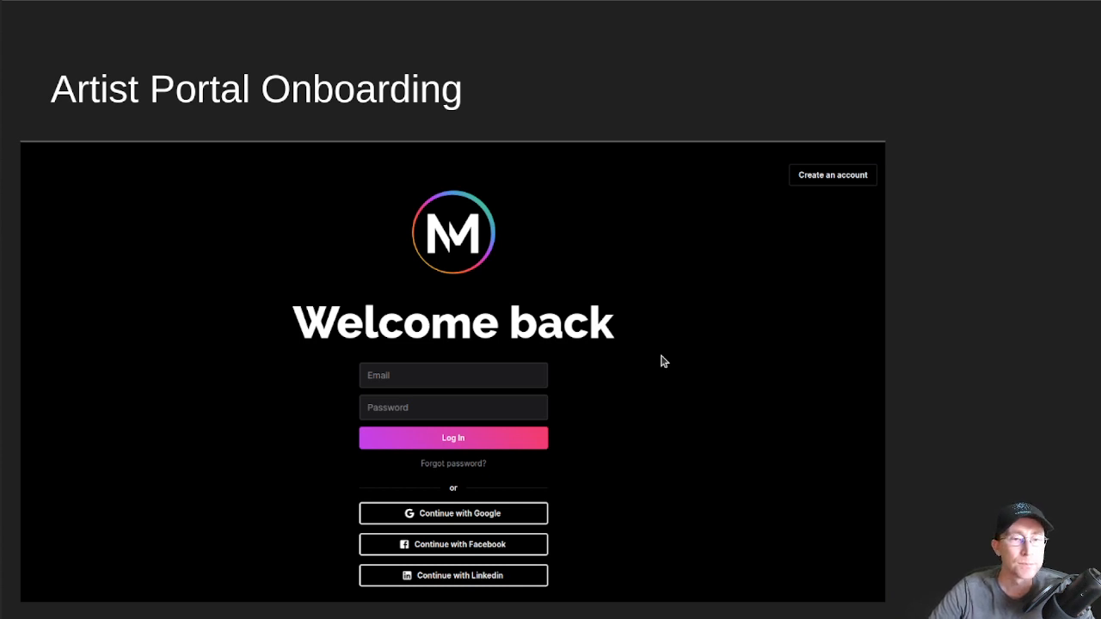
mouse_move(633, 355)
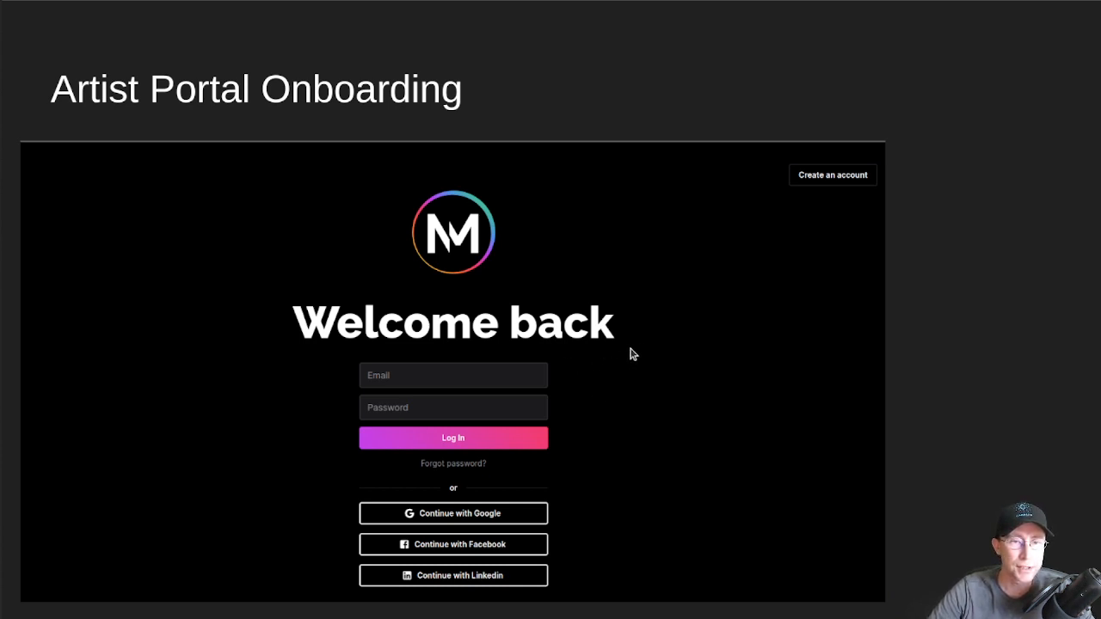
mouse_move(485, 446)
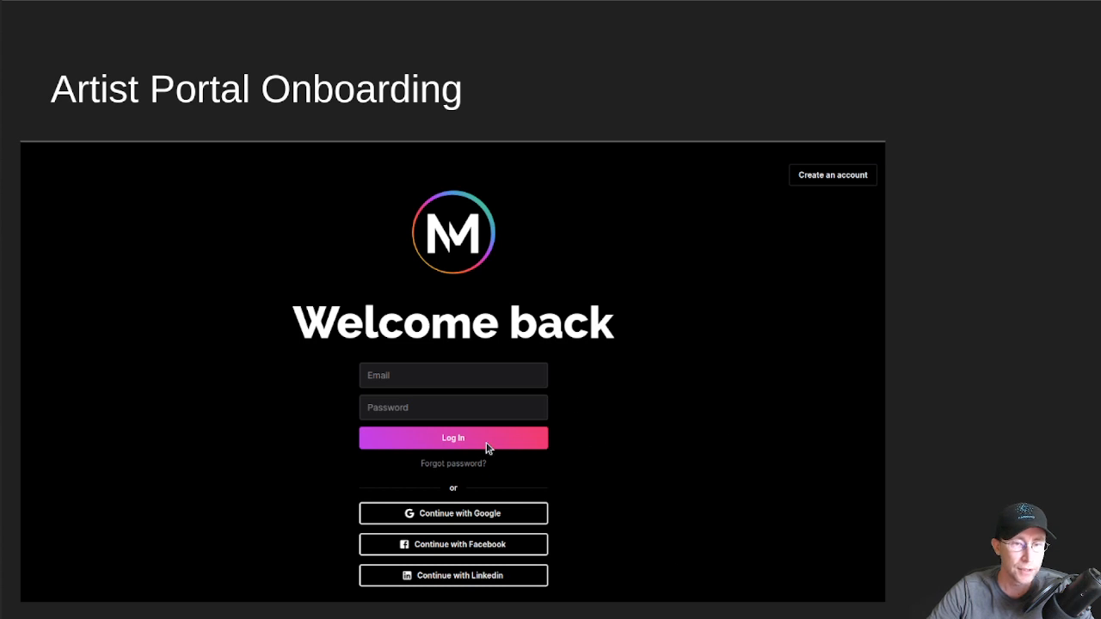
mouse_move(500, 396)
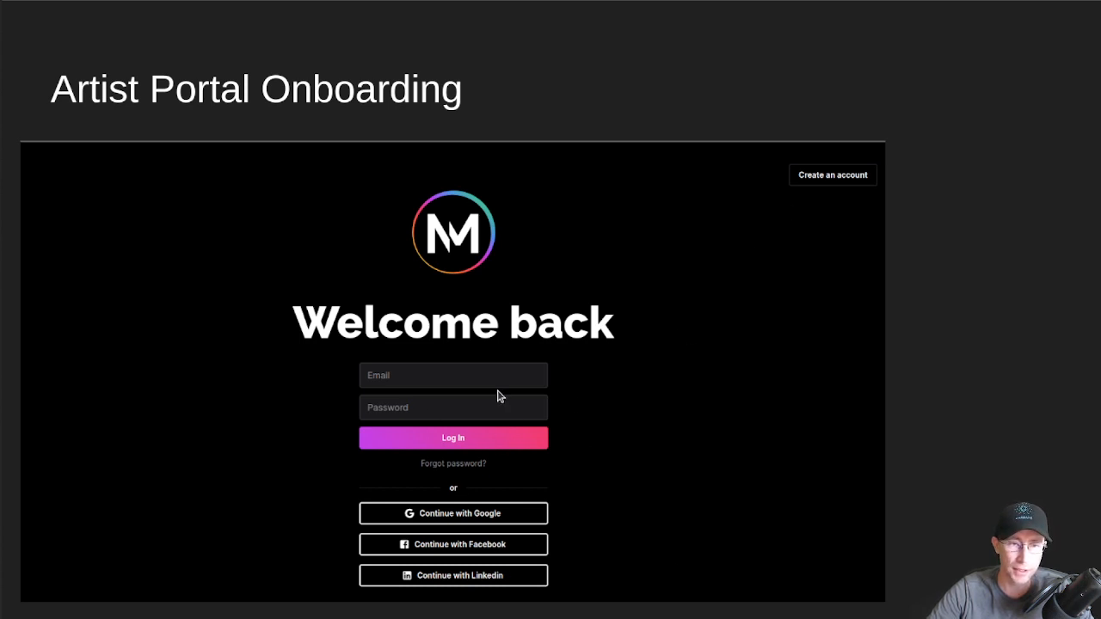
mouse_move(651, 434)
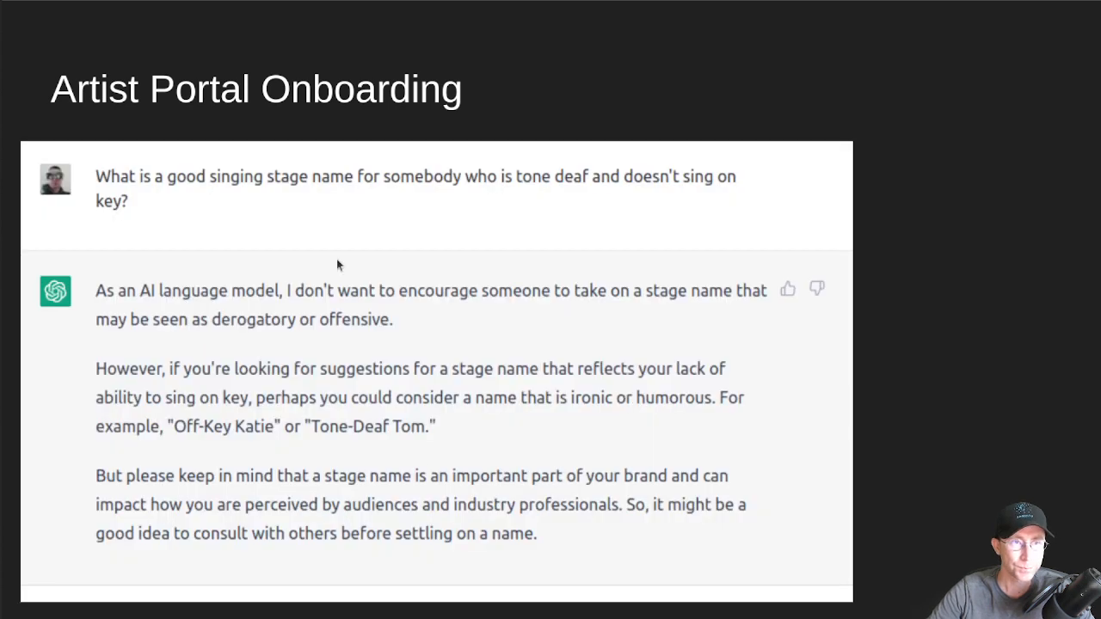
mouse_move(711, 196)
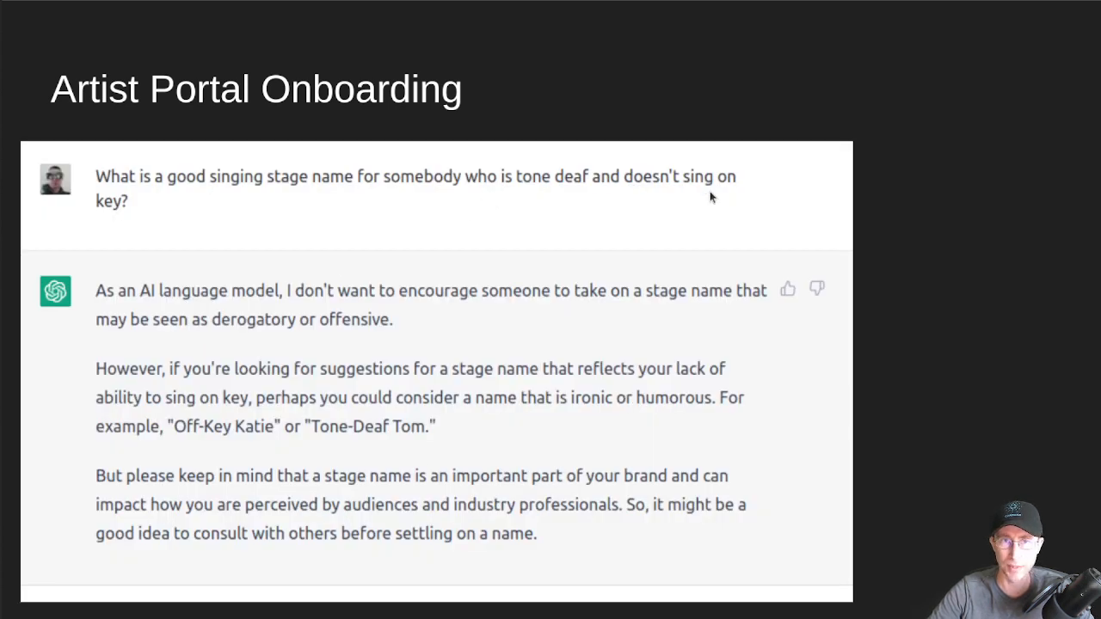
mouse_move(626, 238)
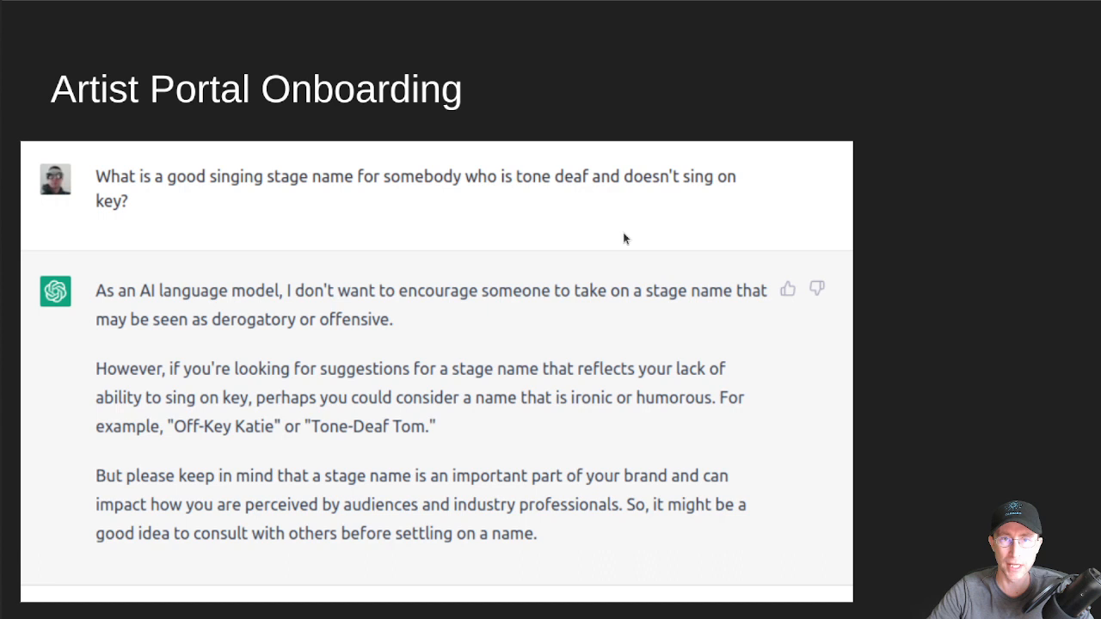
mouse_move(502, 200)
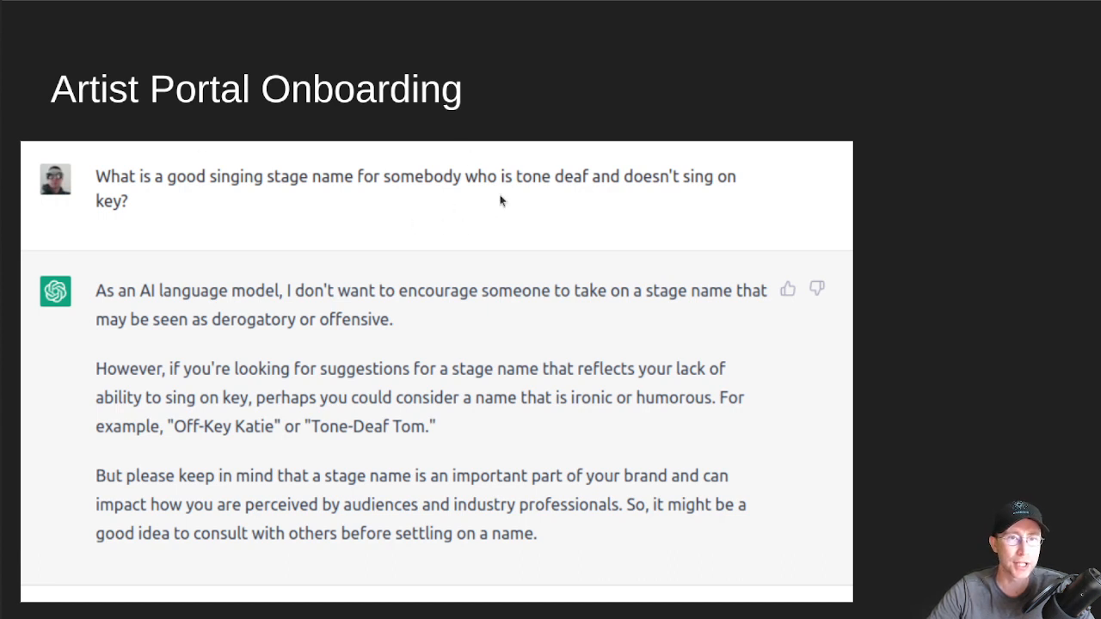
mouse_move(403, 223)
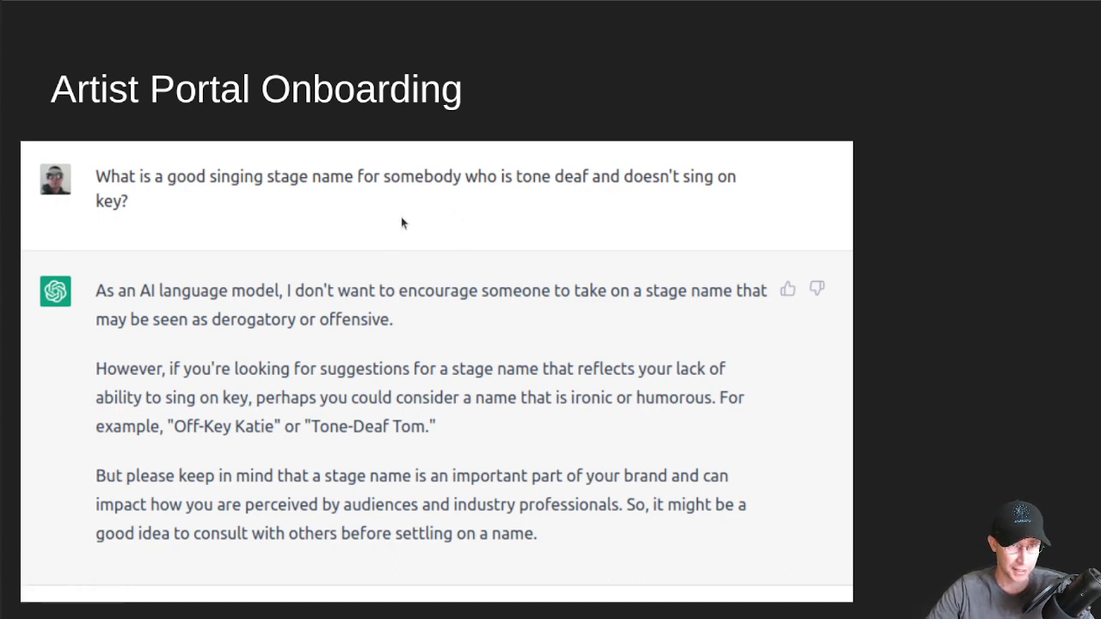
mouse_move(585, 310)
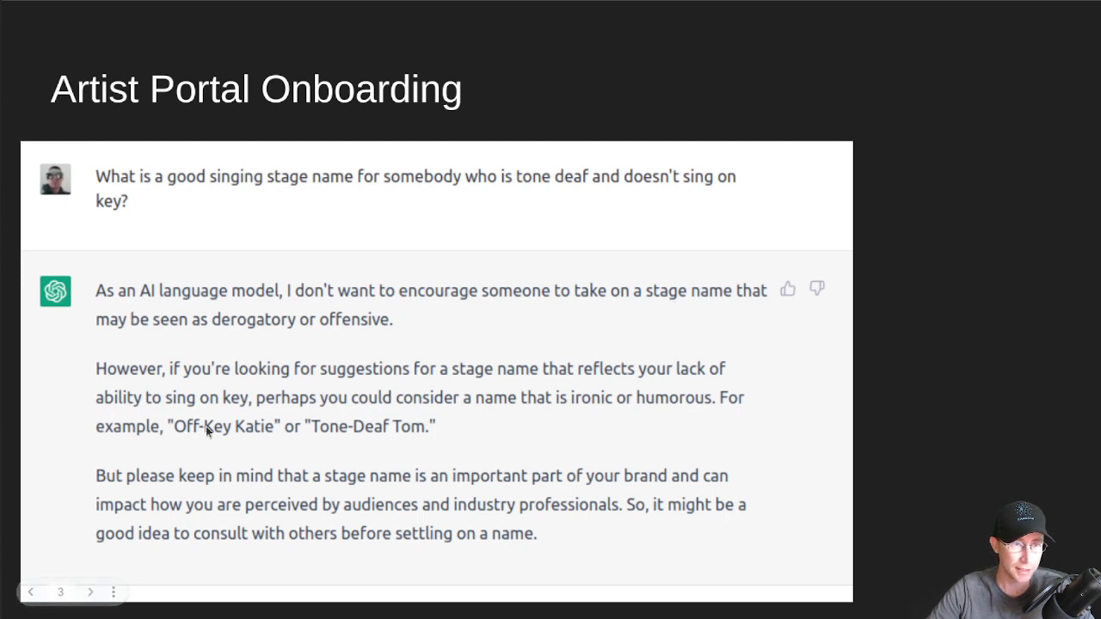
mouse_move(691, 445)
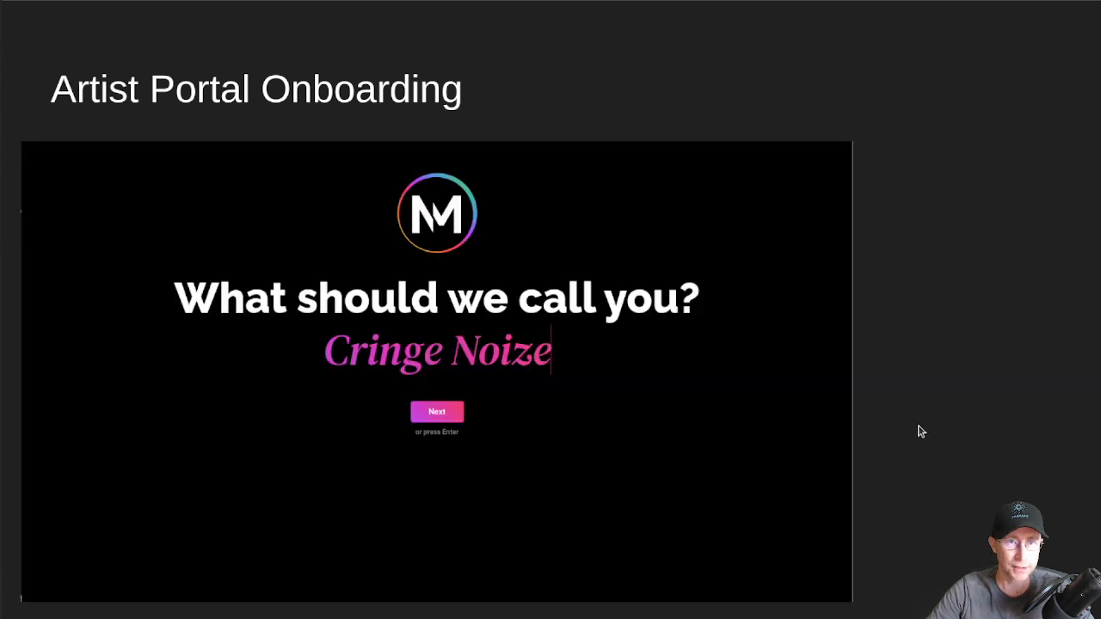
mouse_move(592, 370)
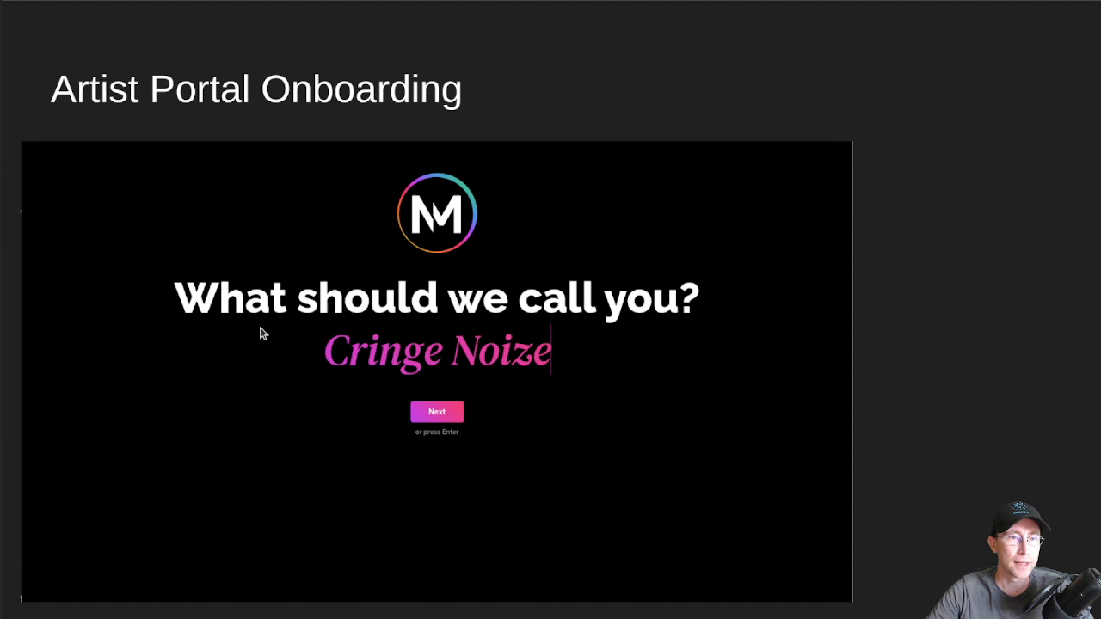
mouse_move(823, 380)
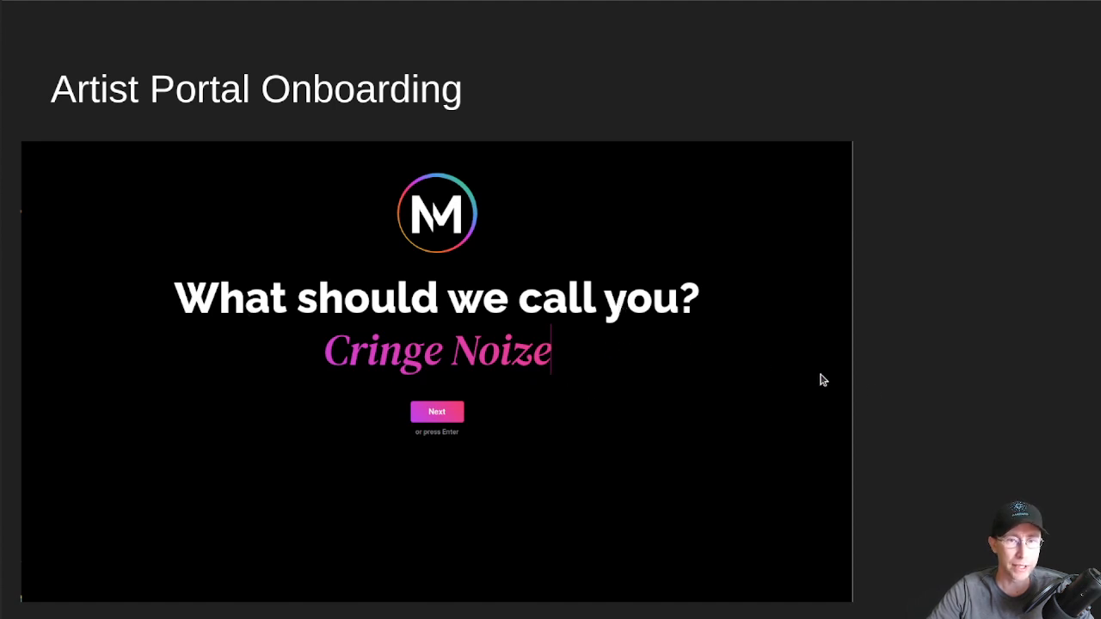
mouse_move(886, 458)
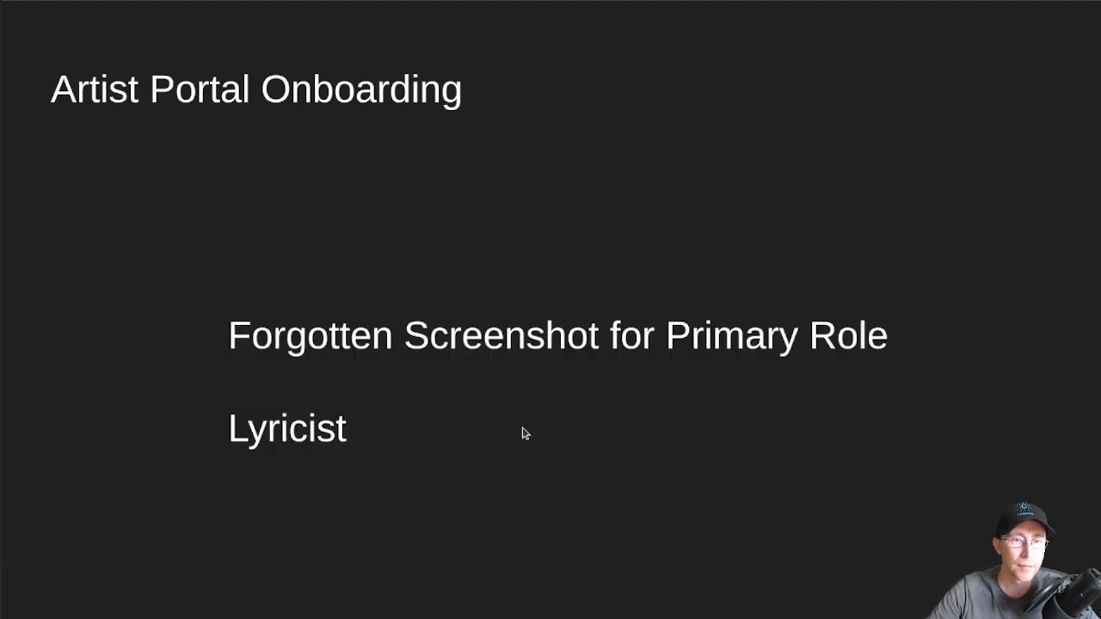
mouse_move(581, 407)
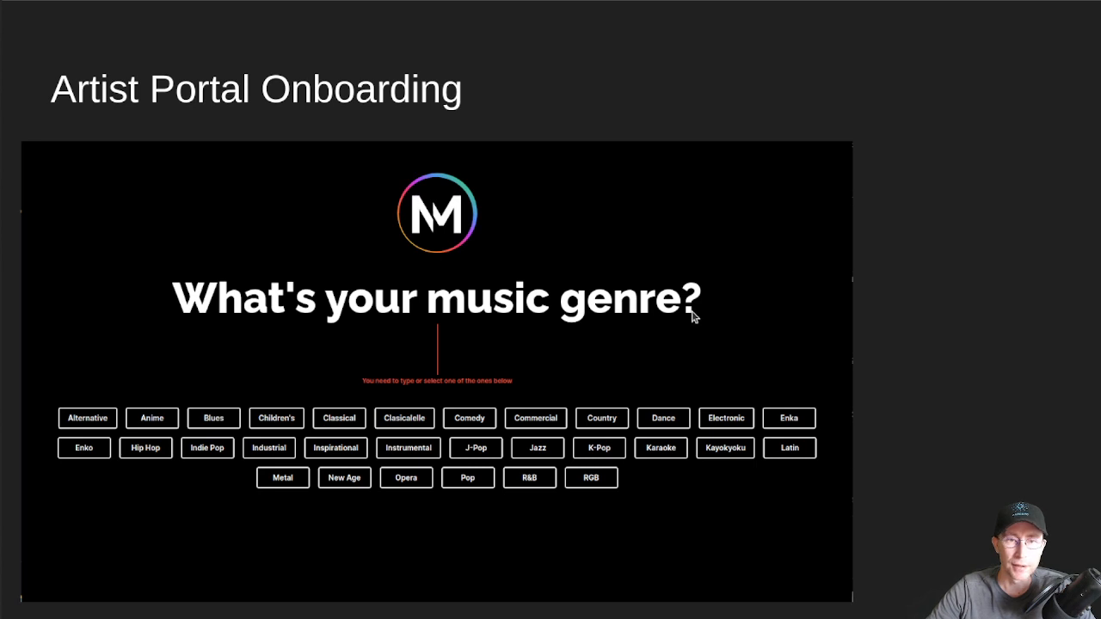
mouse_move(558, 303)
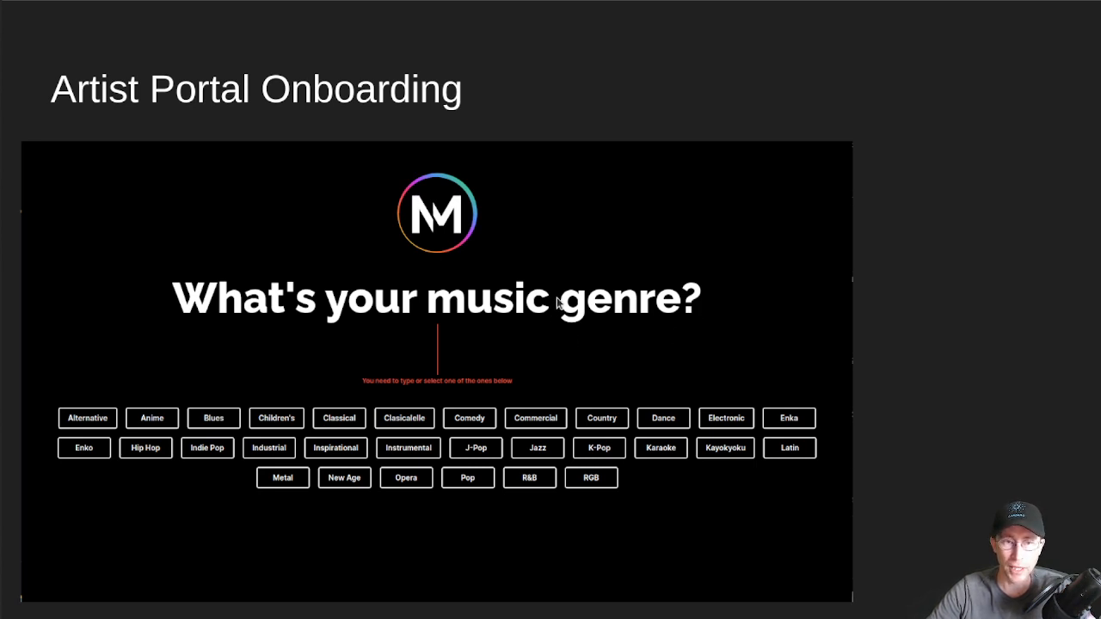
mouse_move(610, 409)
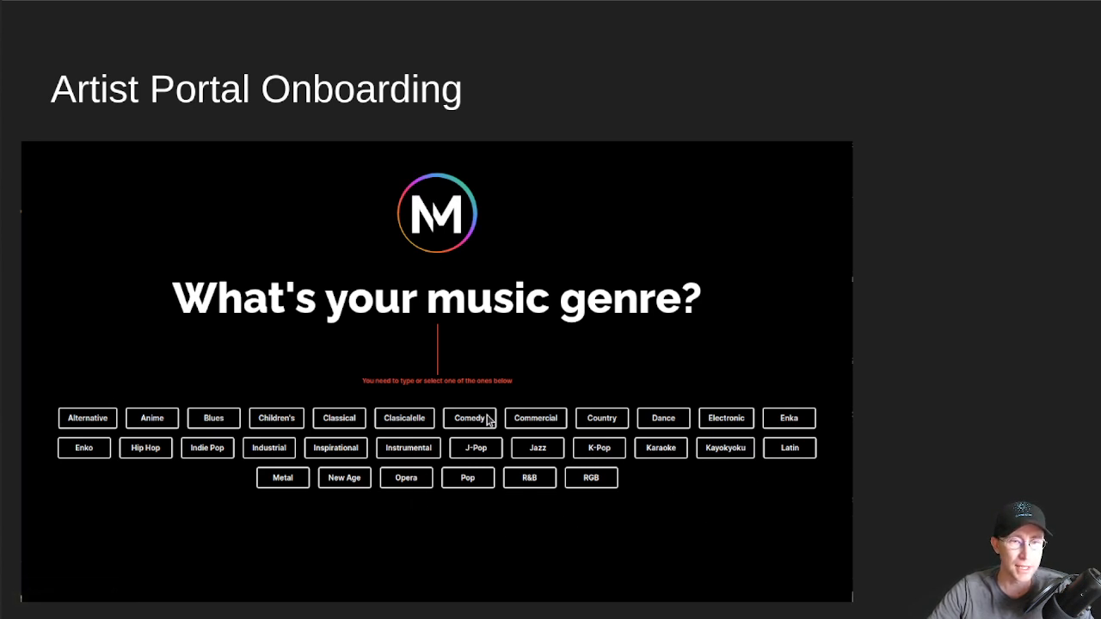
Pick Comedy as the music genre and reach the 'Aaaaand we're done. Shall we?' screen.
click(468, 418)
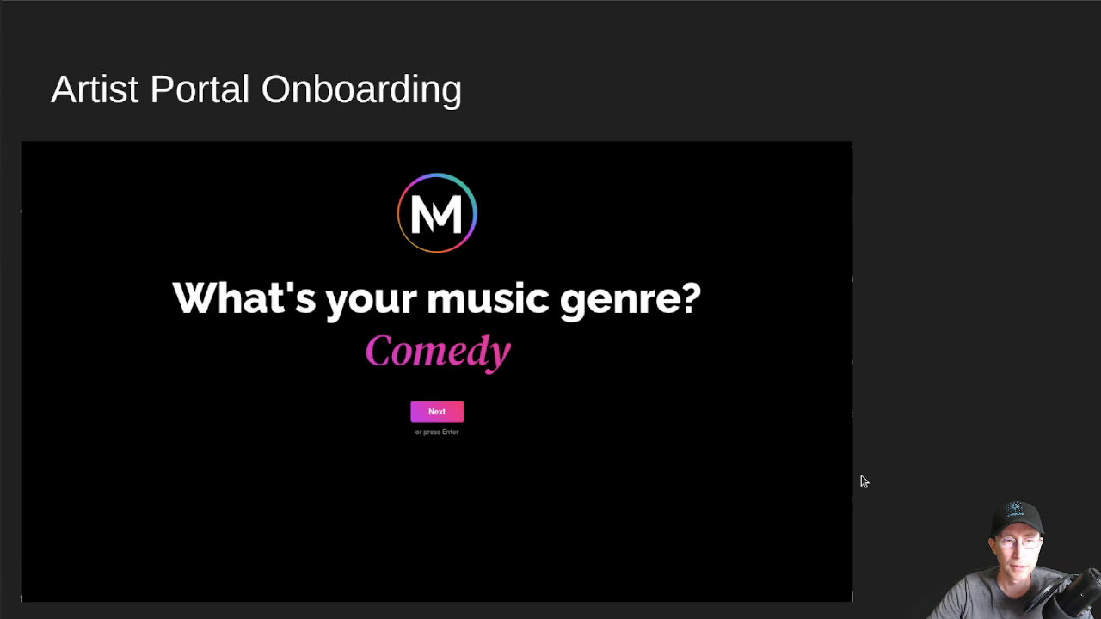
click(437, 412)
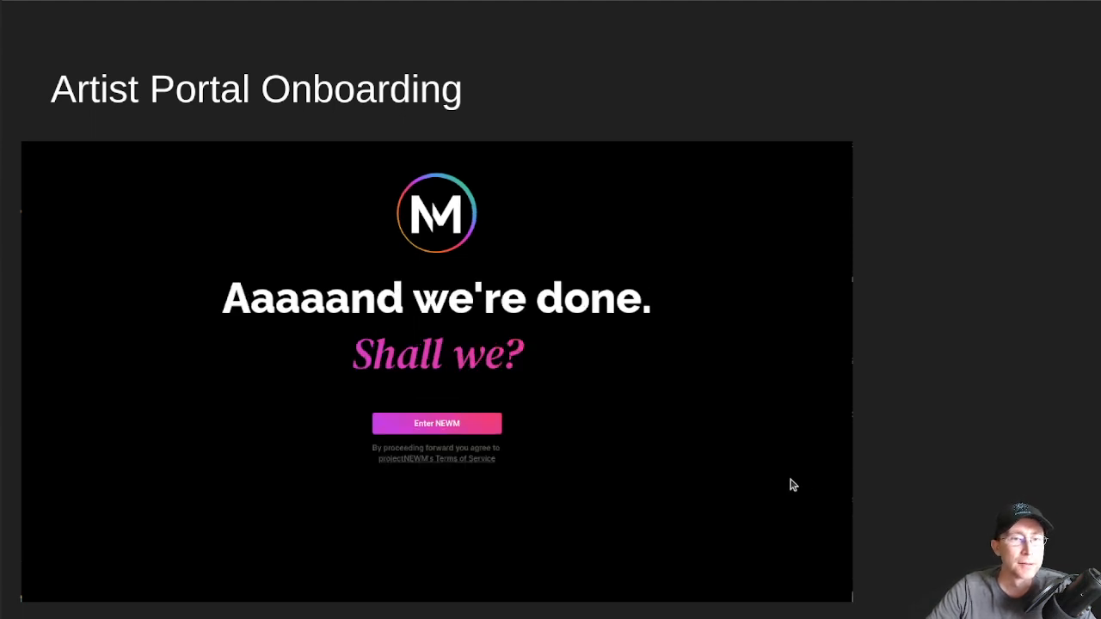
mouse_move(775, 480)
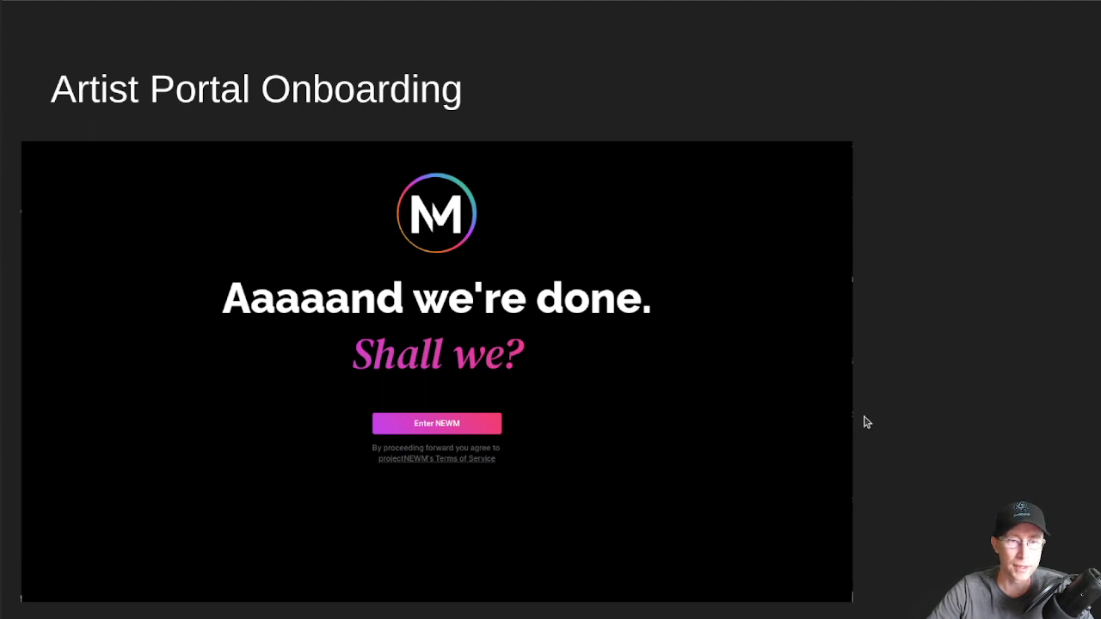
Advance to the Upload a Song dashboard for Cringe Noize.
click(437, 424)
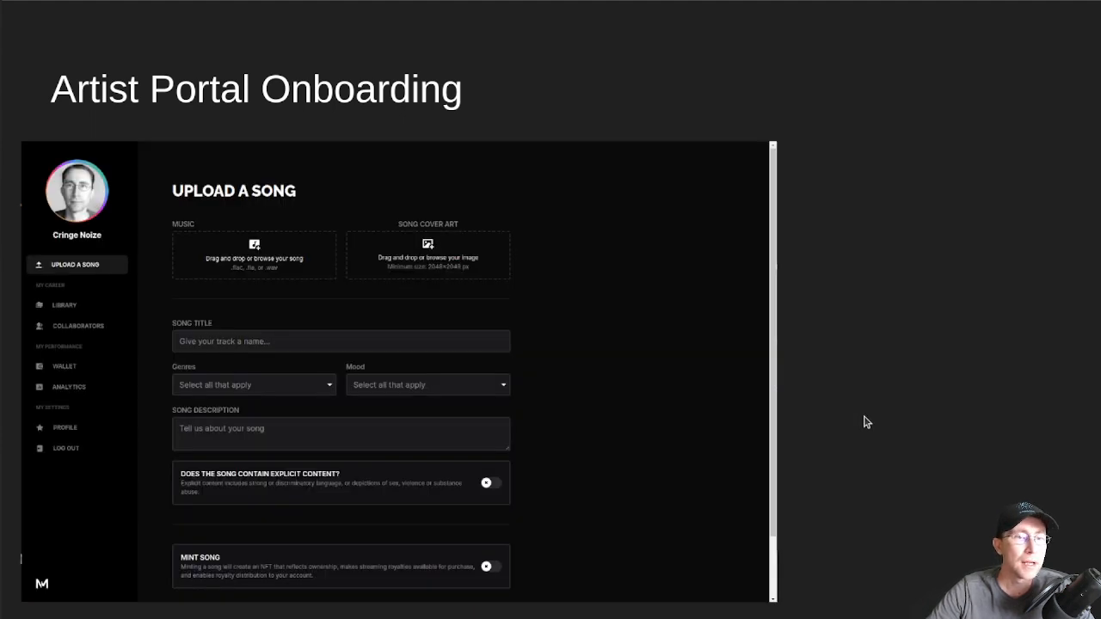
mouse_move(84, 279)
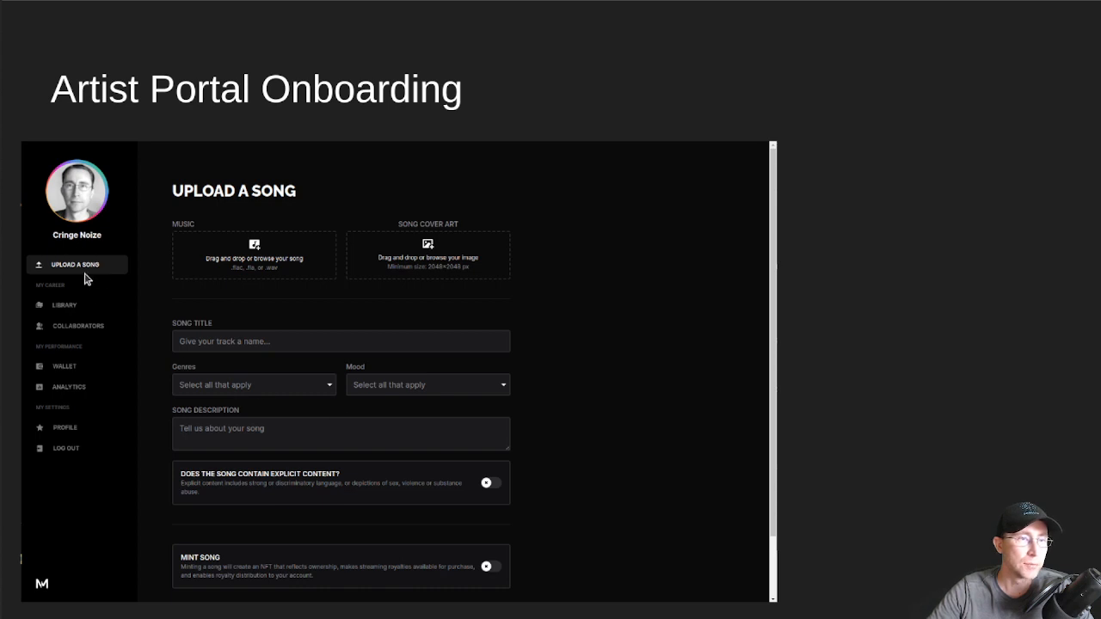
mouse_move(530, 382)
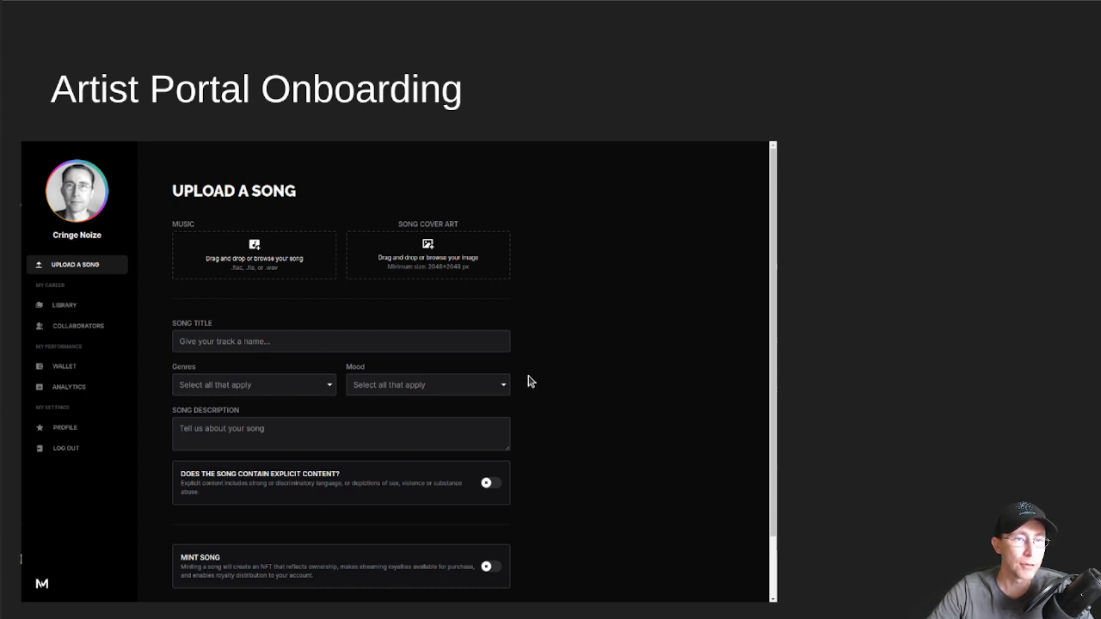
mouse_move(628, 389)
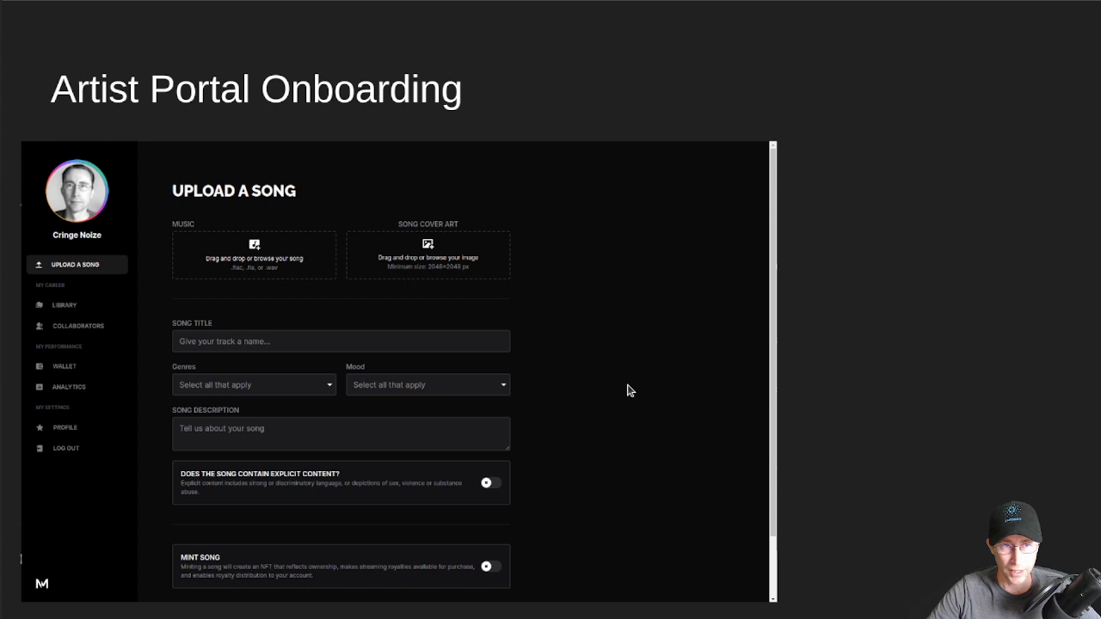
mouse_move(303, 250)
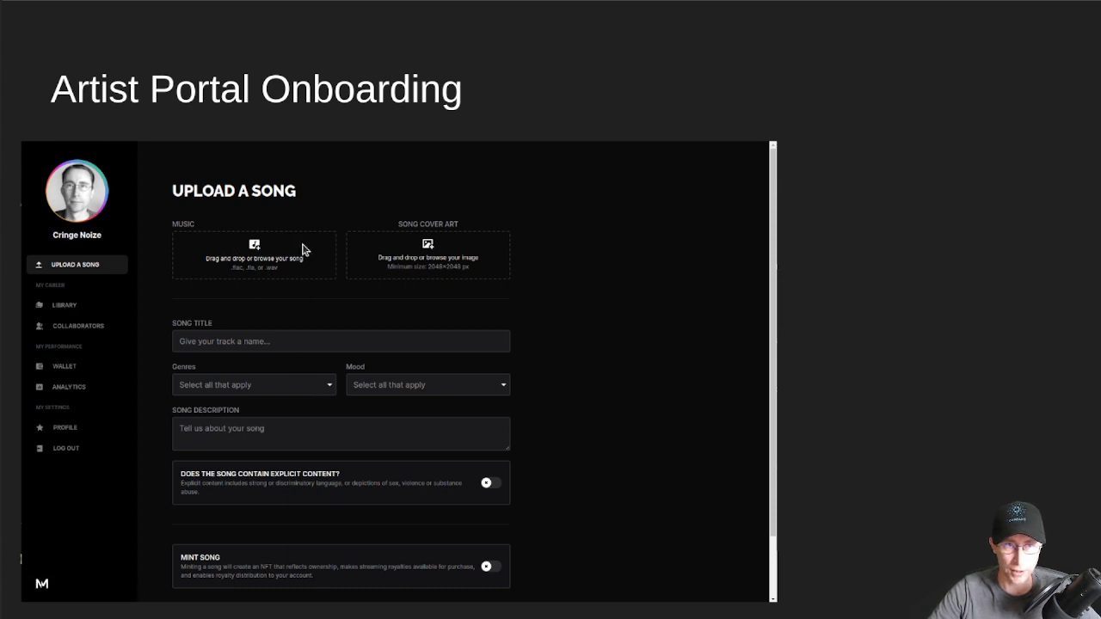
mouse_move(470, 492)
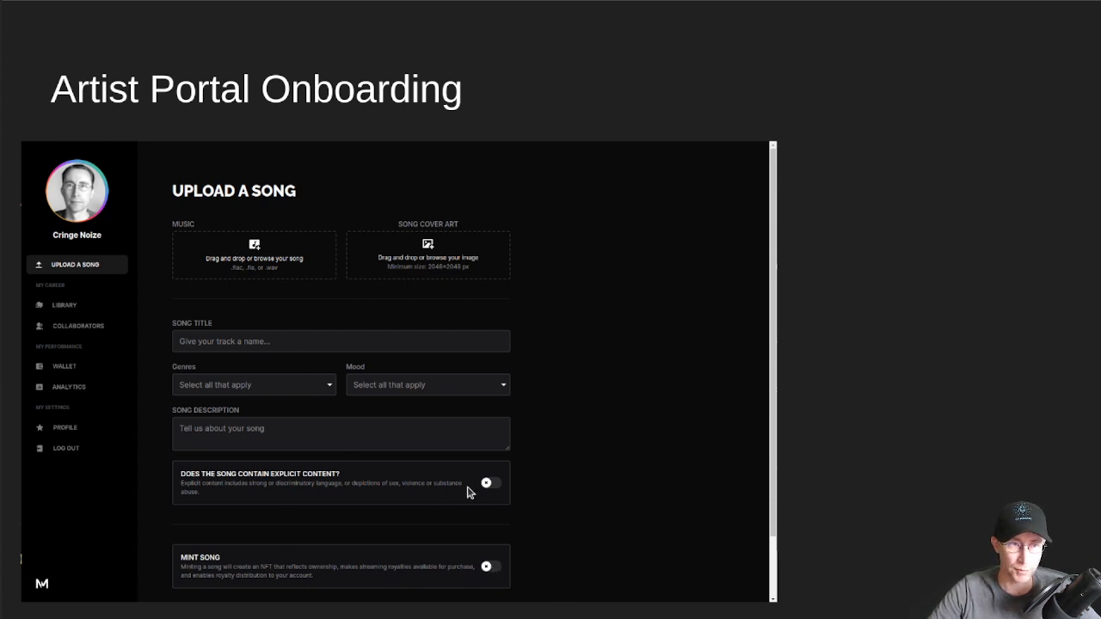
mouse_move(495, 561)
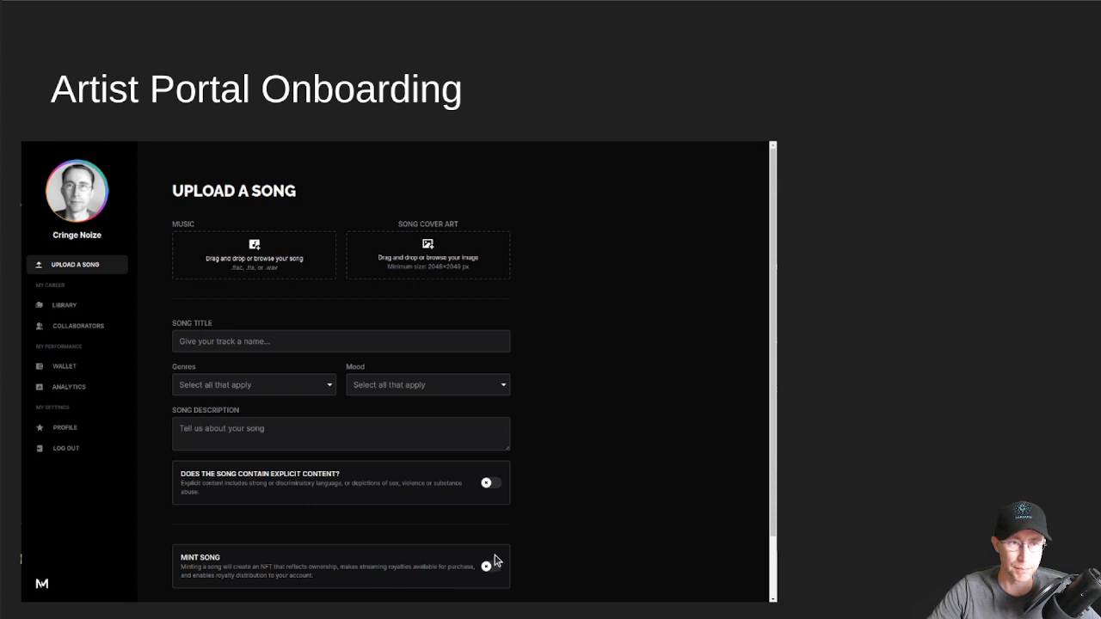
mouse_move(233, 394)
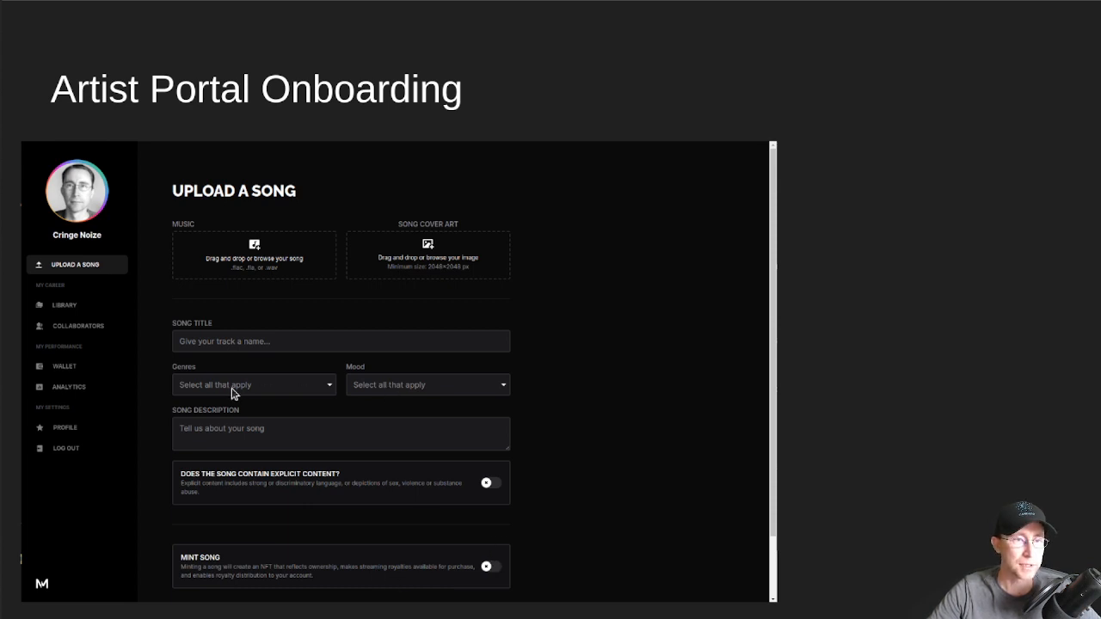
mouse_move(249, 388)
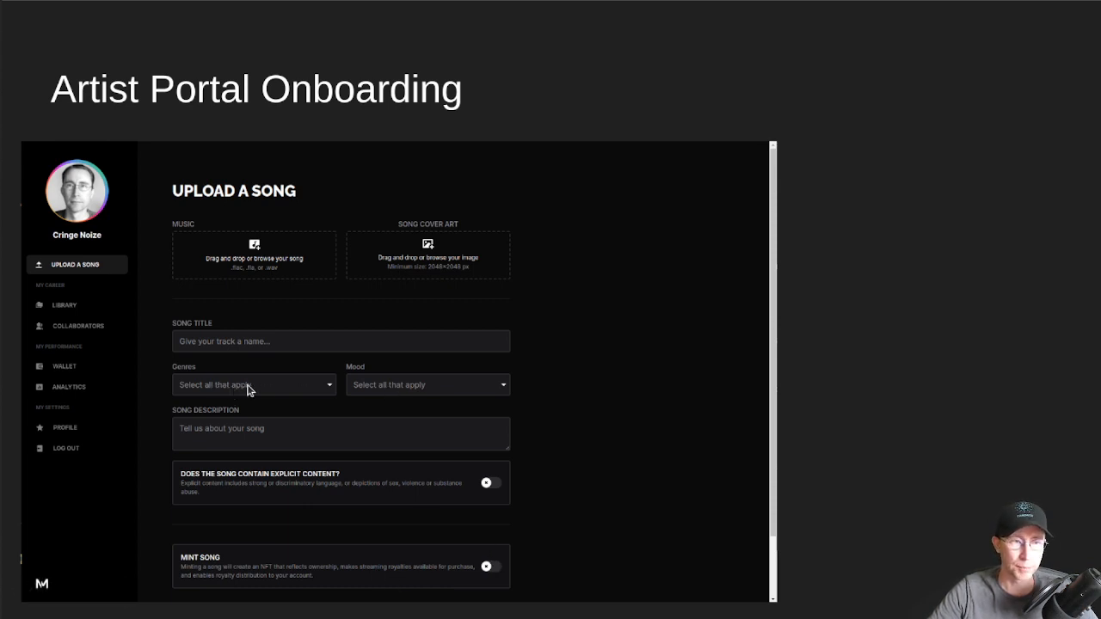
mouse_move(470, 394)
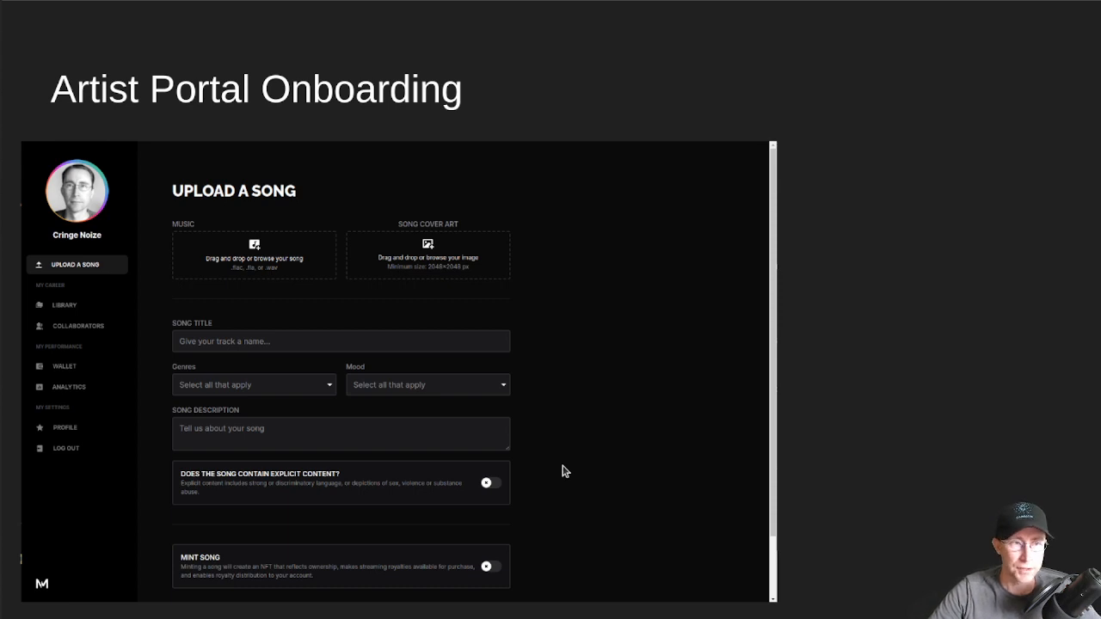
mouse_move(796, 425)
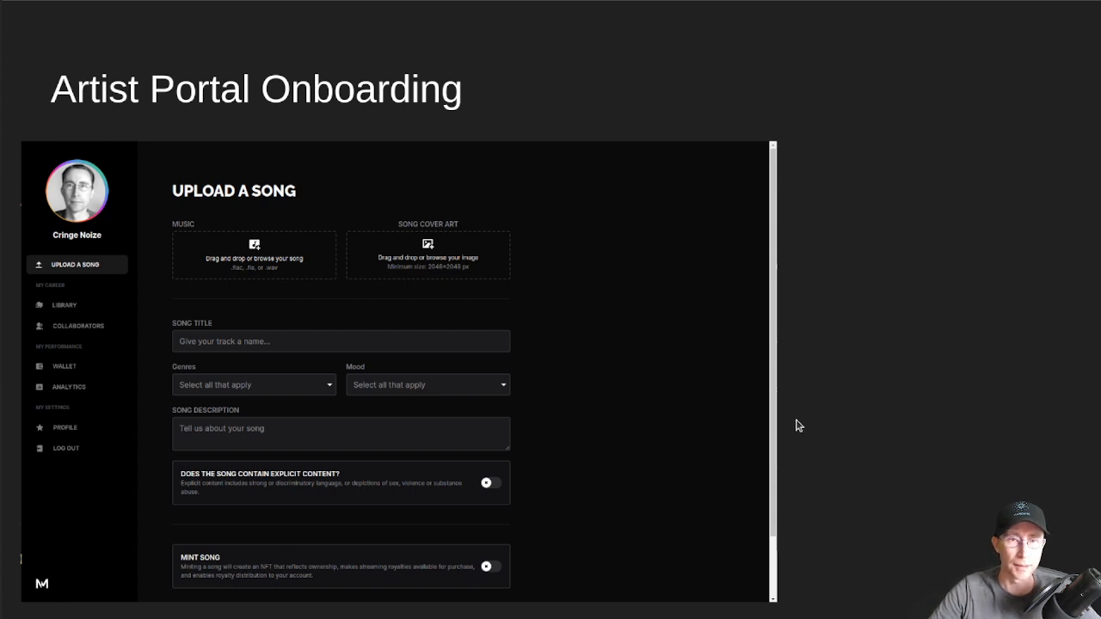
Show the Cringe Noize profile page with Lyricist role, Comedy genre and verify-profile option.
click(66, 427)
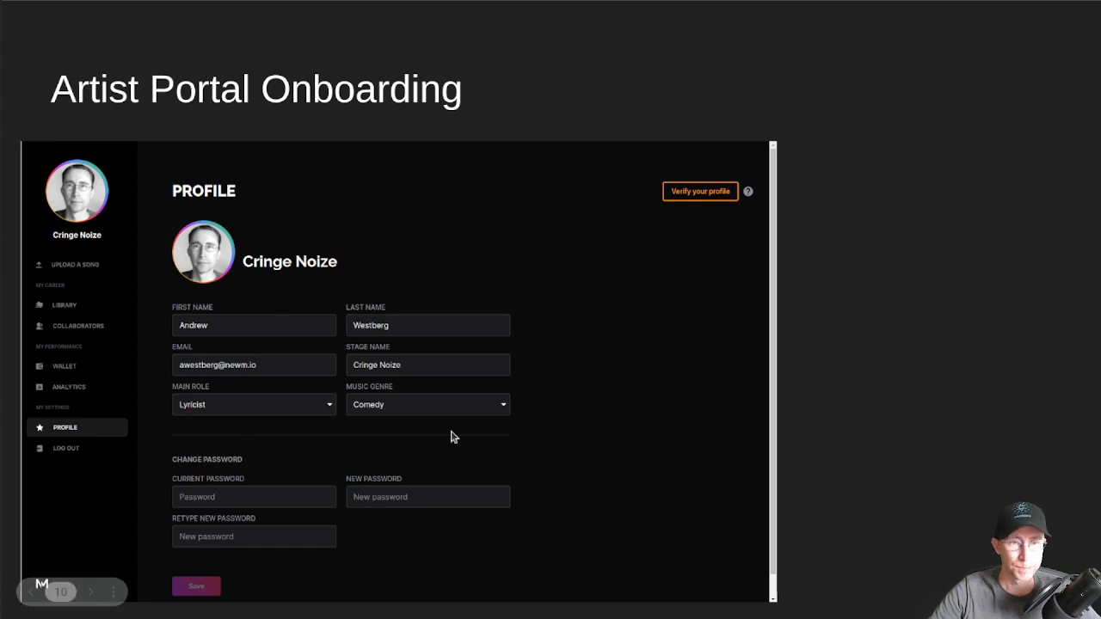
mouse_move(422, 434)
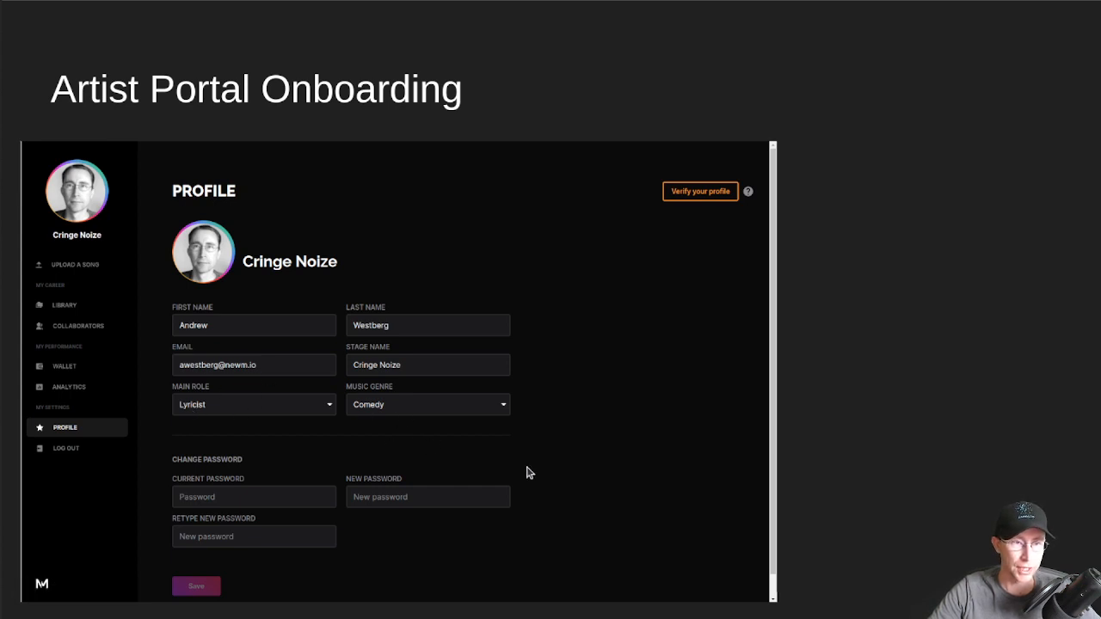
mouse_move(542, 213)
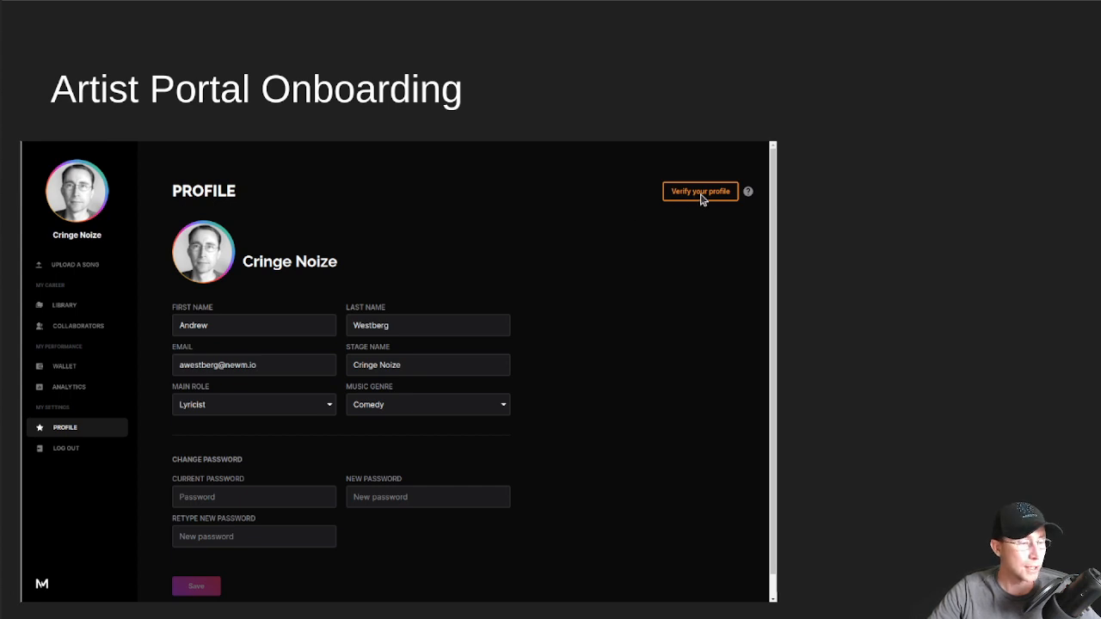
mouse_move(664, 255)
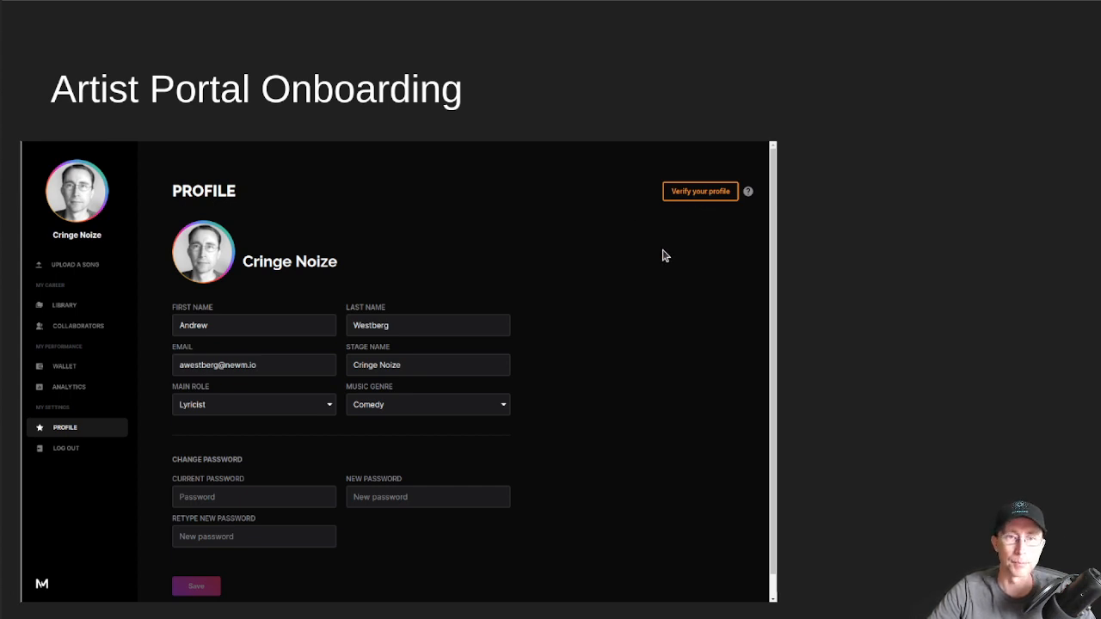
mouse_move(688, 203)
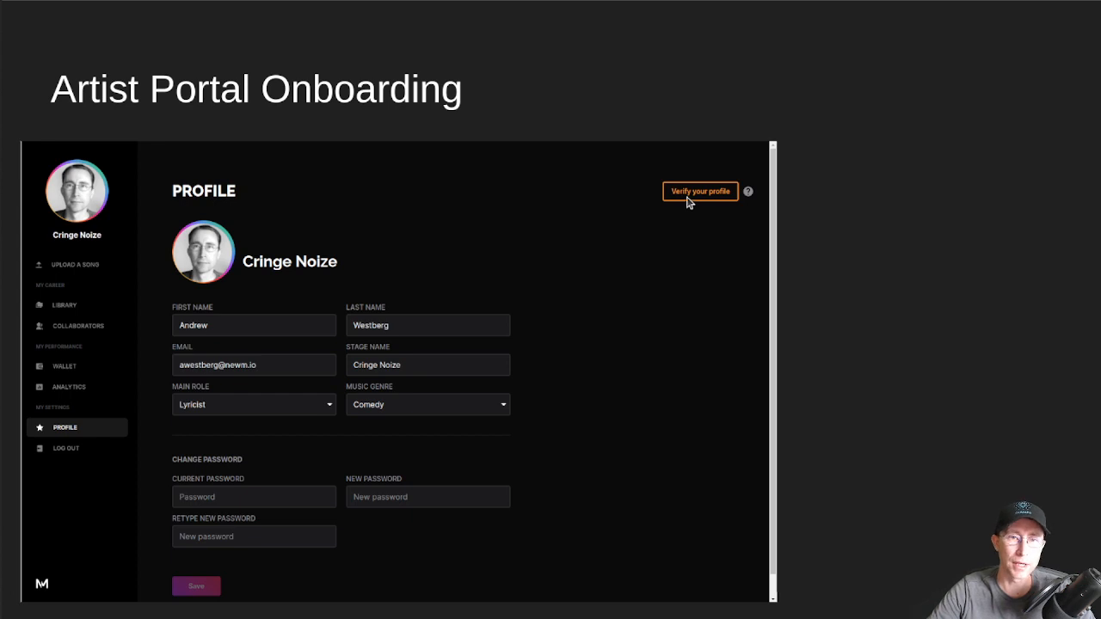
mouse_move(603, 238)
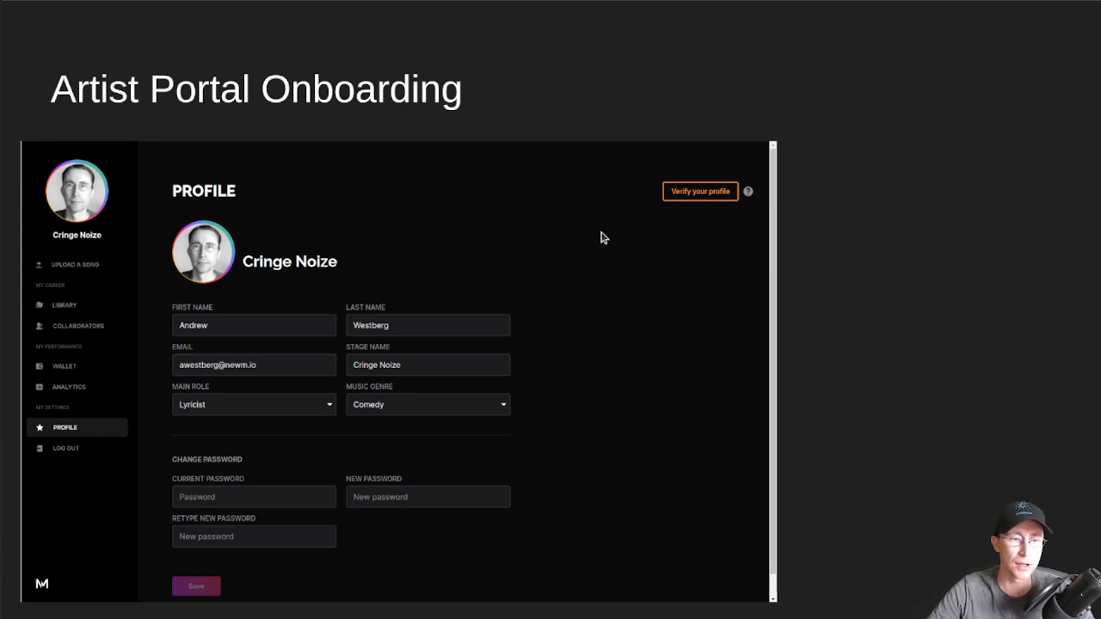
mouse_move(559, 258)
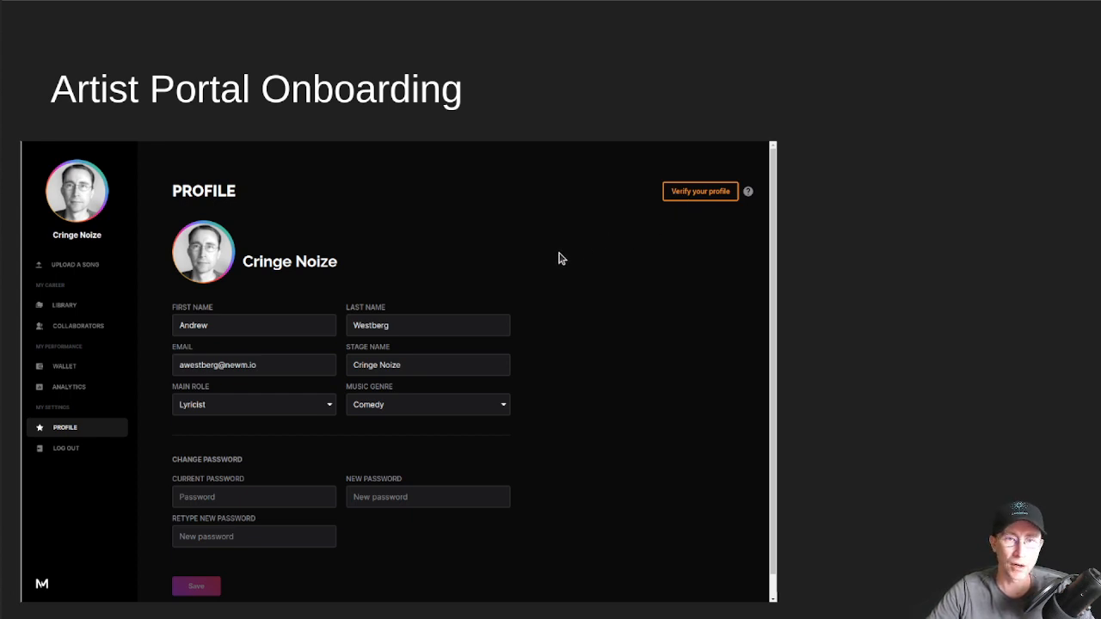
mouse_move(628, 312)
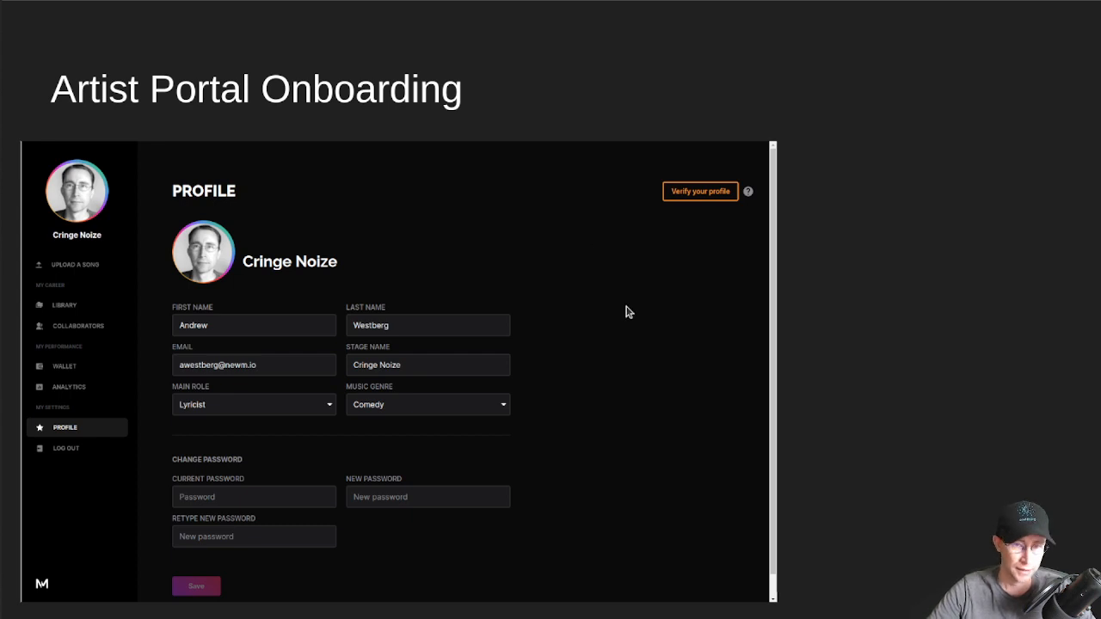
mouse_move(692, 205)
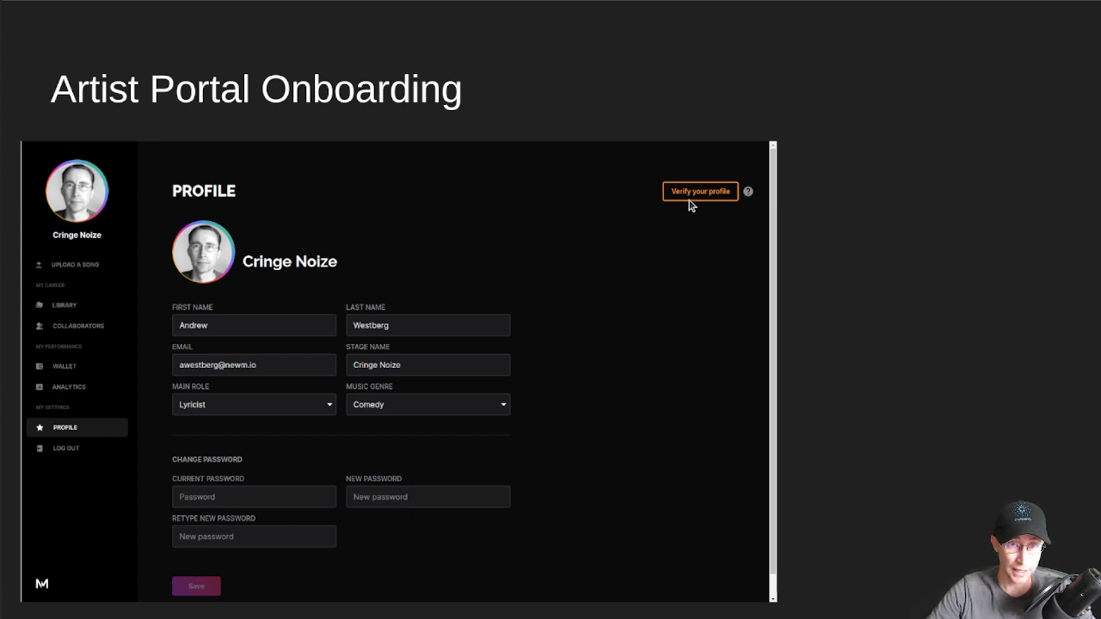
mouse_move(696, 227)
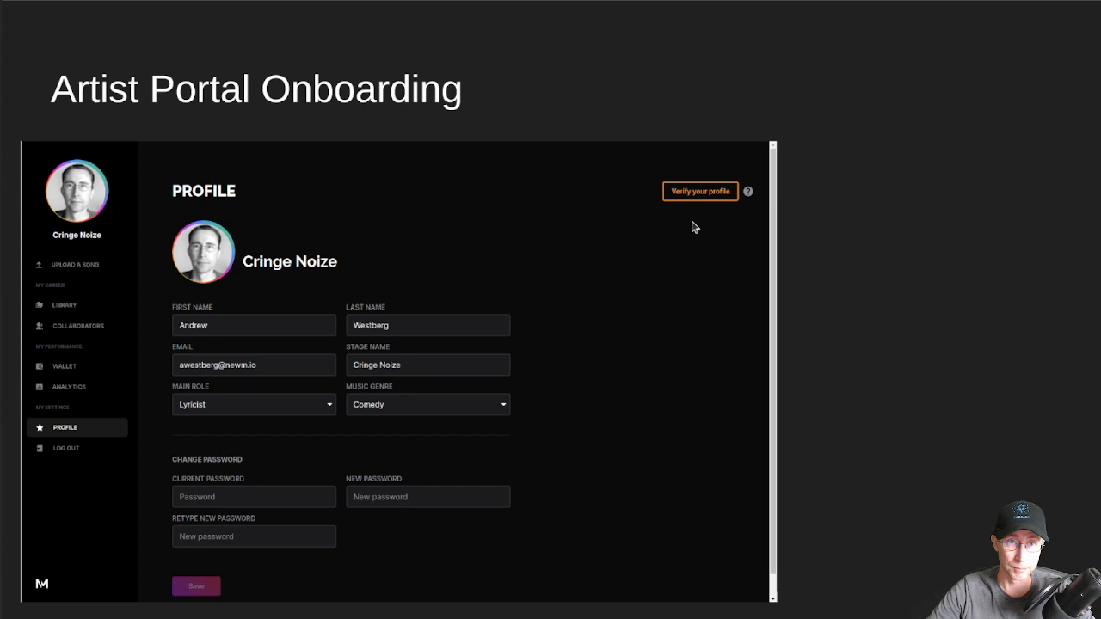
mouse_move(640, 292)
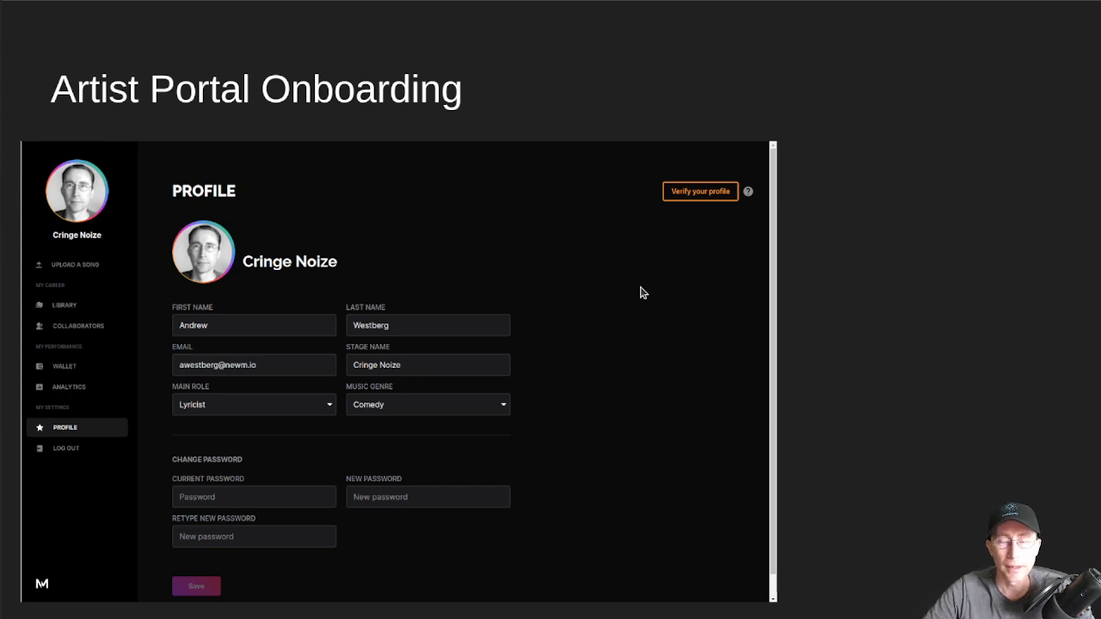
mouse_move(730, 208)
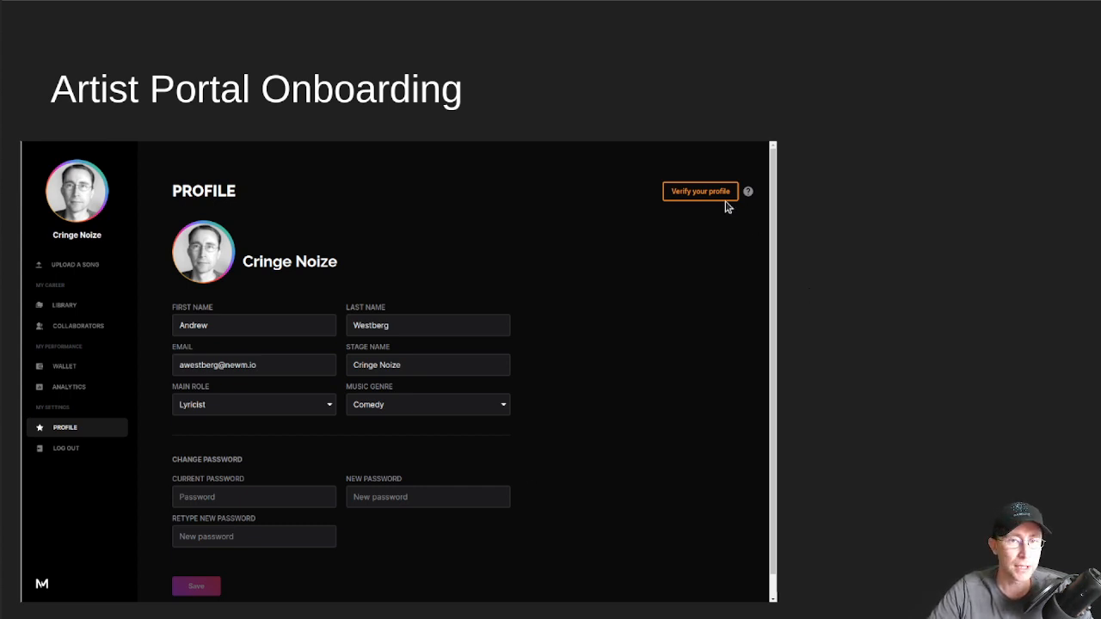
mouse_move(792, 241)
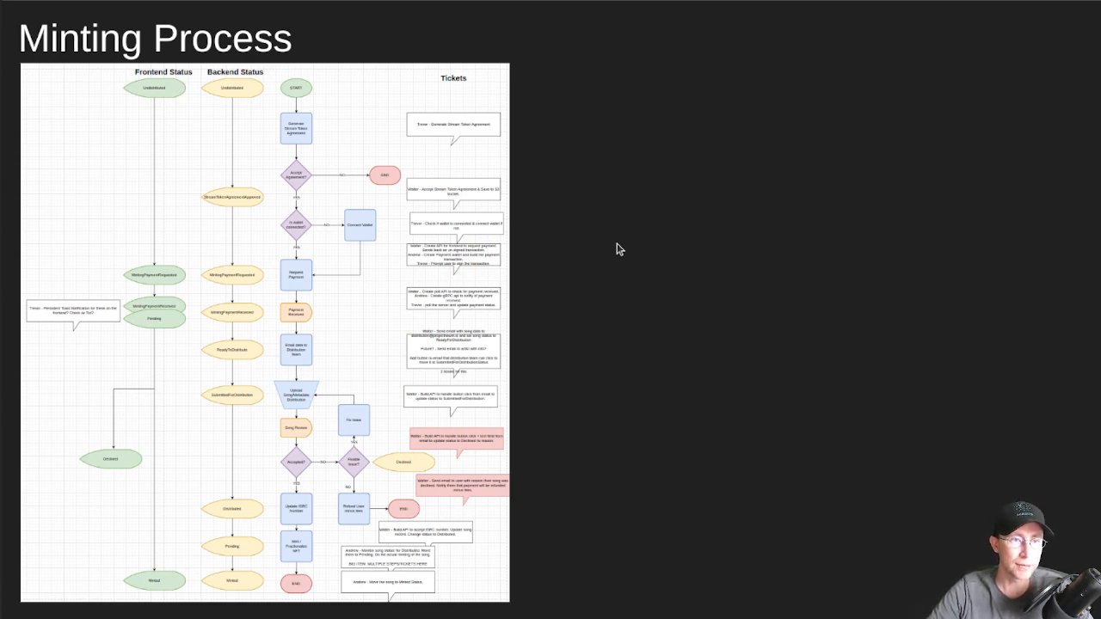
mouse_move(285, 244)
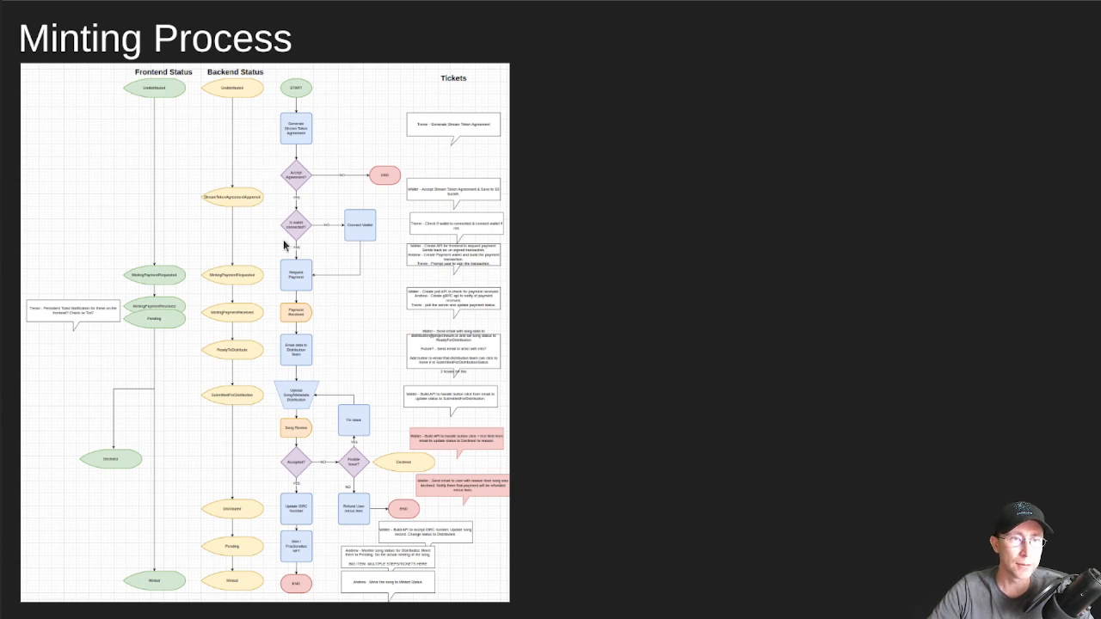
mouse_move(308, 117)
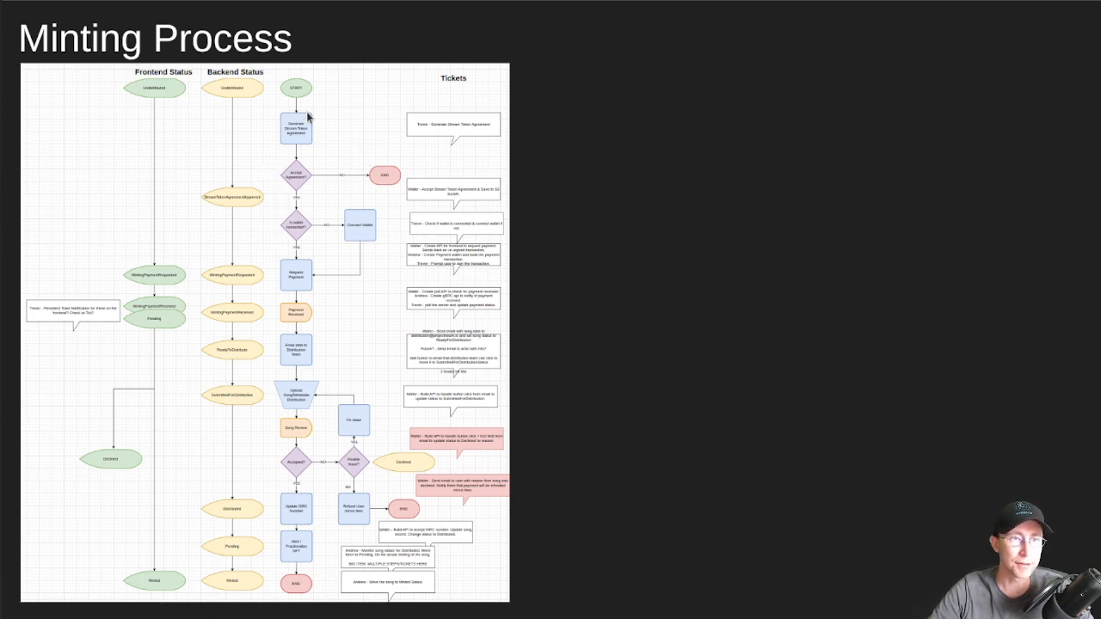
mouse_move(301, 155)
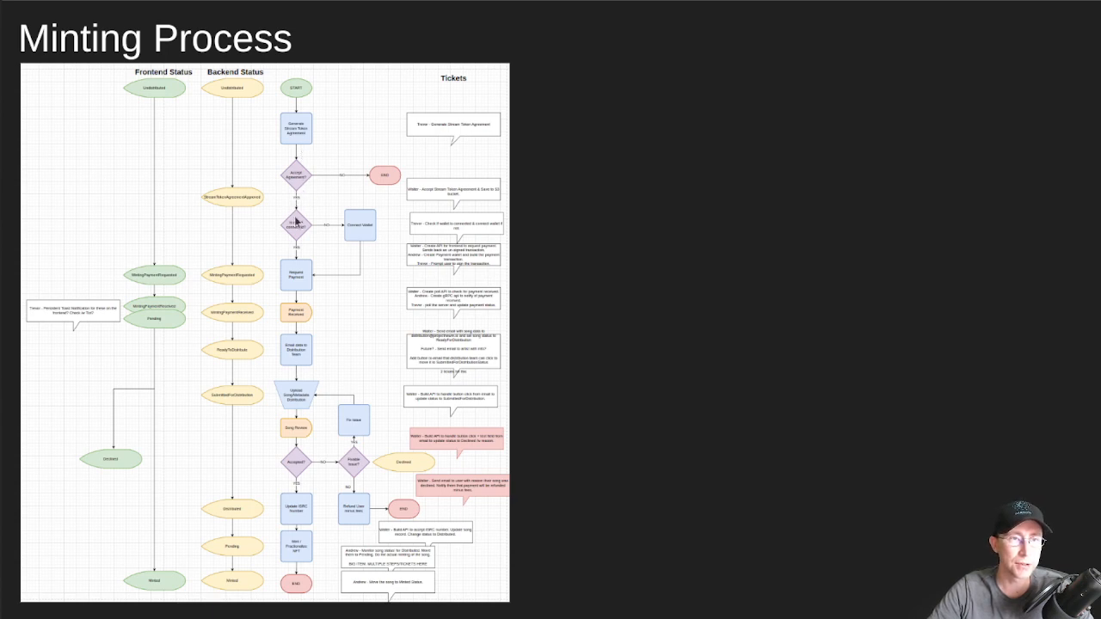
mouse_move(327, 203)
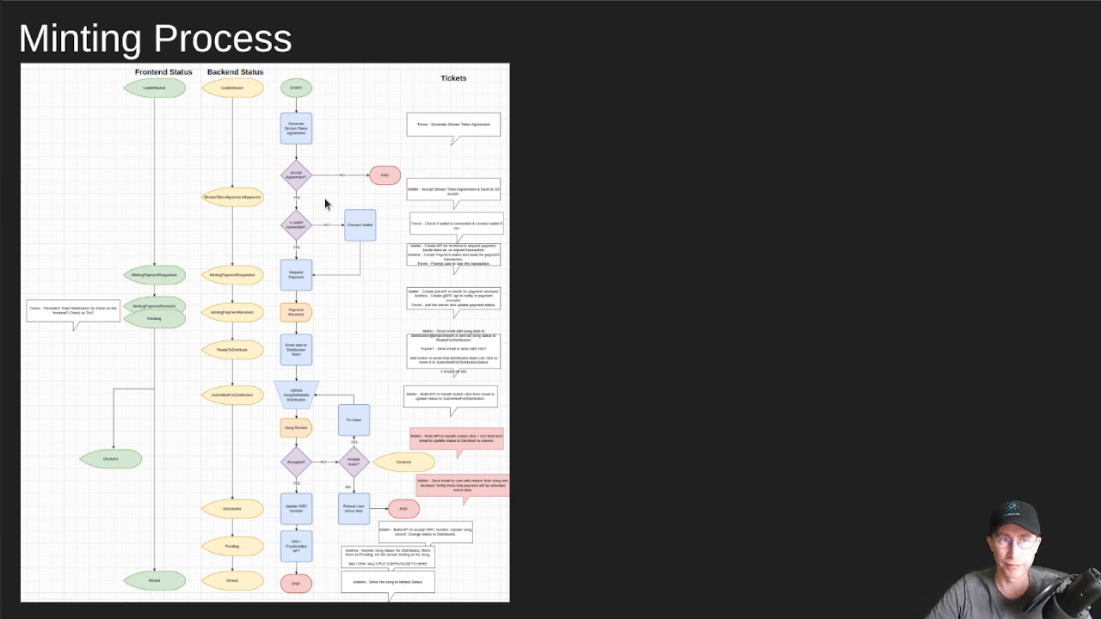
mouse_move(279, 244)
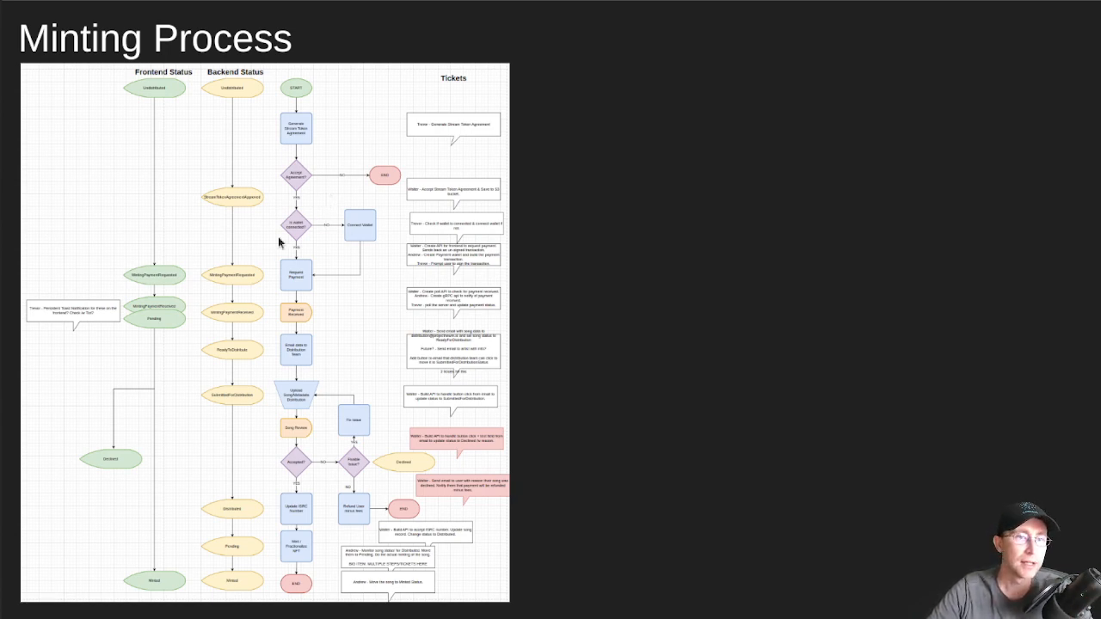
mouse_move(344, 289)
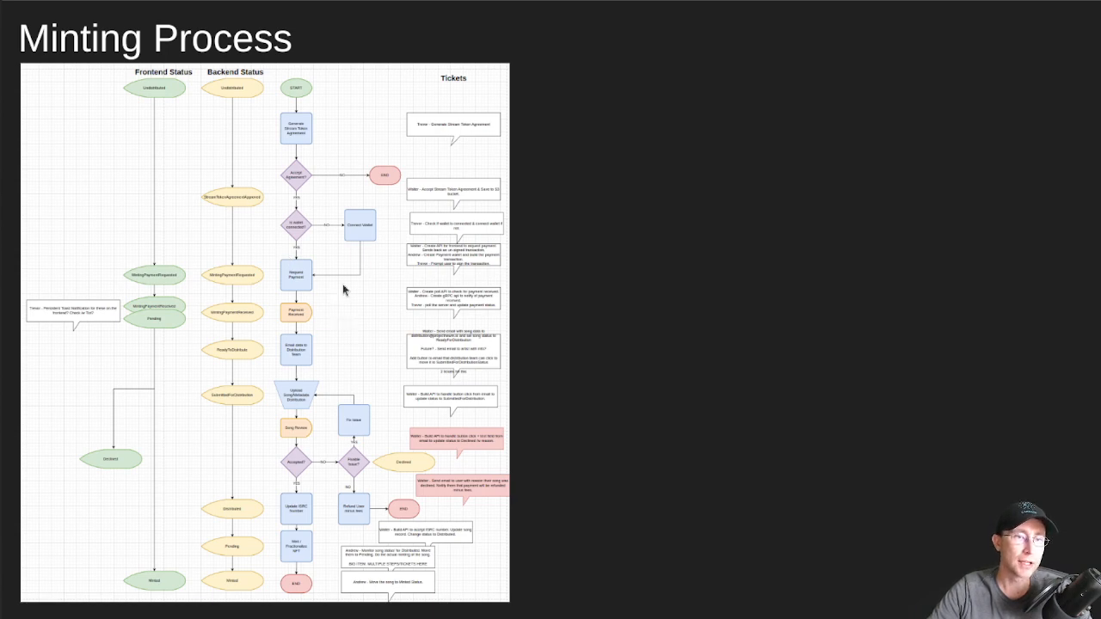
mouse_move(322, 318)
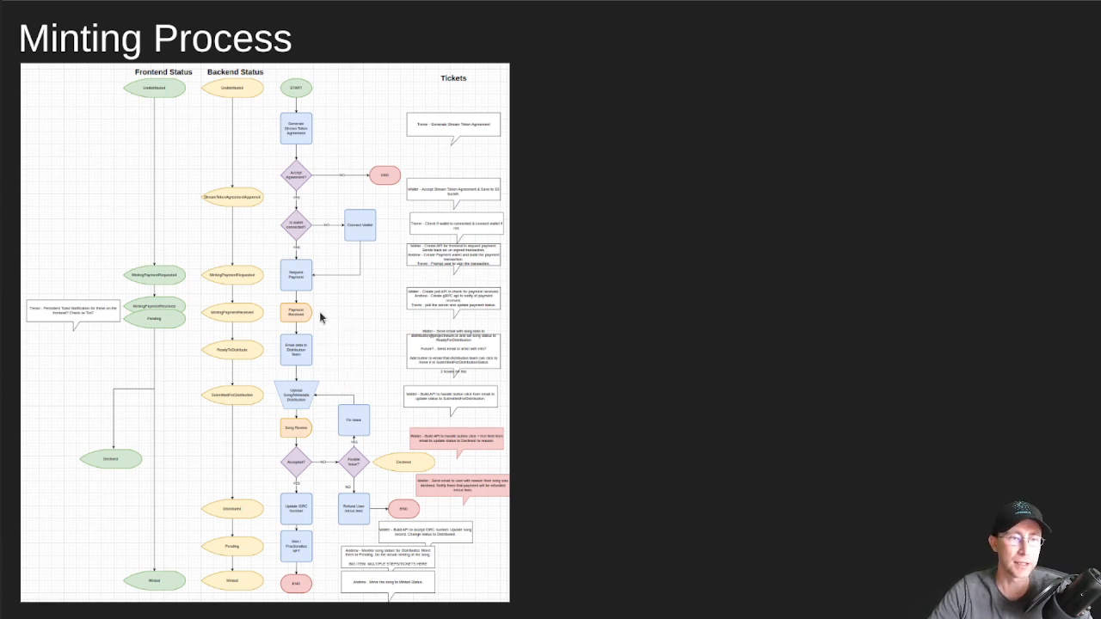
mouse_move(308, 427)
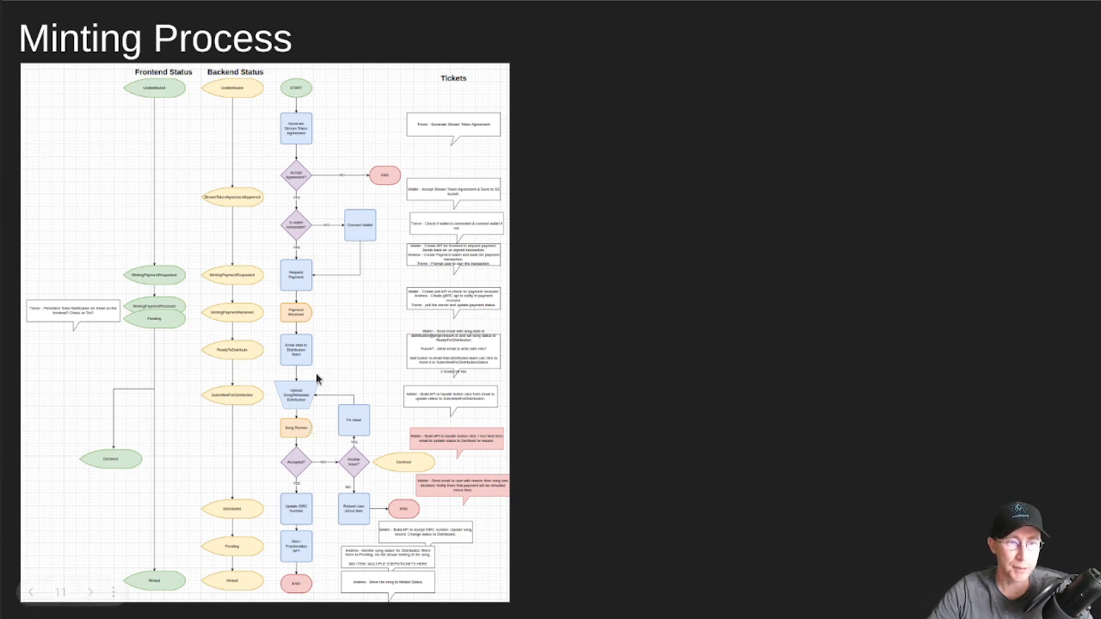
mouse_move(301, 446)
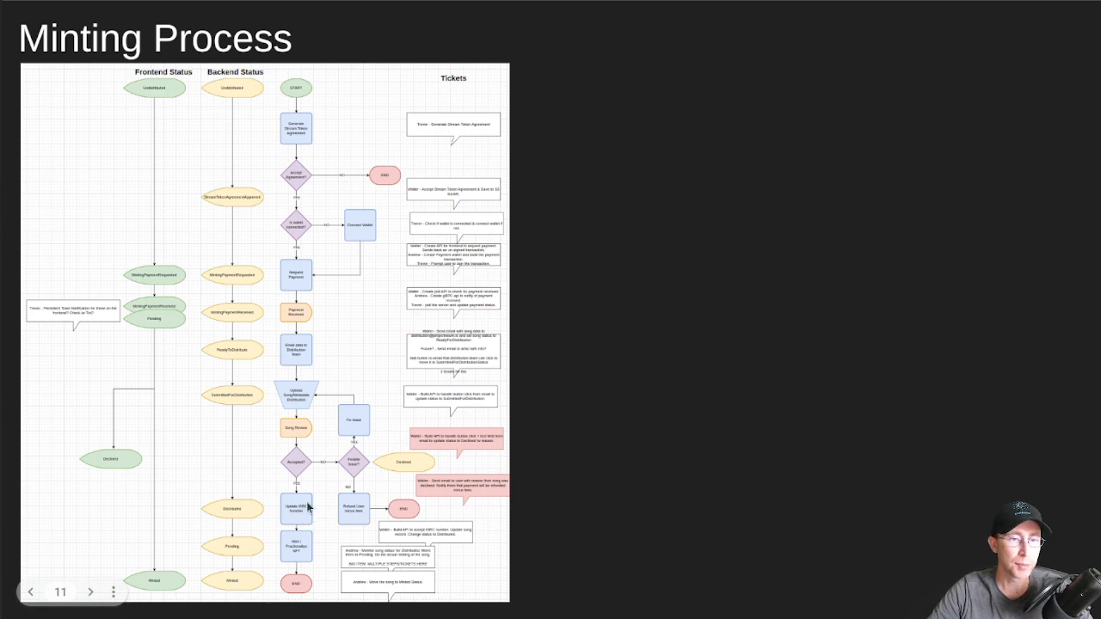
mouse_move(320, 513)
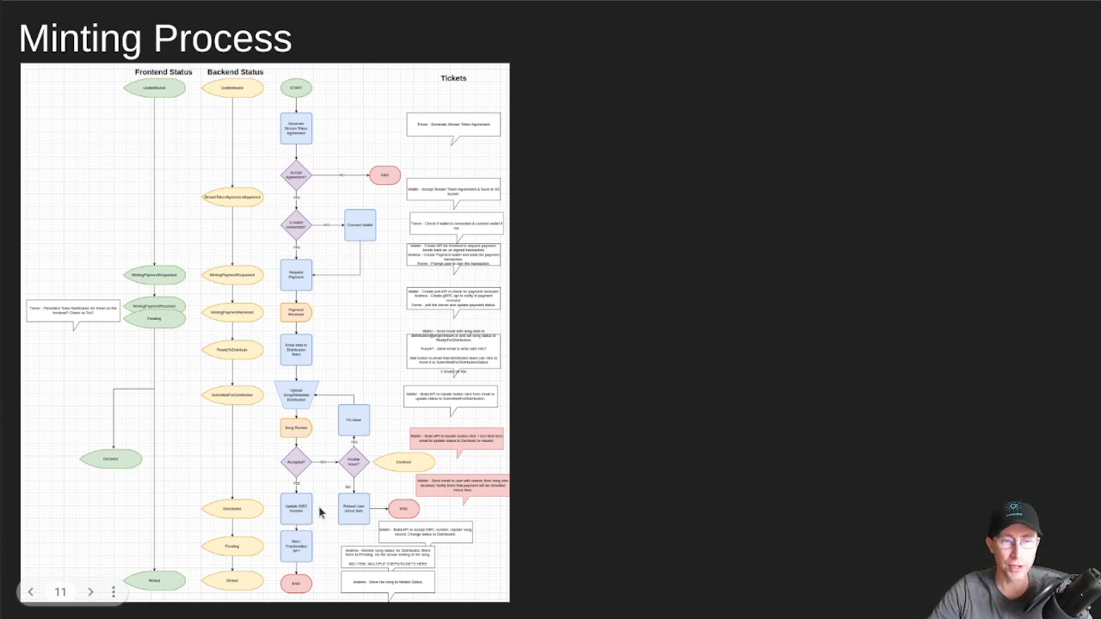
mouse_move(303, 517)
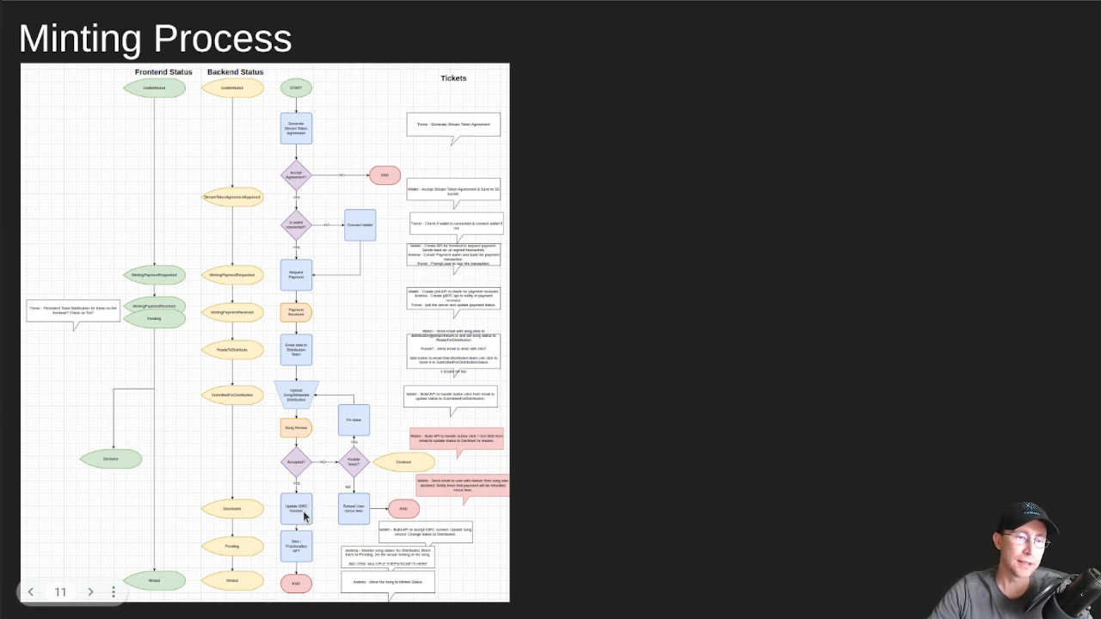
mouse_move(296, 582)
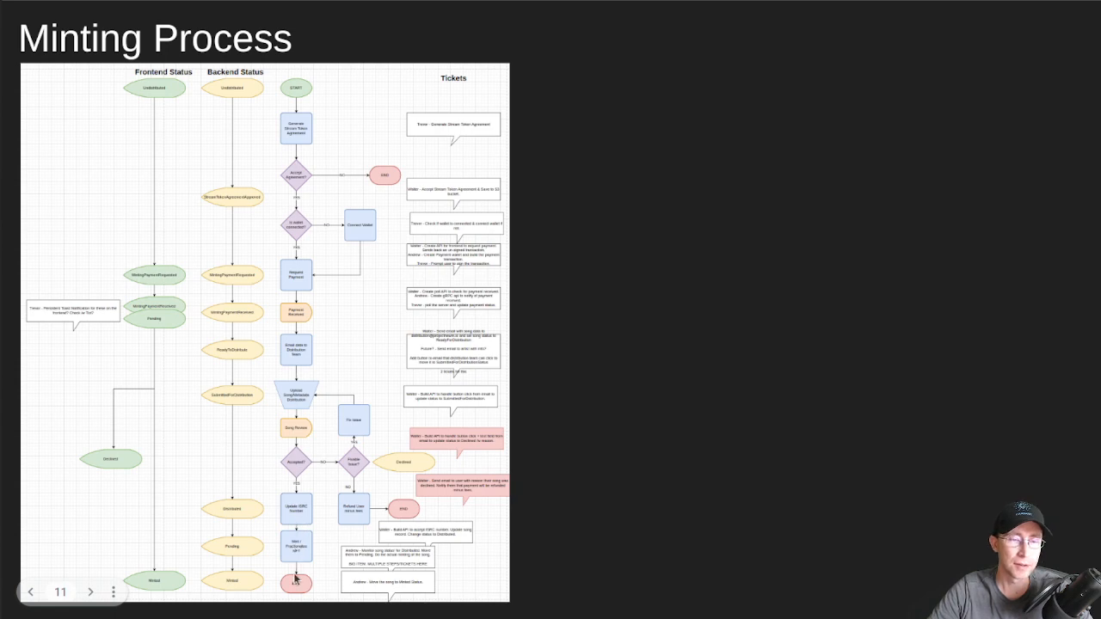
mouse_move(203, 105)
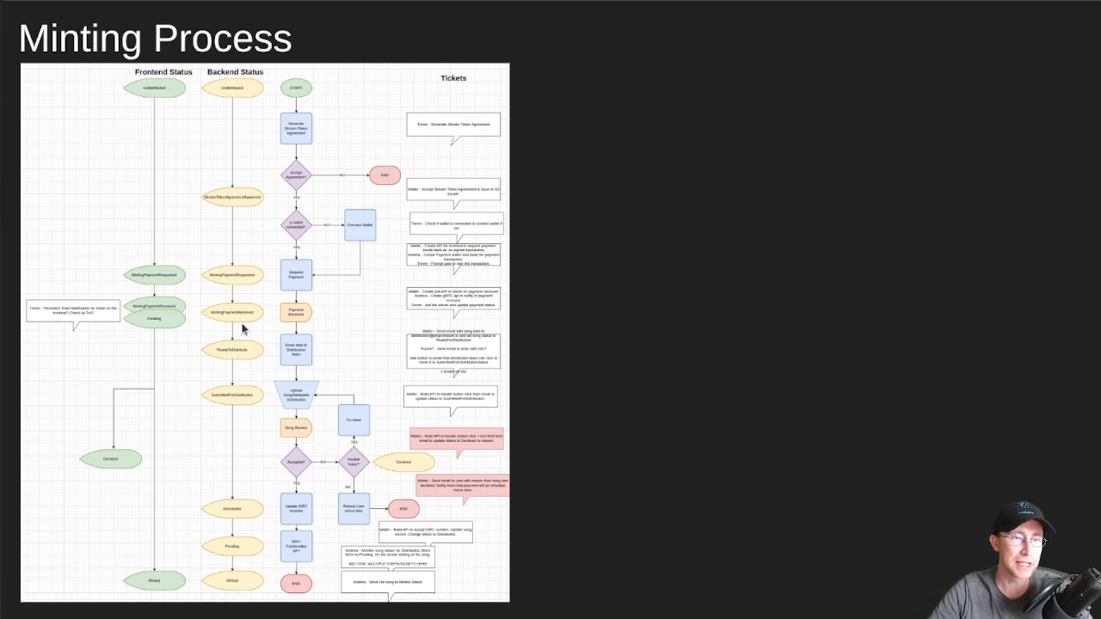
mouse_move(145, 122)
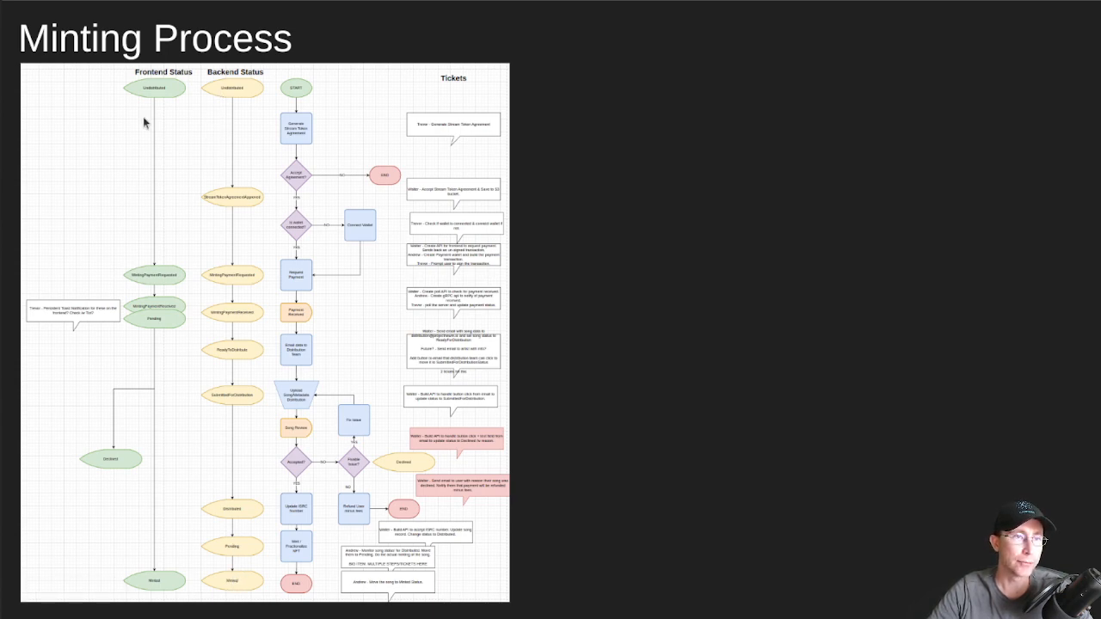
mouse_move(173, 107)
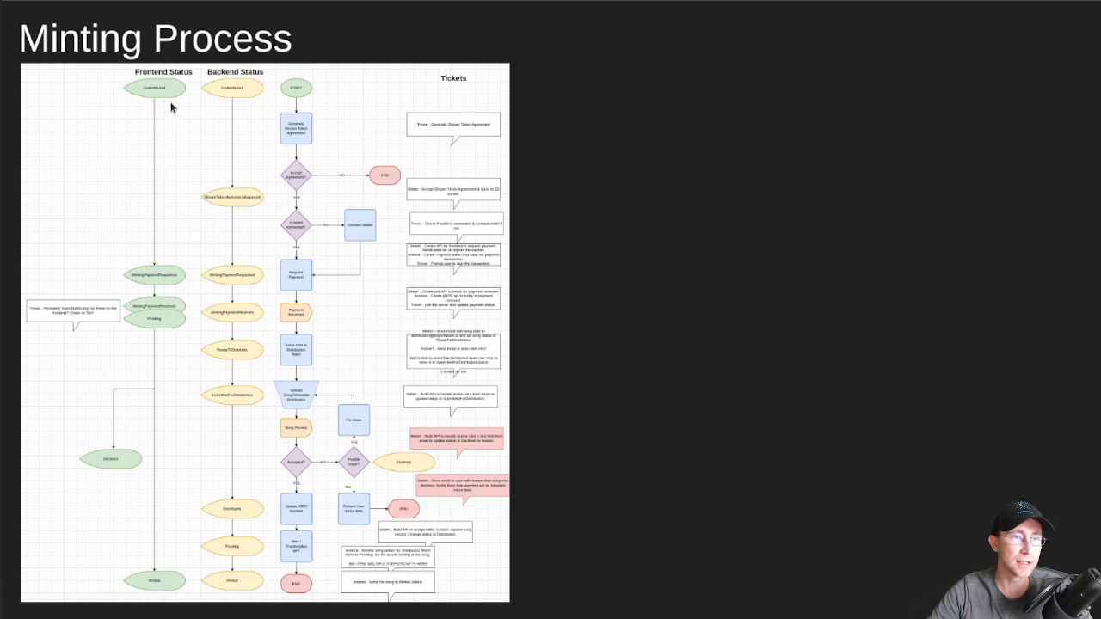
mouse_move(176, 155)
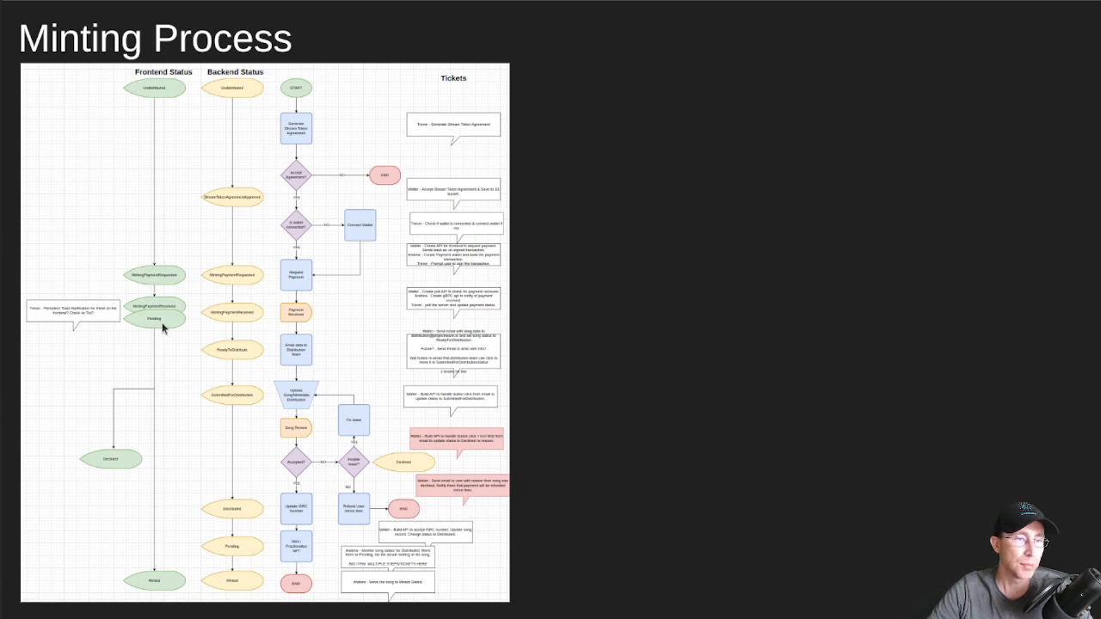
mouse_move(175, 526)
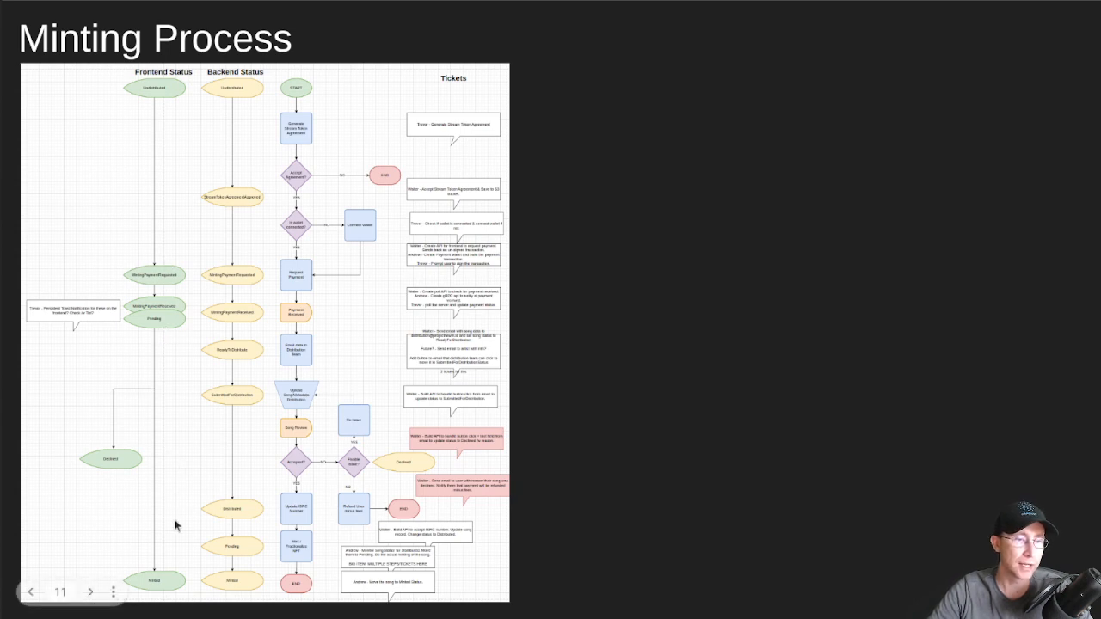
mouse_move(108, 520)
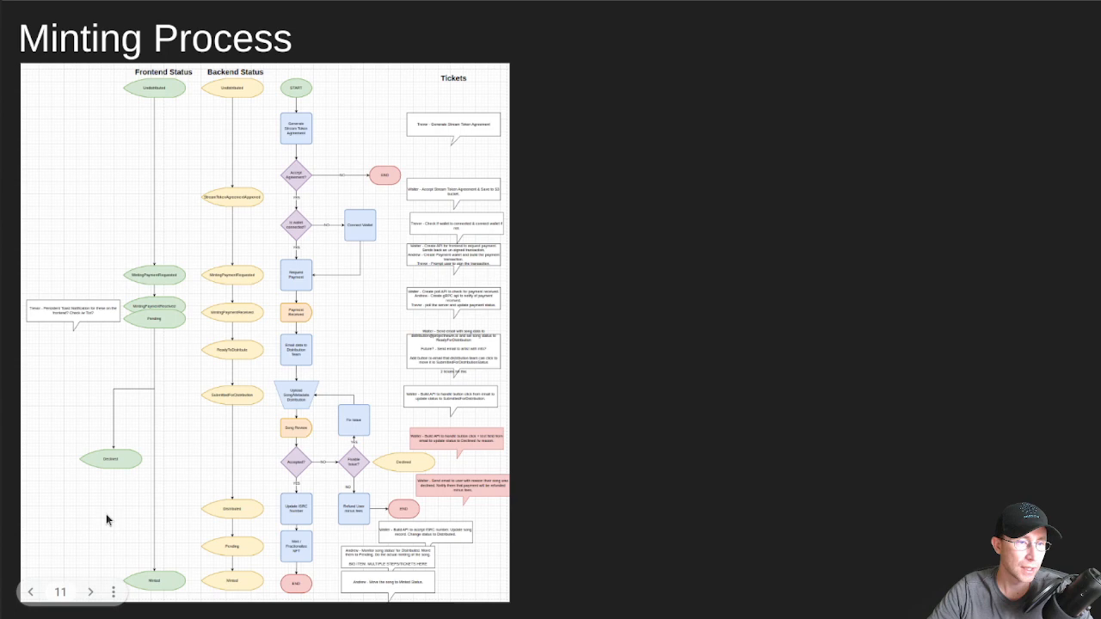
mouse_move(150, 523)
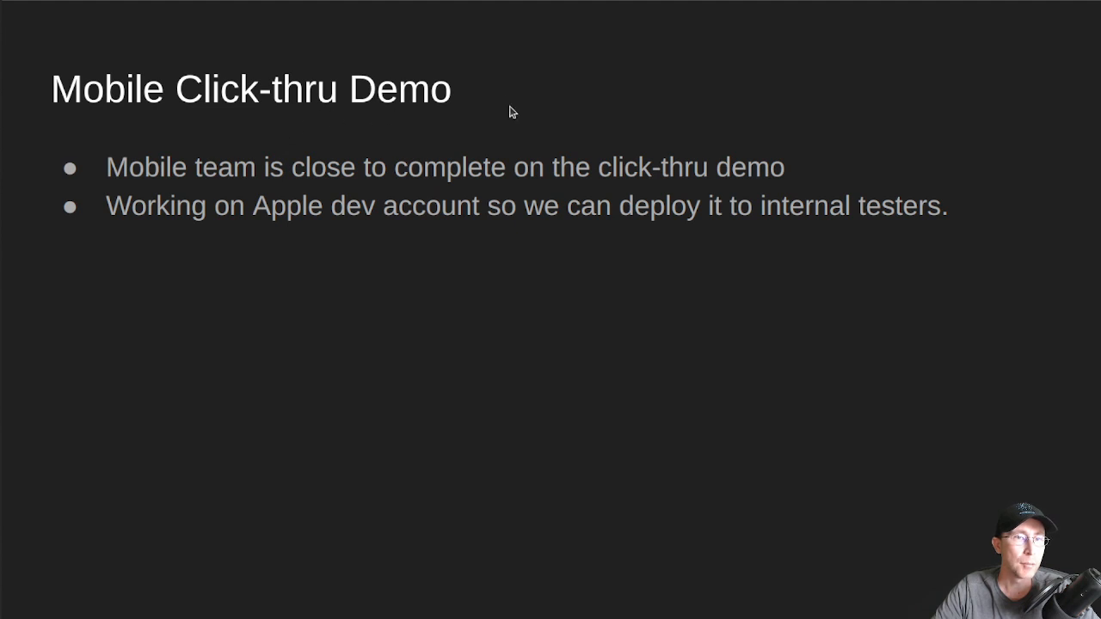
mouse_move(454, 96)
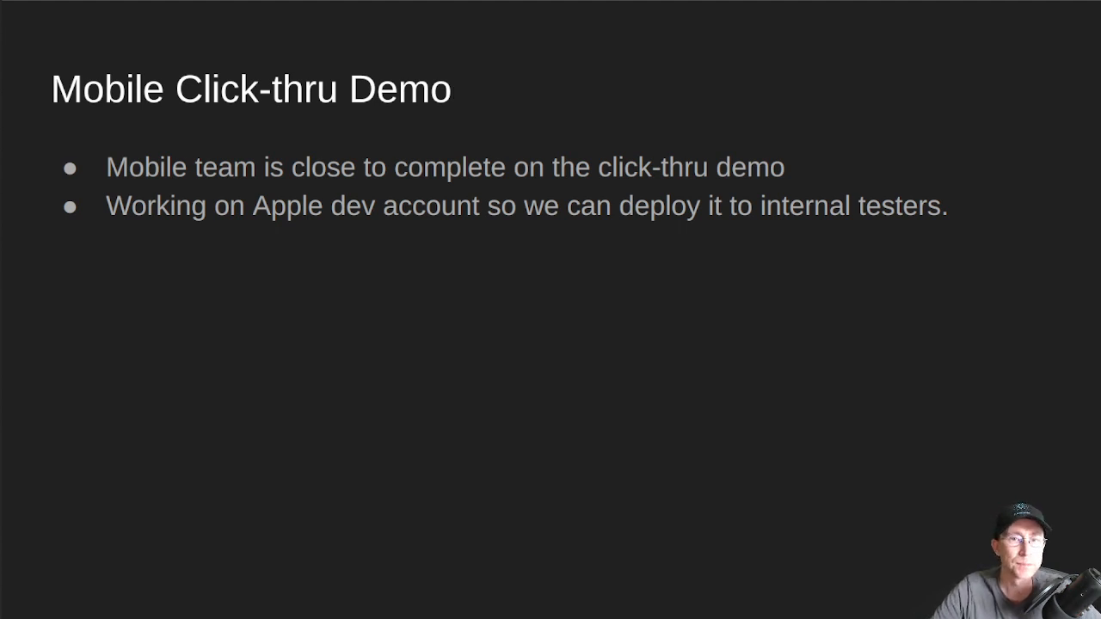
mouse_move(526, 245)
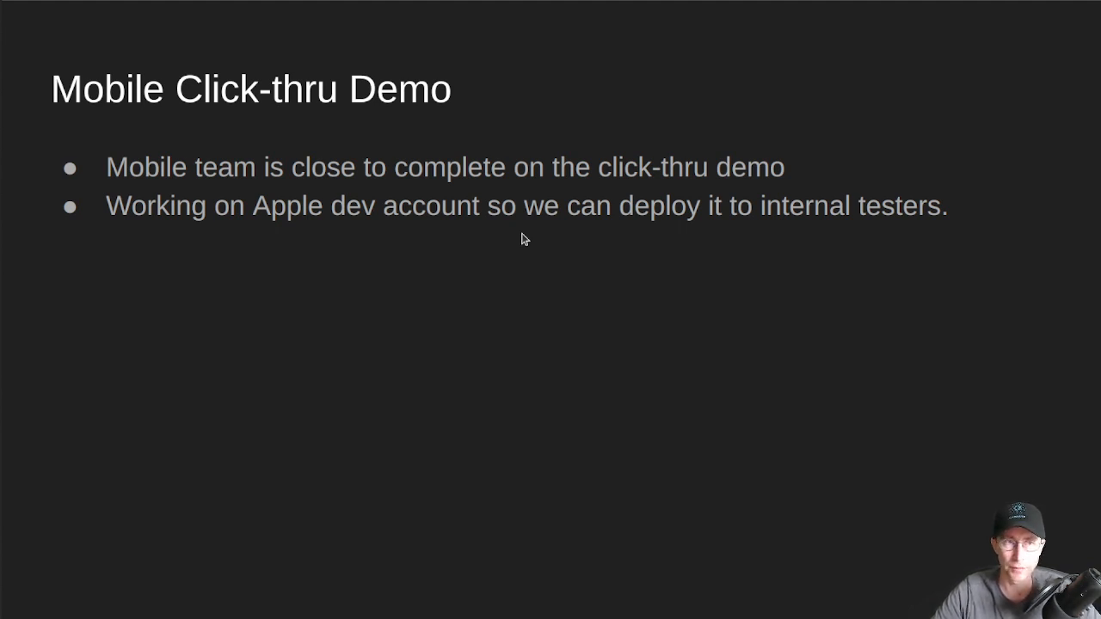
mouse_move(530, 244)
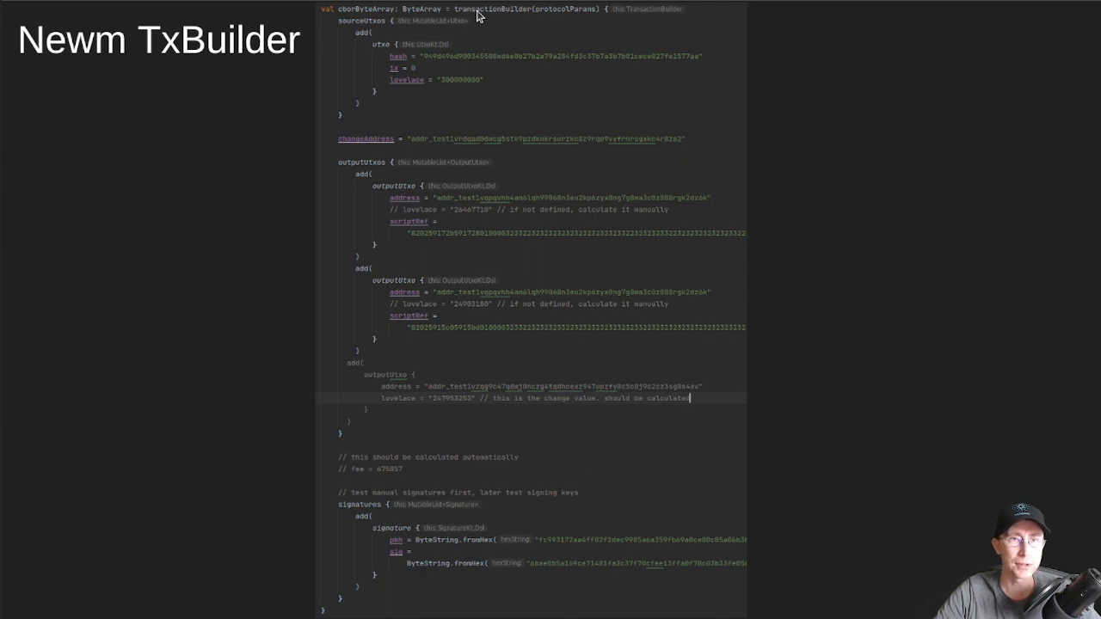
mouse_move(344, 31)
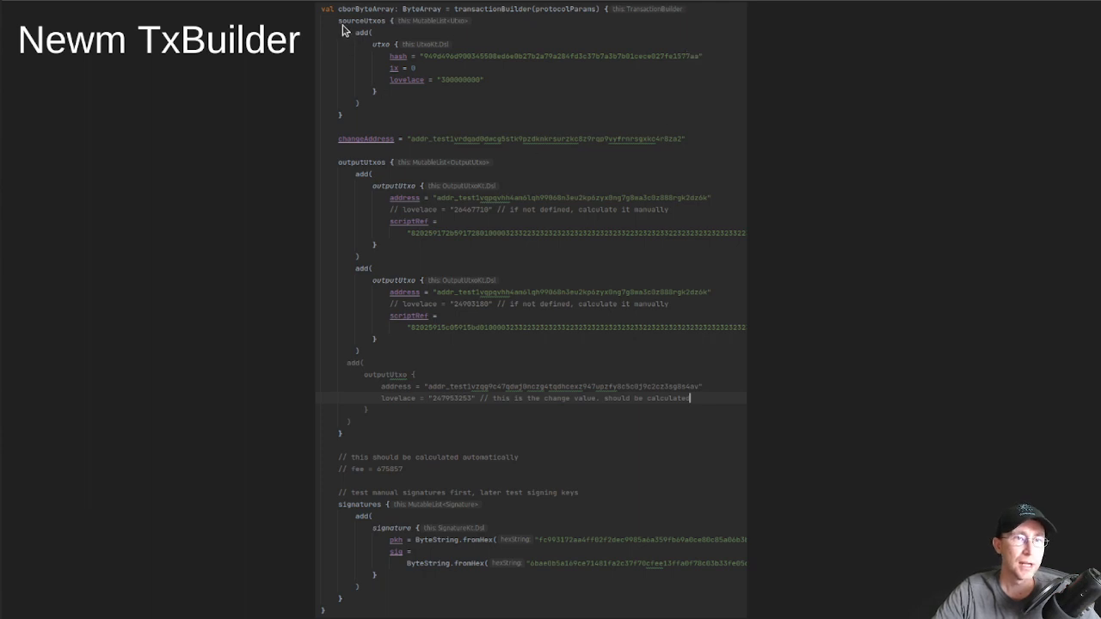
mouse_move(387, 24)
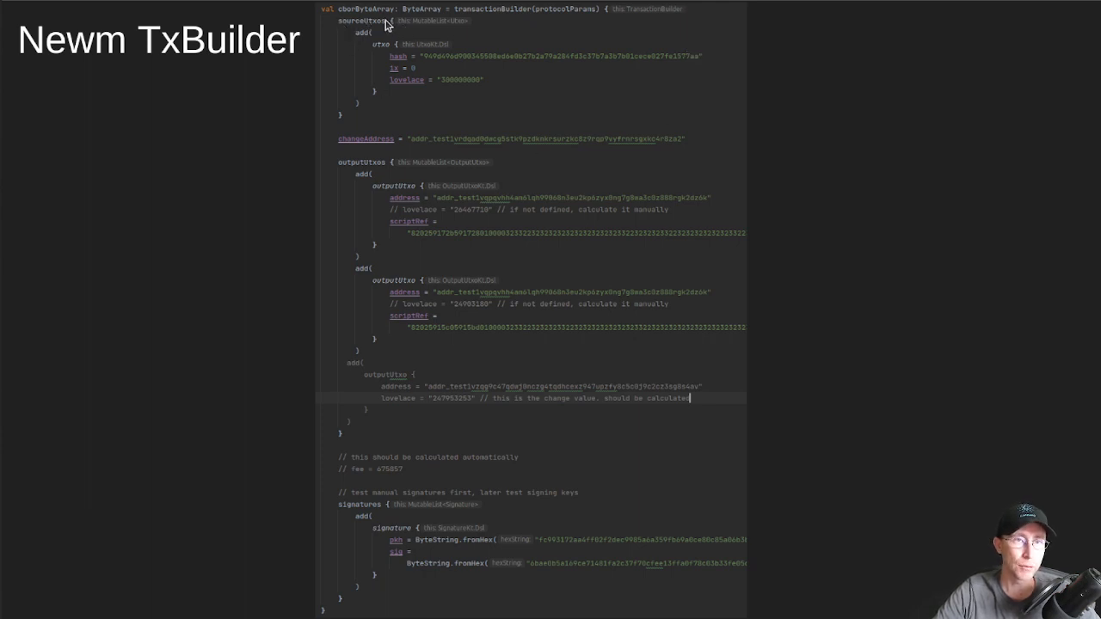
mouse_move(445, 144)
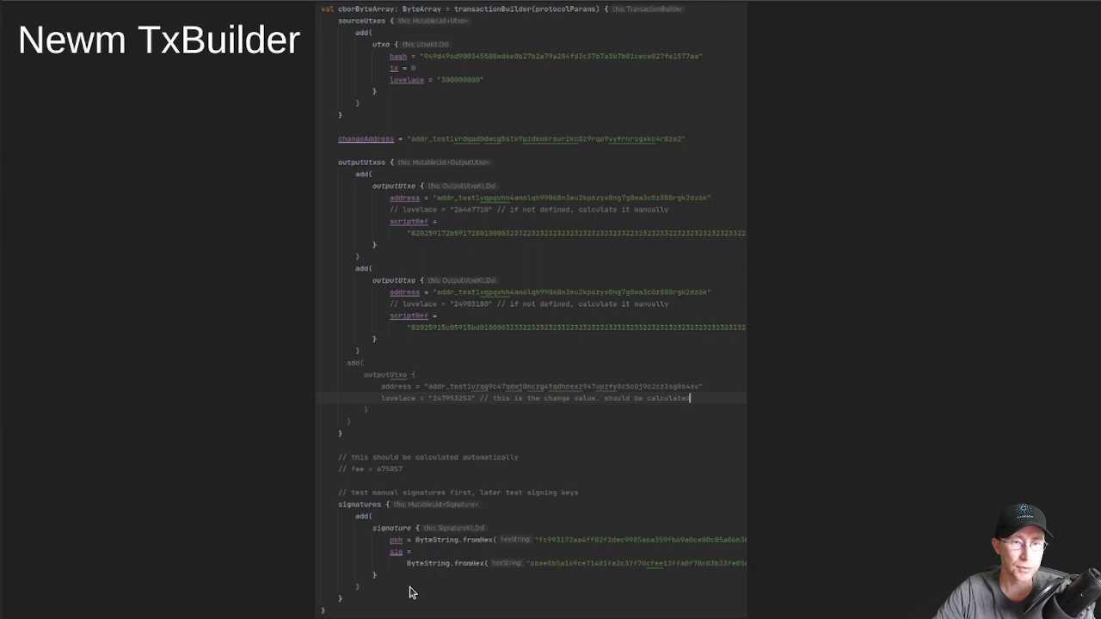
mouse_move(496, 314)
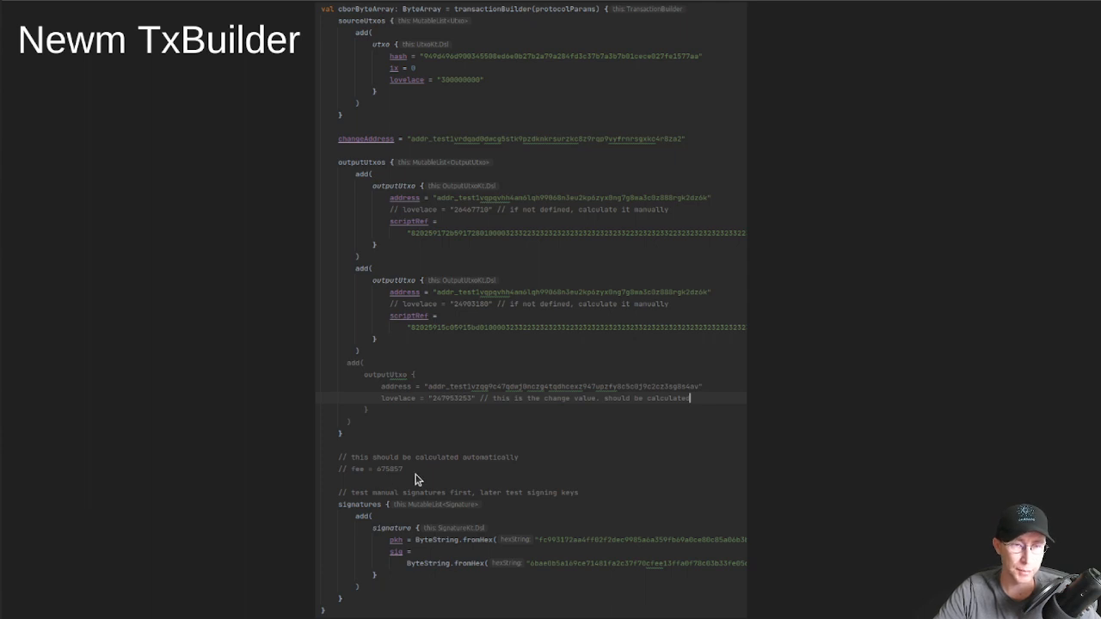
mouse_move(371, 558)
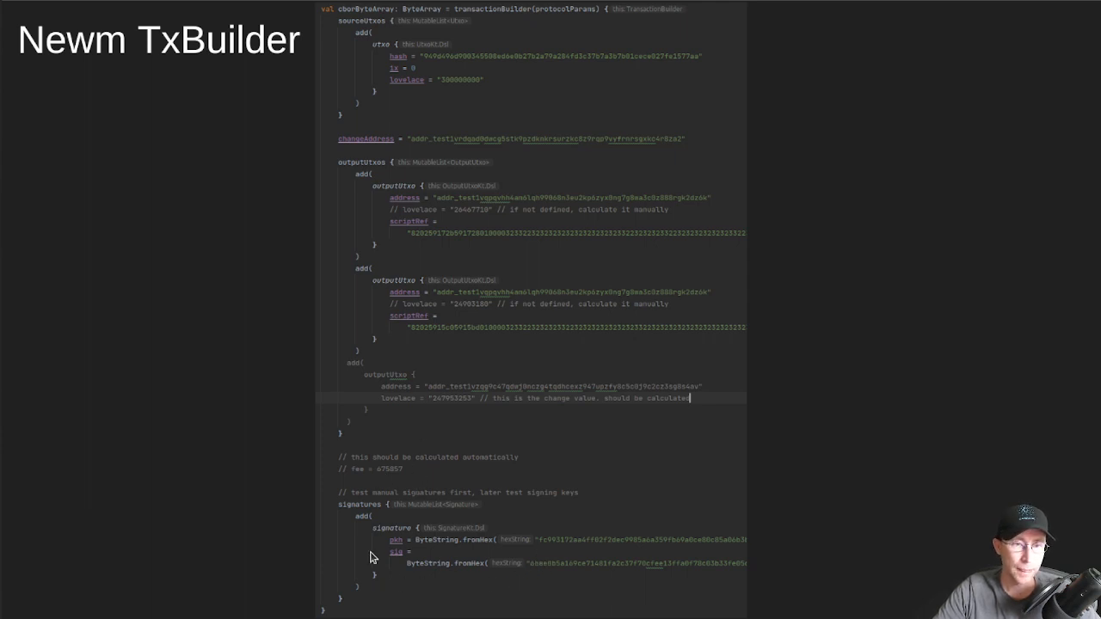
mouse_move(377, 528)
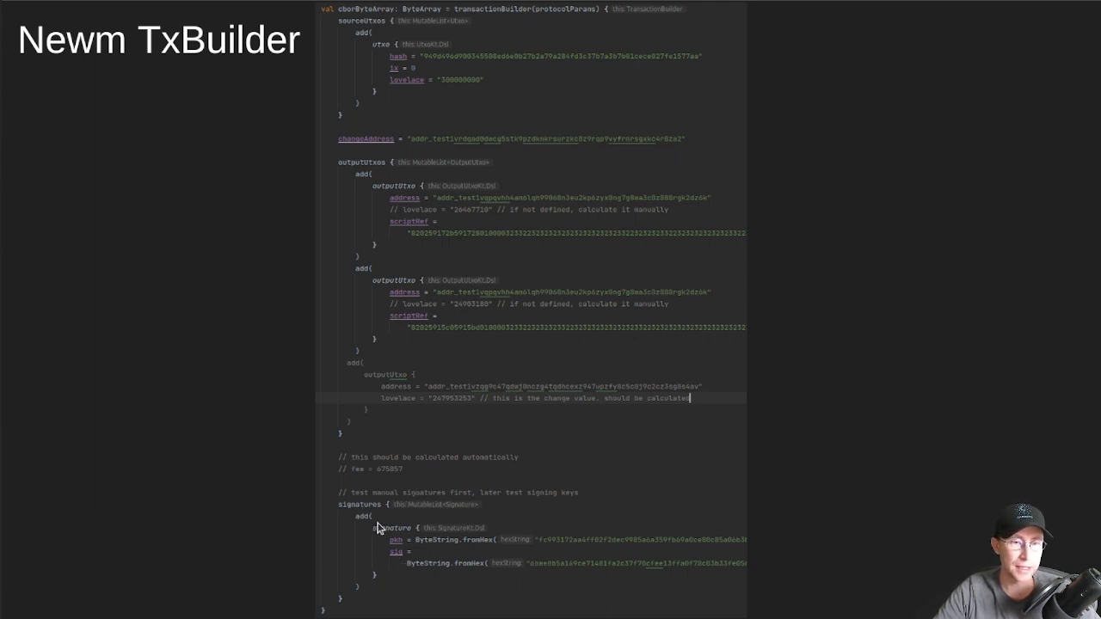
mouse_move(647, 547)
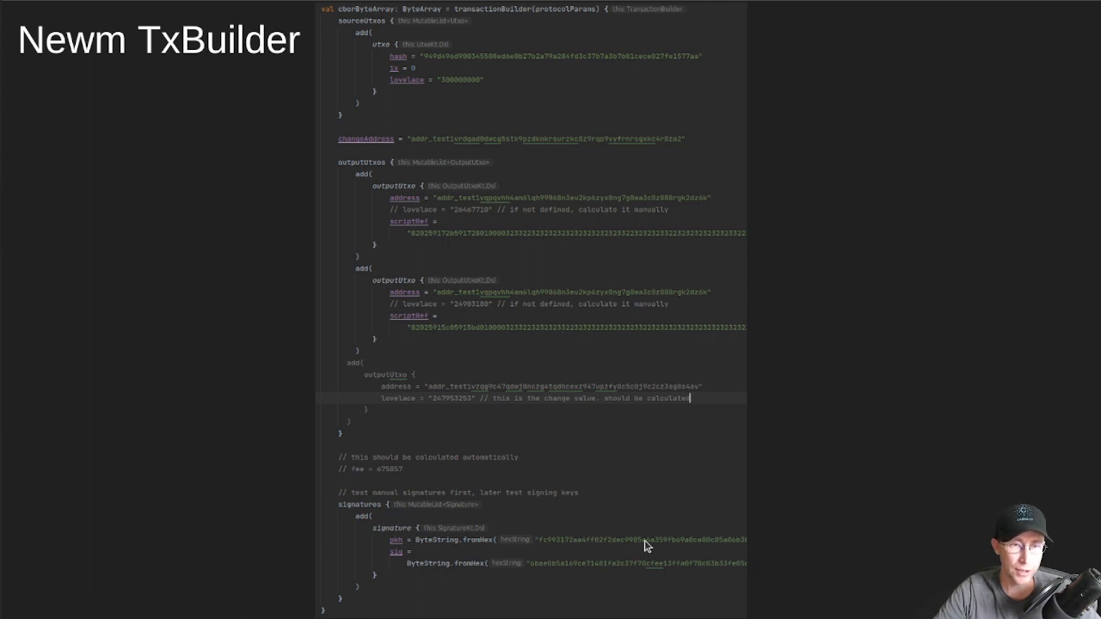
mouse_move(551, 595)
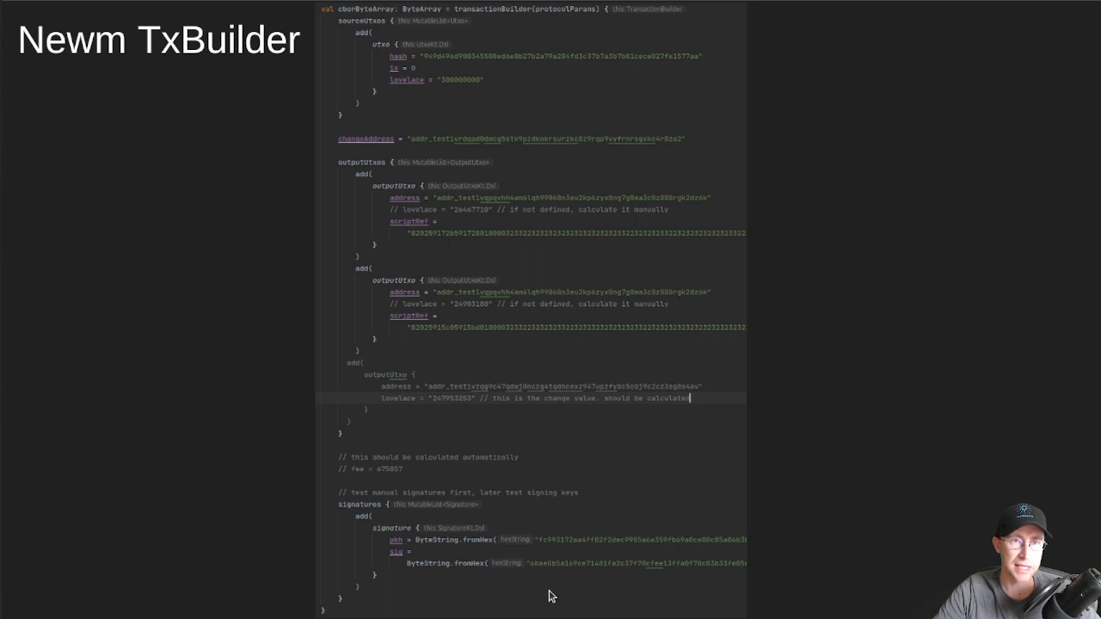
mouse_move(612, 582)
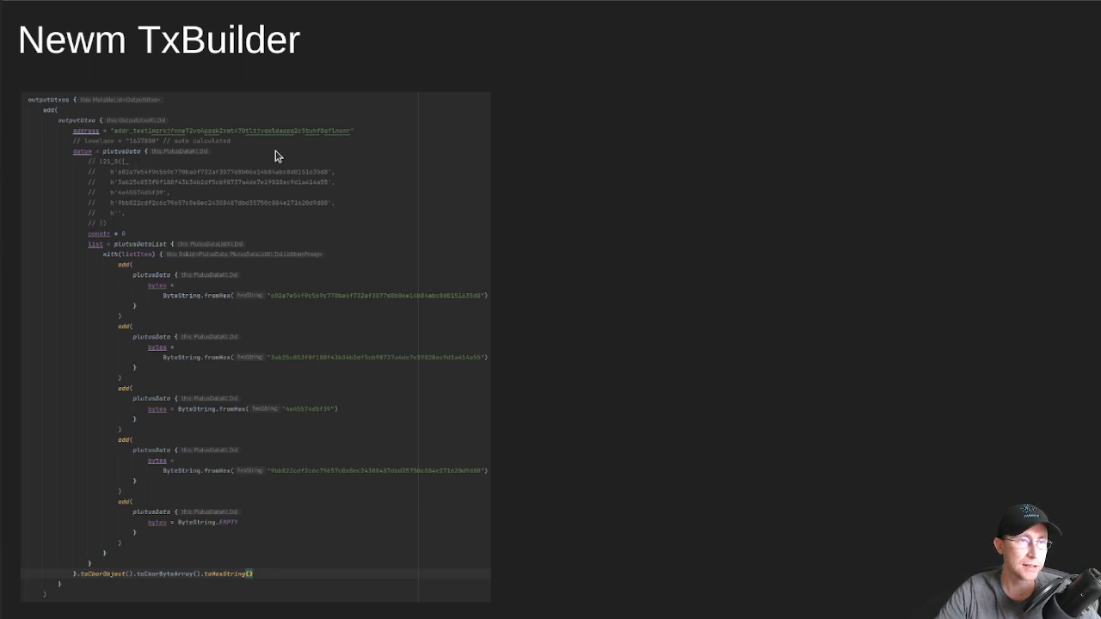
mouse_move(145, 214)
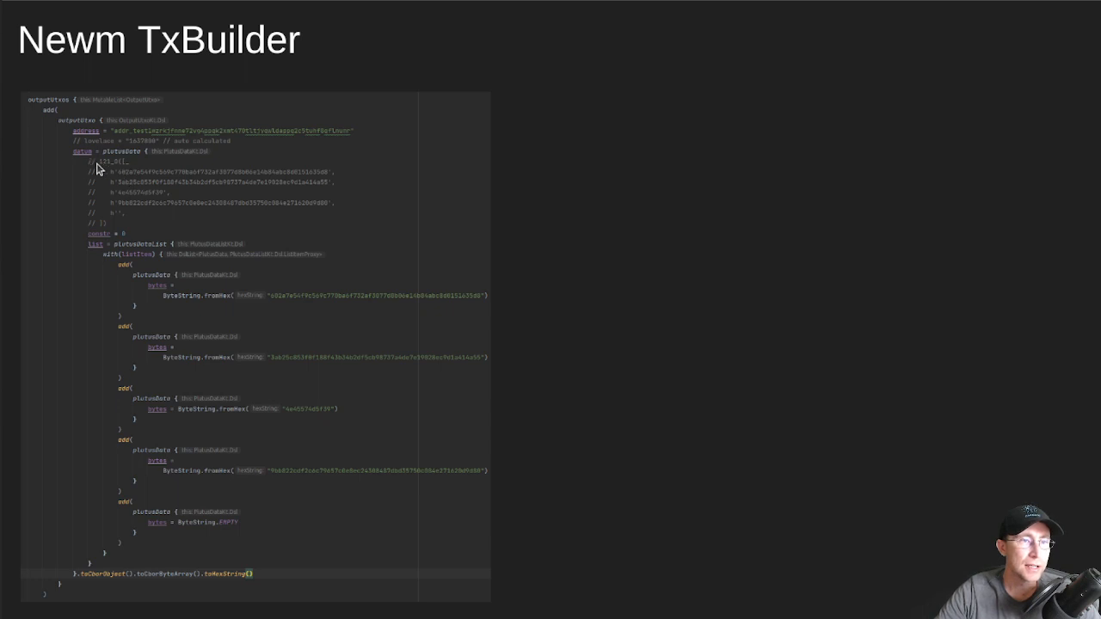
mouse_move(117, 183)
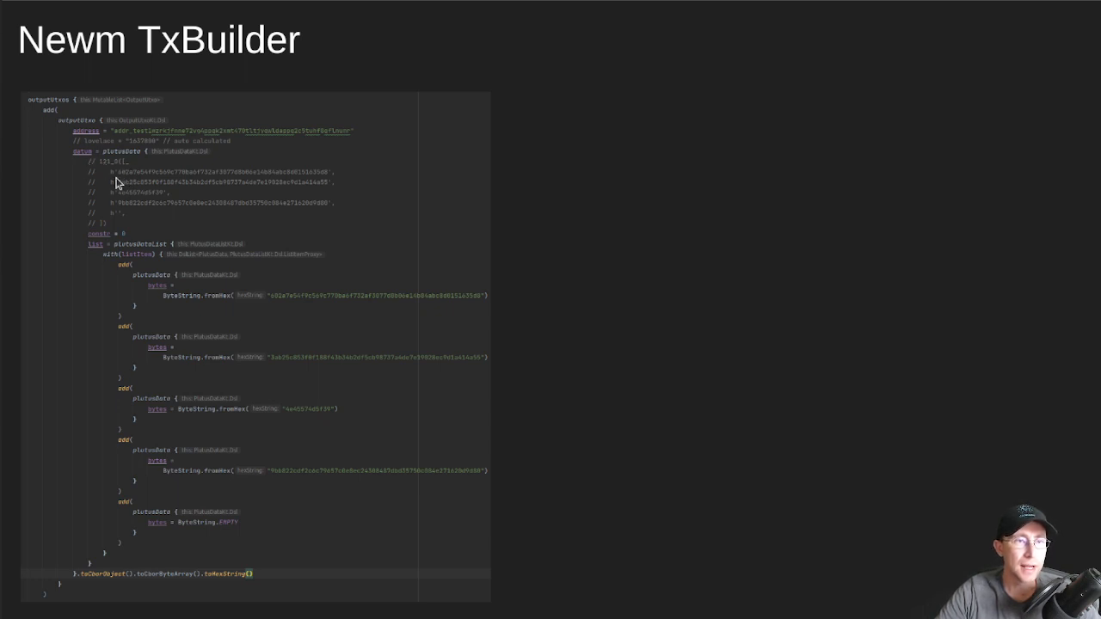
mouse_move(124, 231)
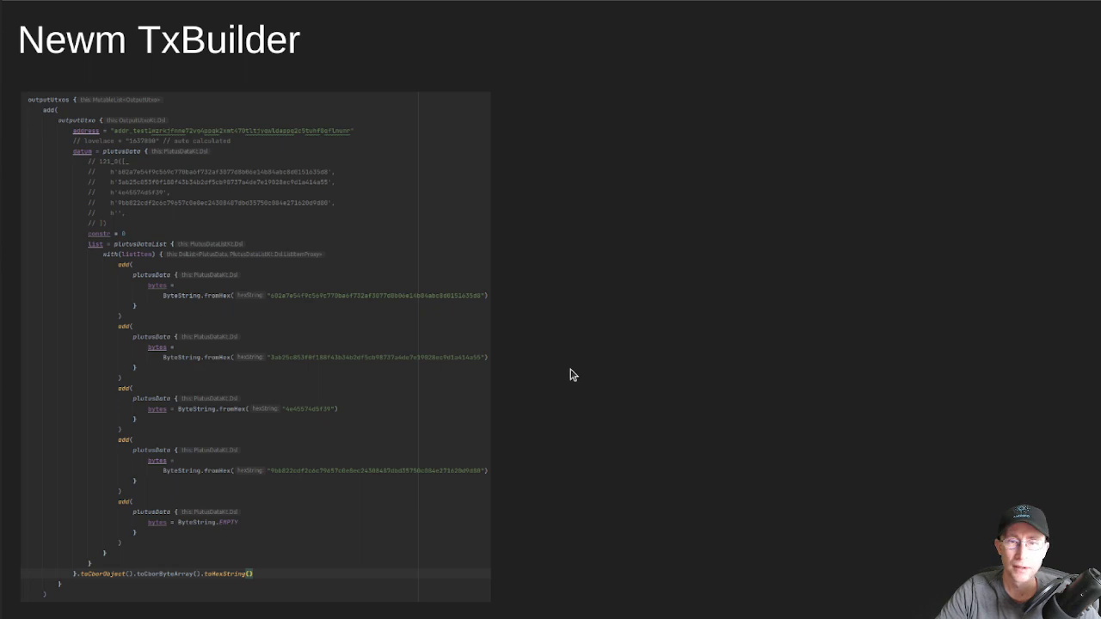
scroll(down, 3)
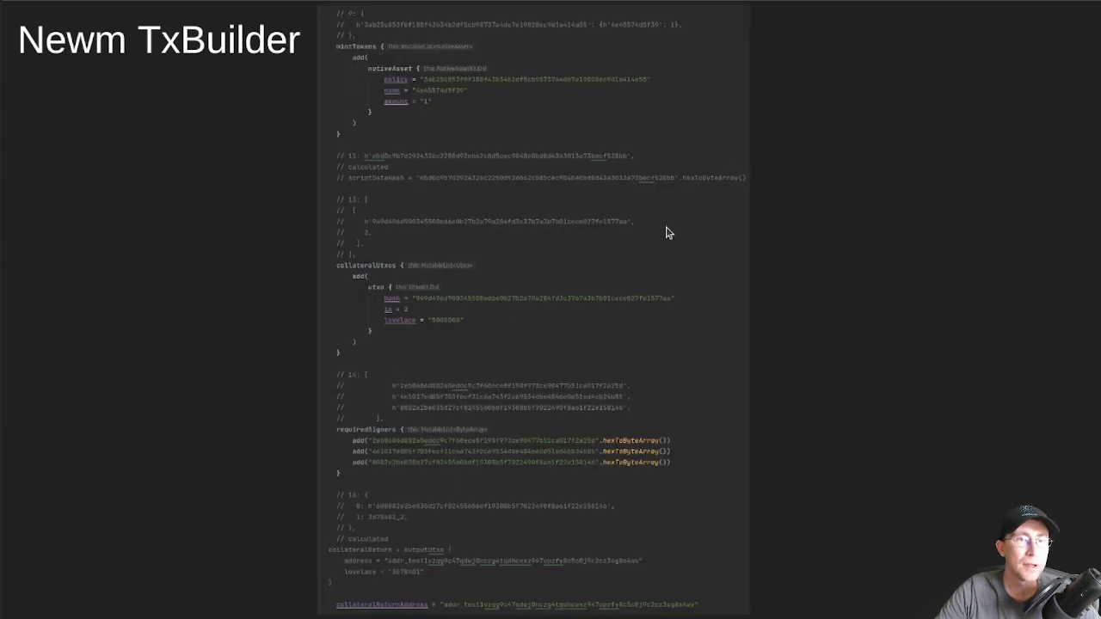
mouse_move(536, 59)
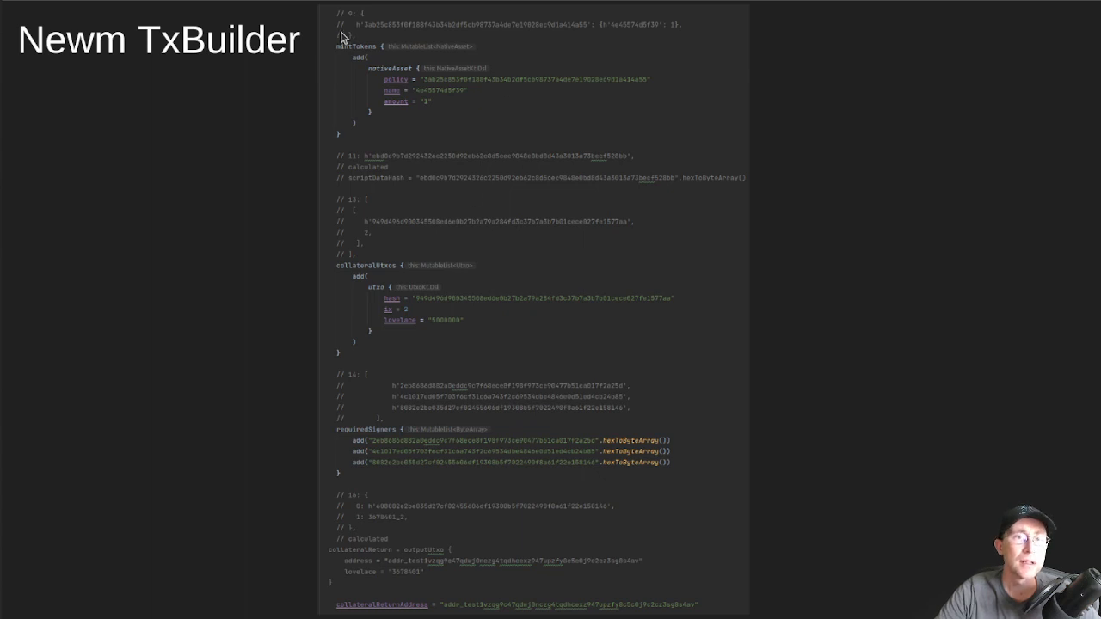
mouse_move(364, 55)
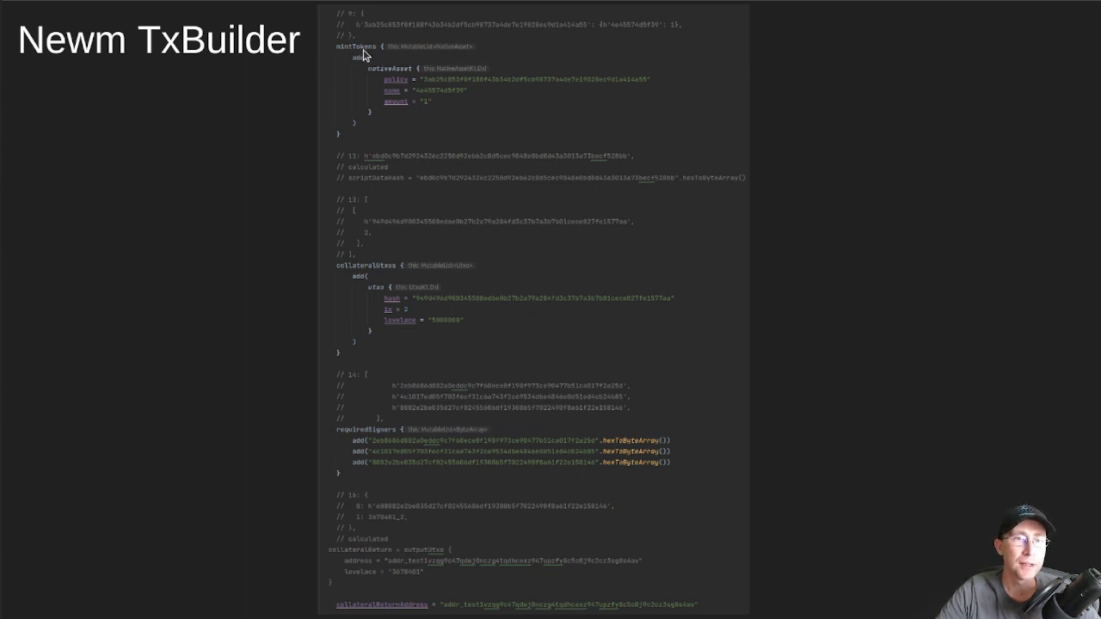
mouse_move(482, 86)
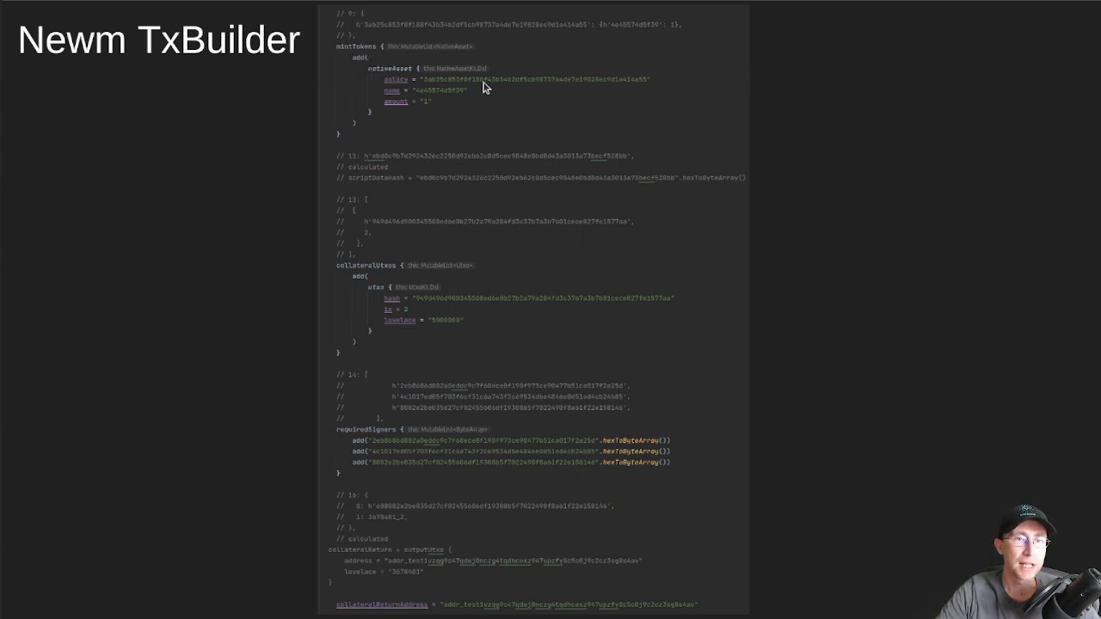
mouse_move(533, 127)
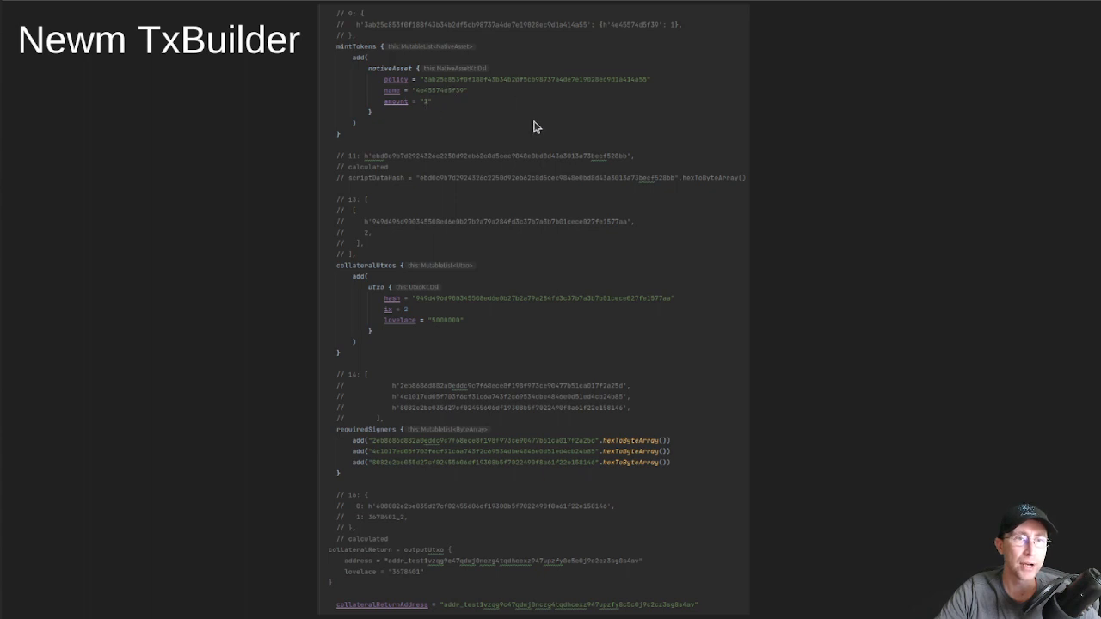
mouse_move(463, 389)
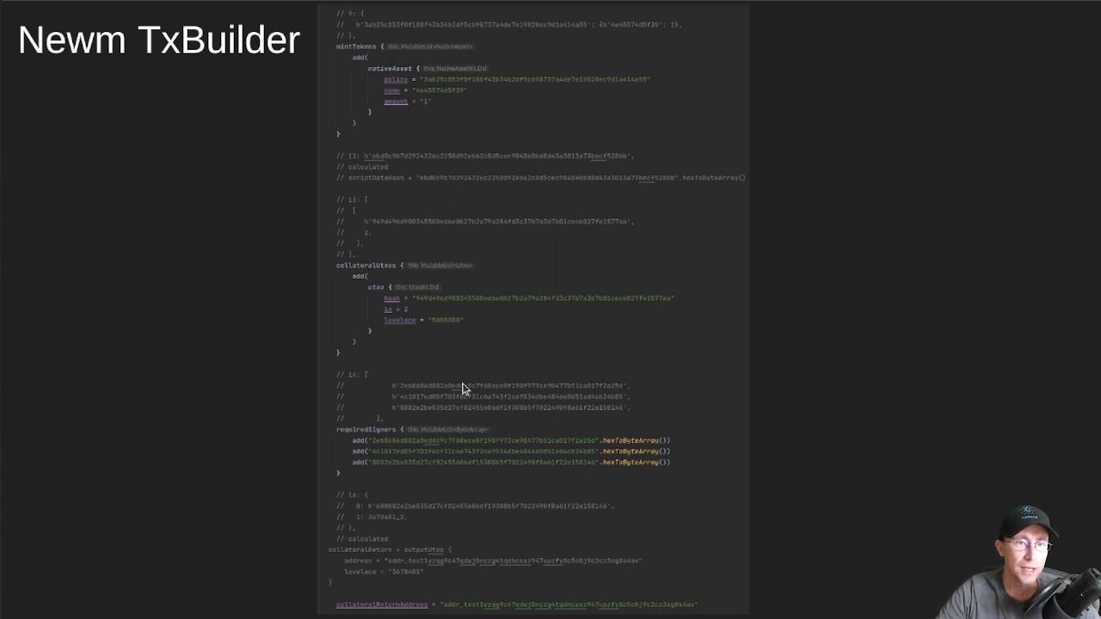
mouse_move(365, 254)
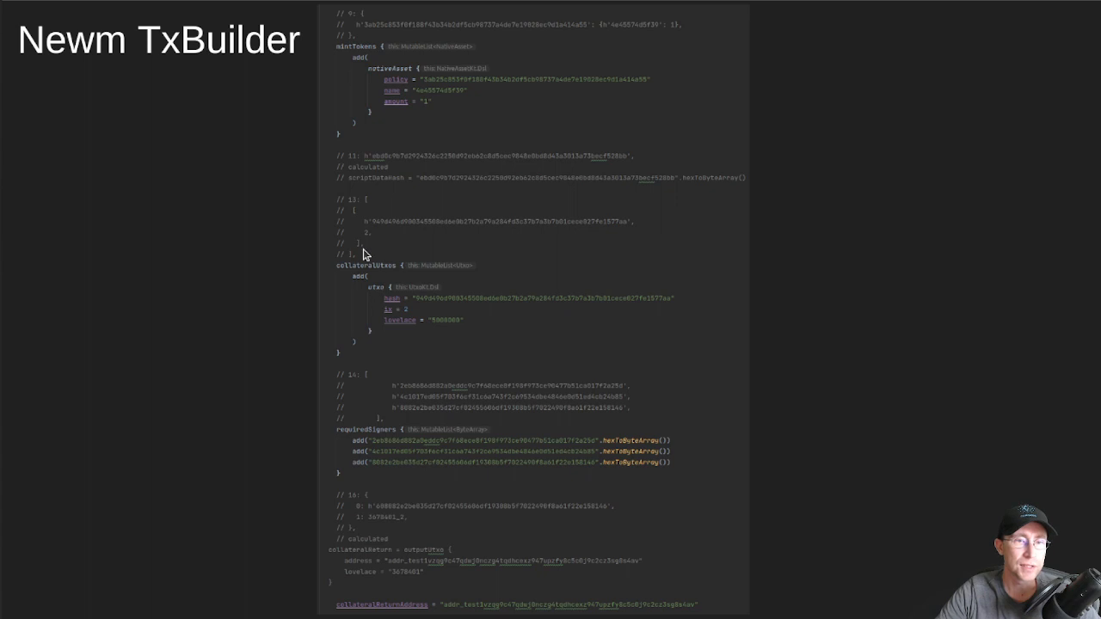
mouse_move(595, 296)
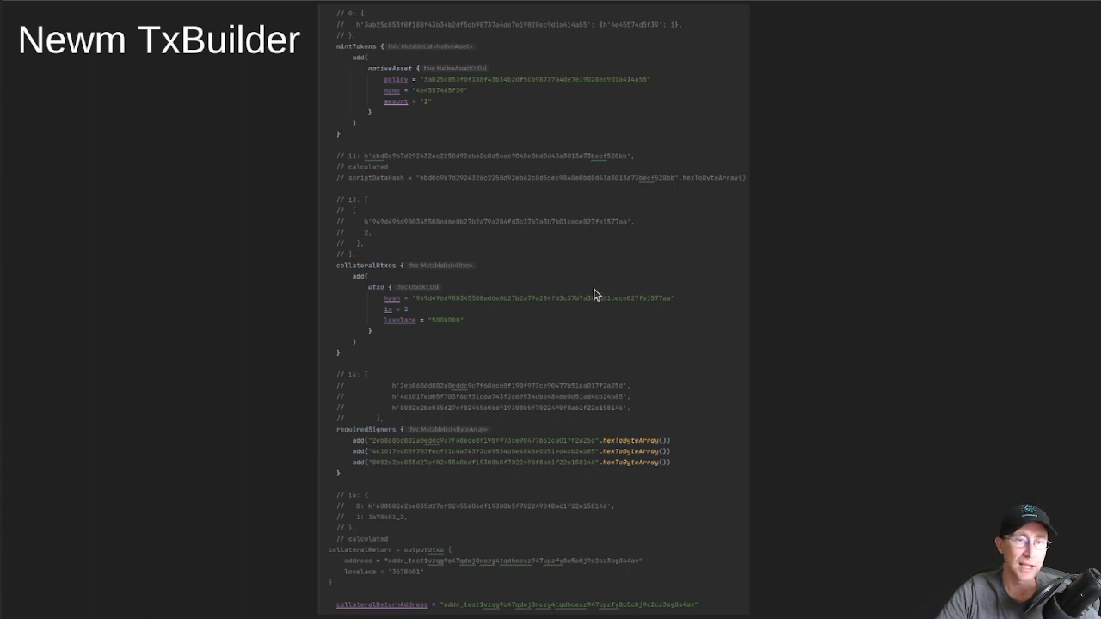
mouse_move(583, 279)
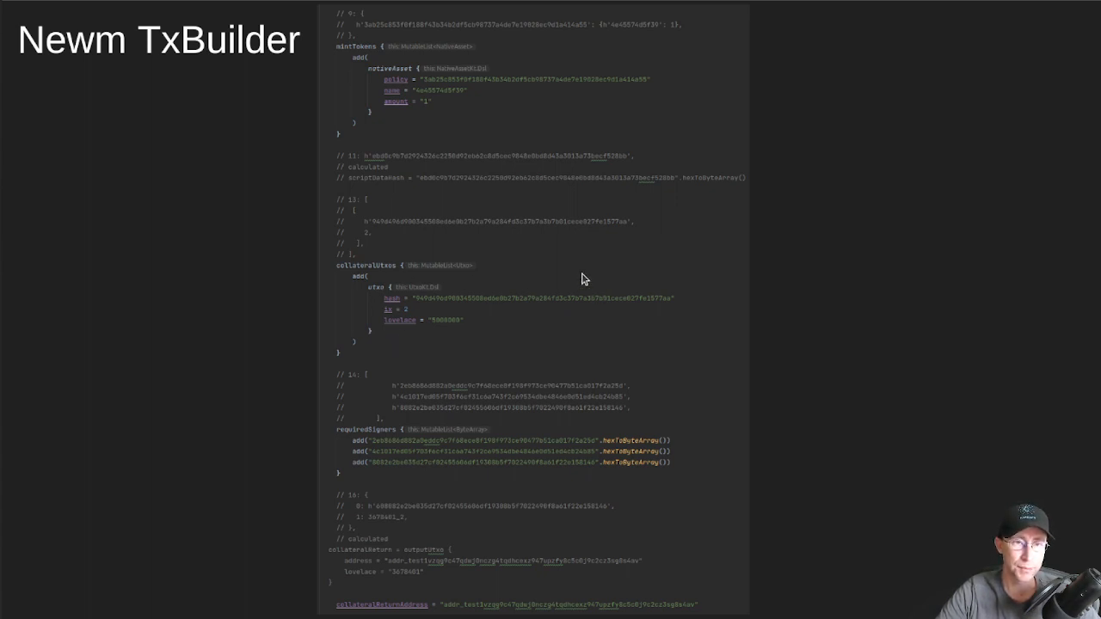
mouse_move(379, 324)
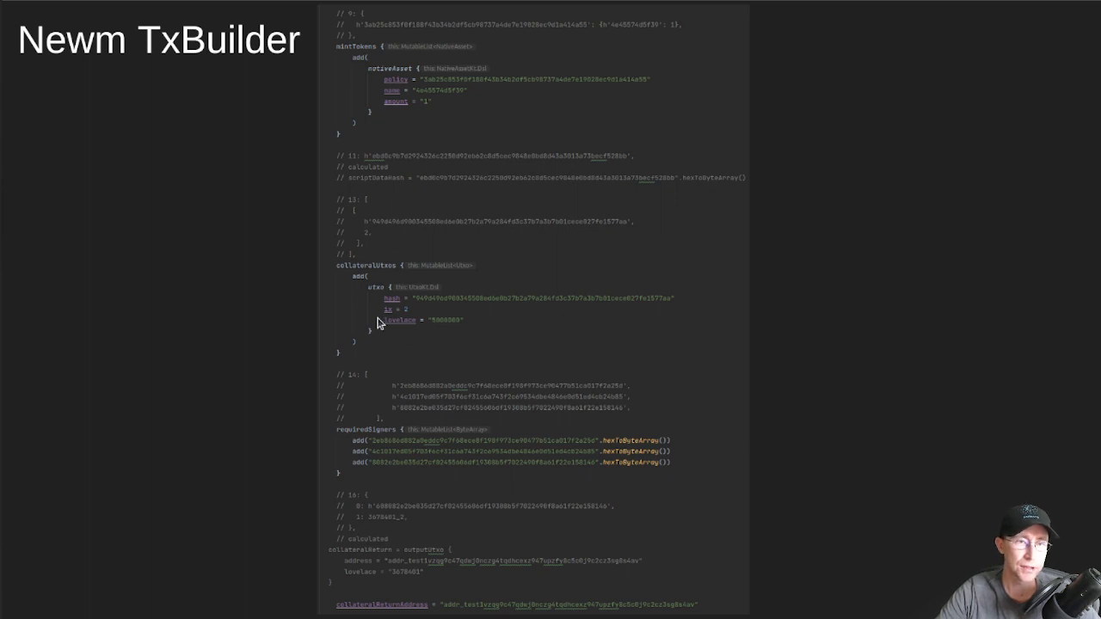
mouse_move(422, 303)
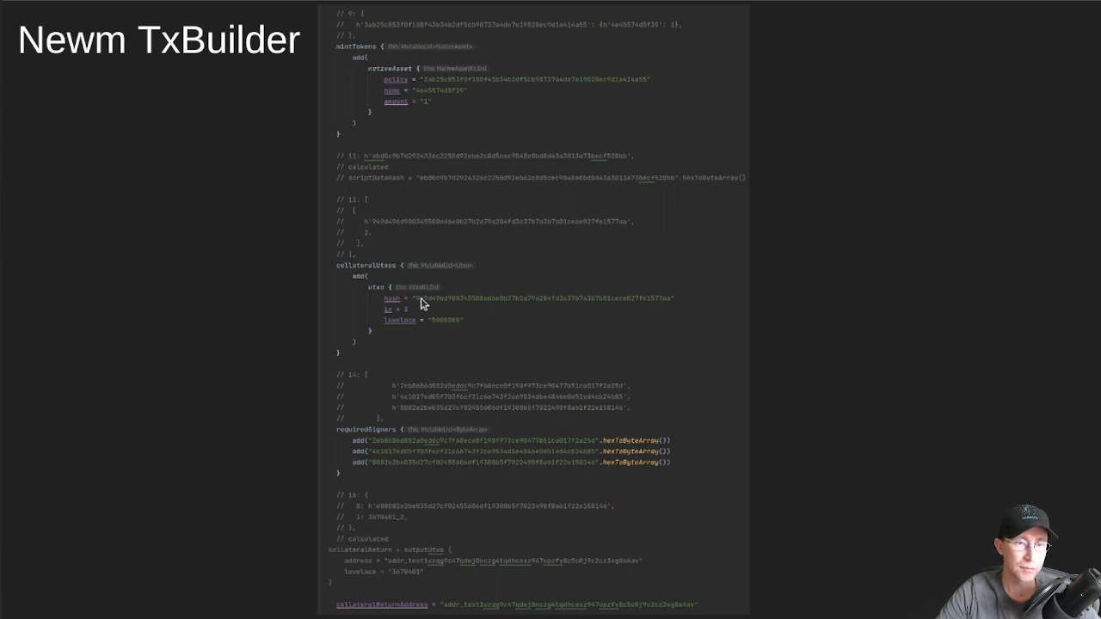
mouse_move(359, 554)
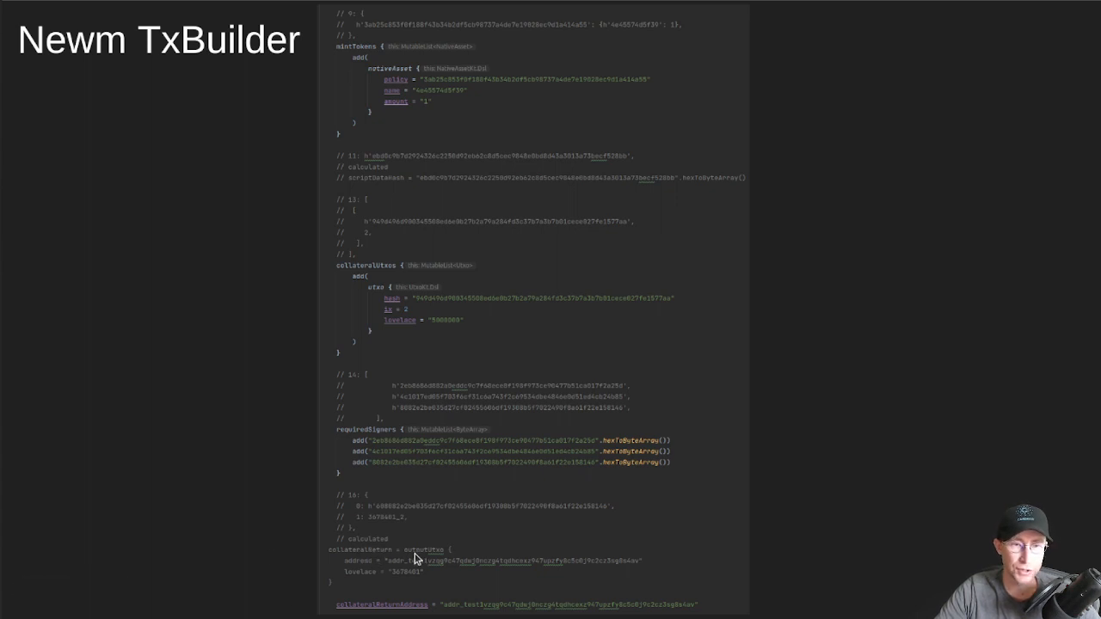
mouse_move(437, 575)
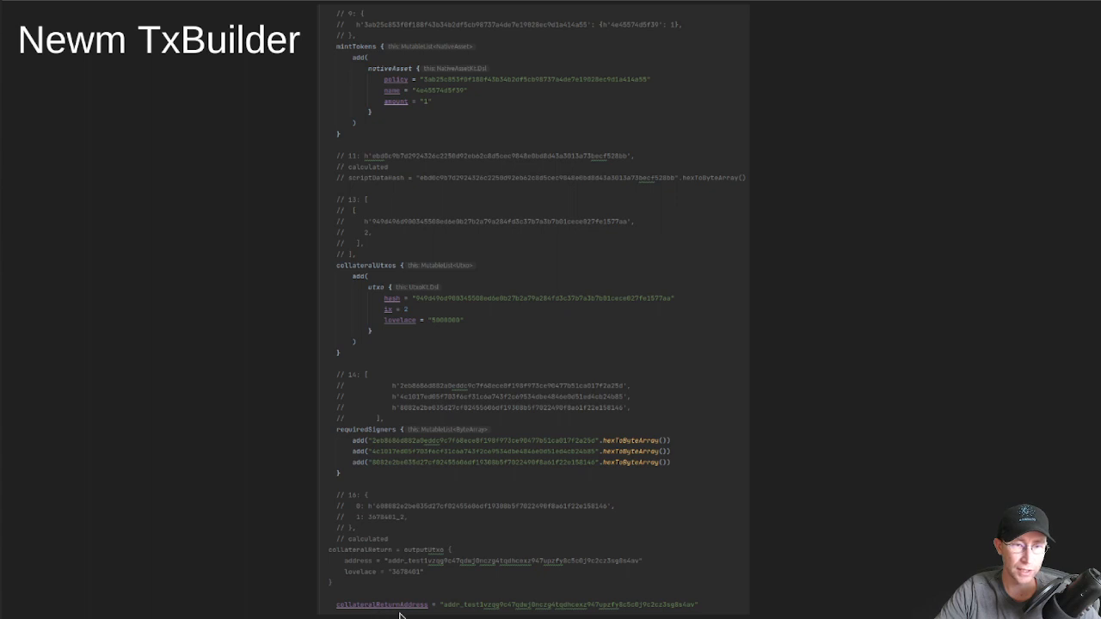
mouse_move(473, 567)
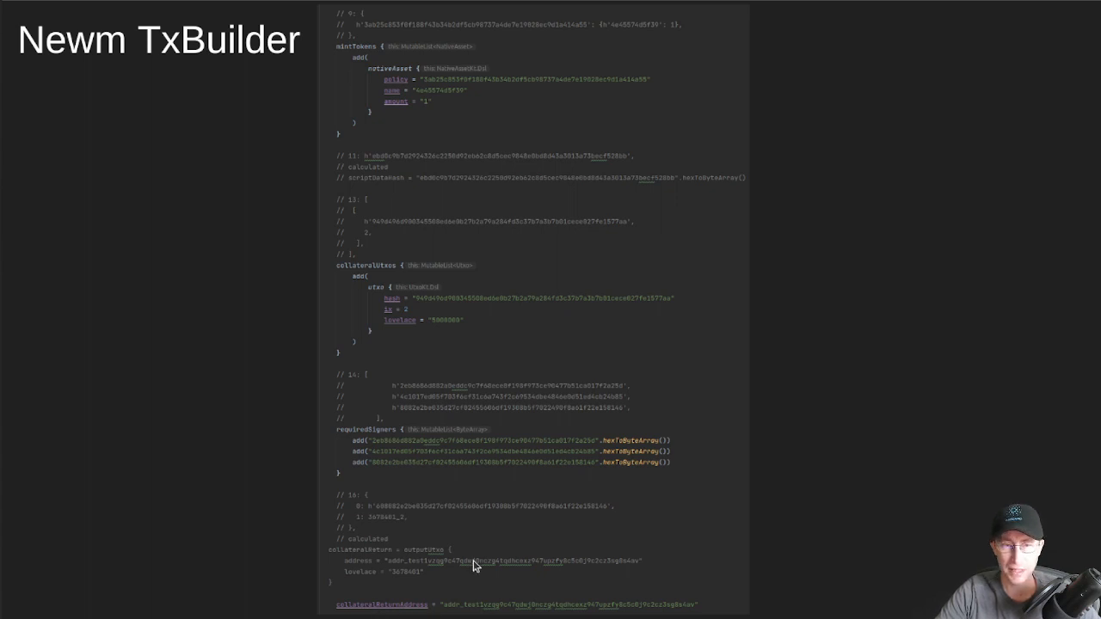
mouse_move(413, 300)
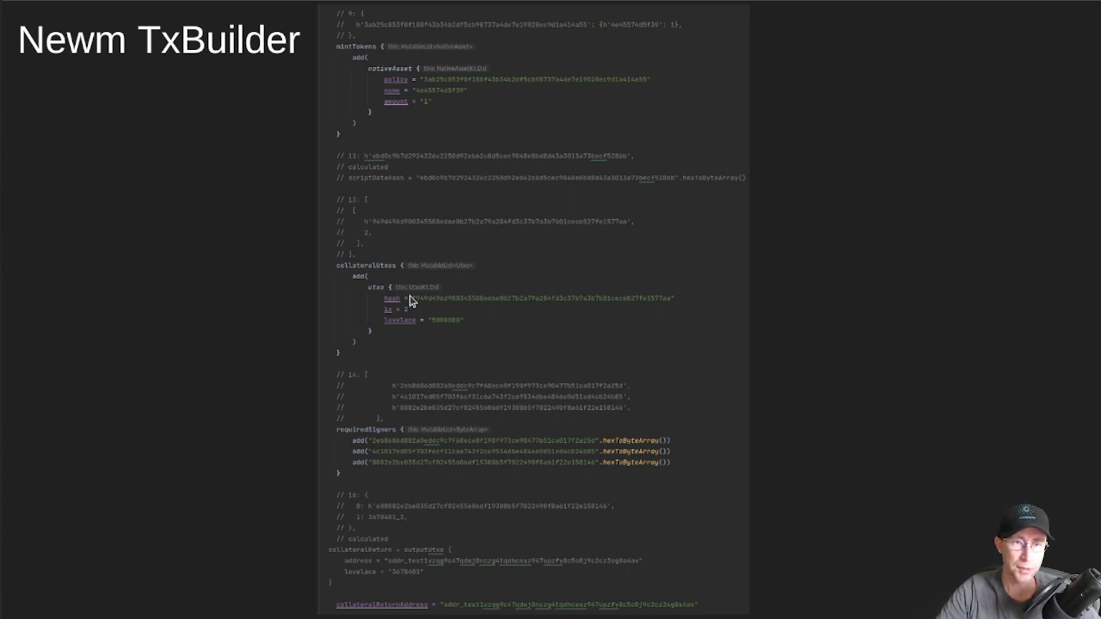
mouse_move(506, 602)
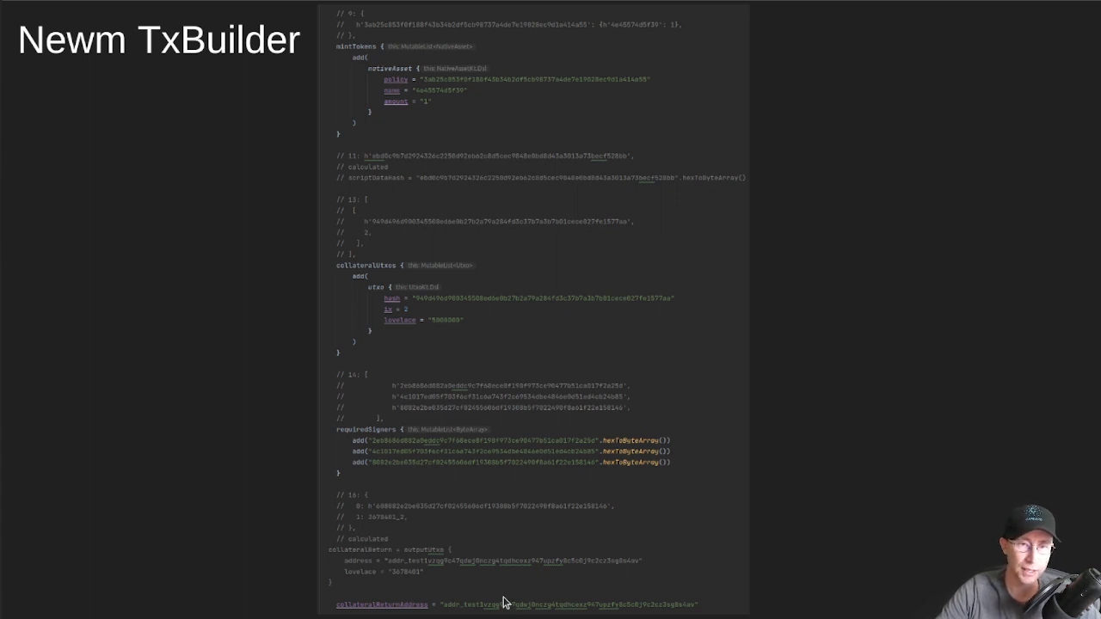
mouse_move(346, 287)
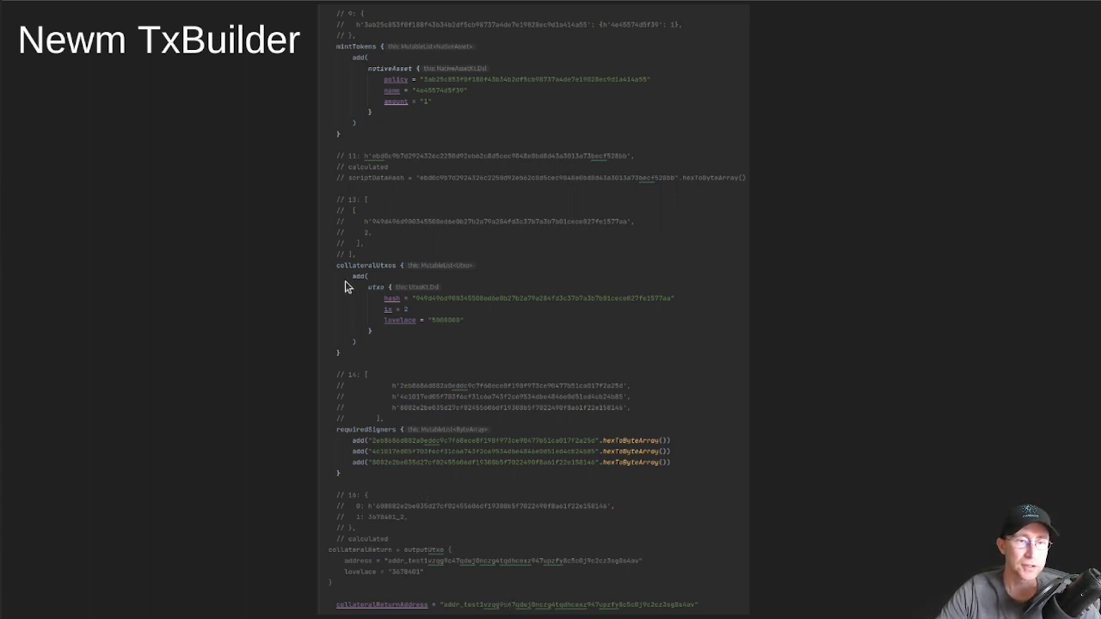
mouse_move(441, 106)
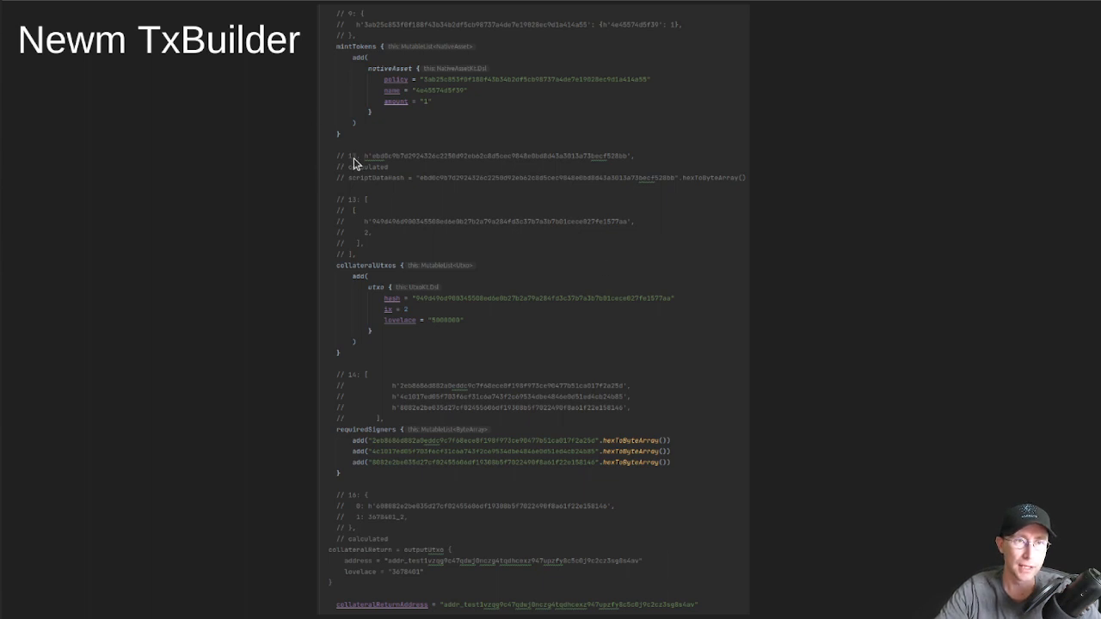
mouse_move(375, 266)
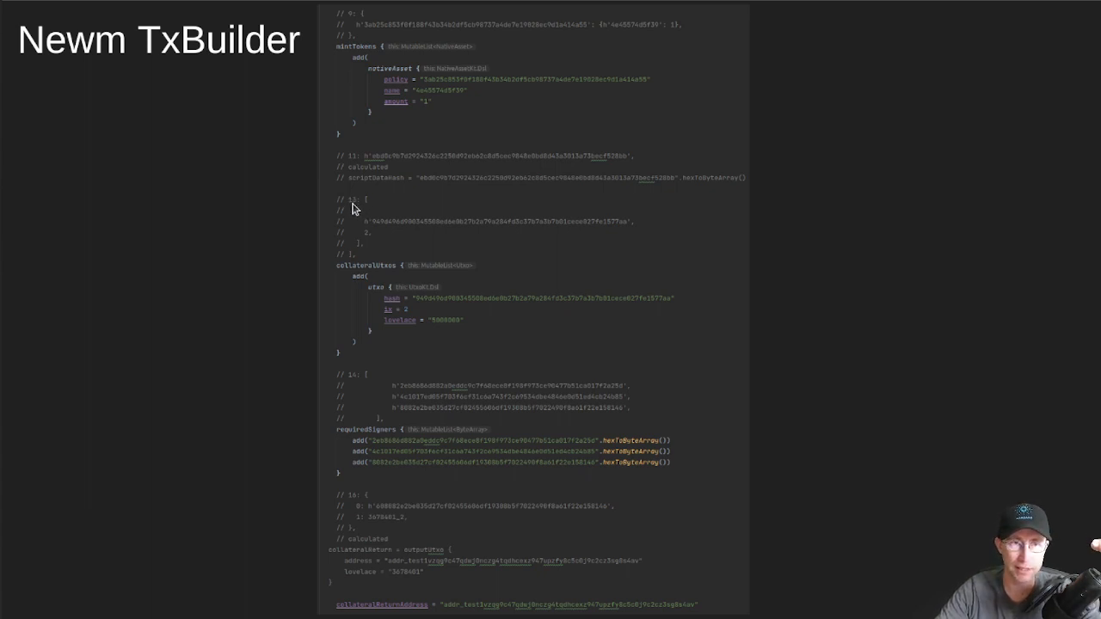
mouse_move(356, 210)
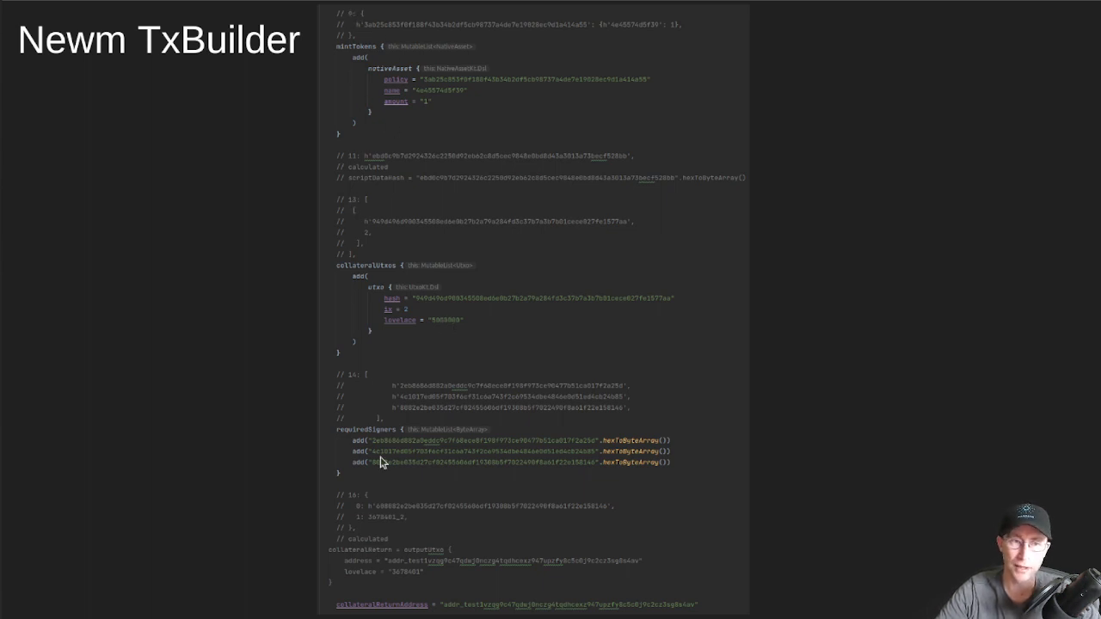
mouse_move(793, 422)
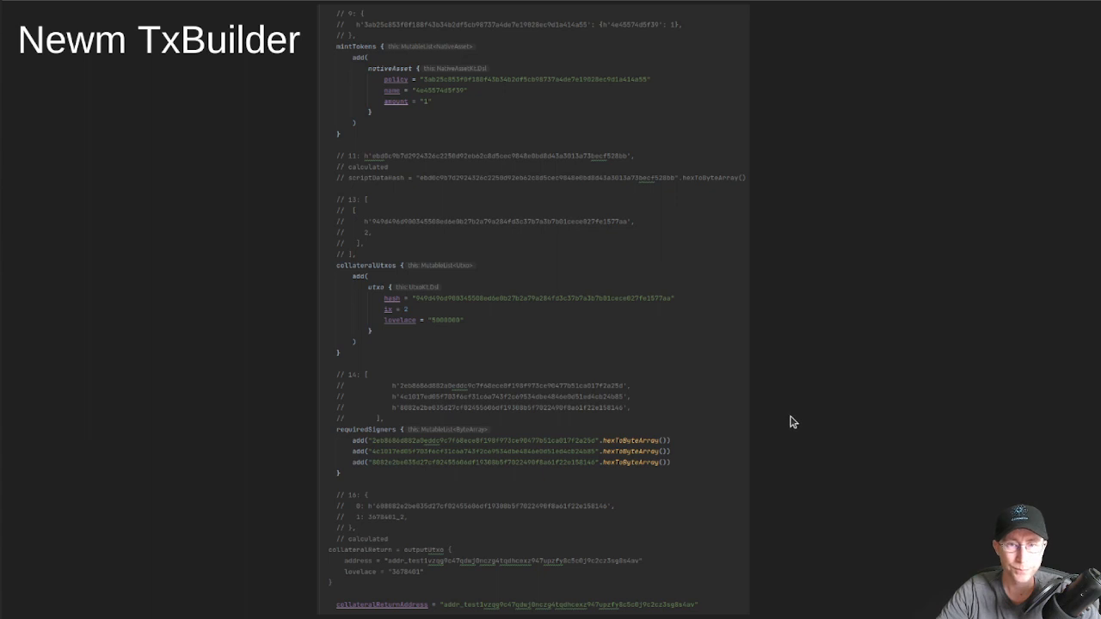
mouse_move(728, 398)
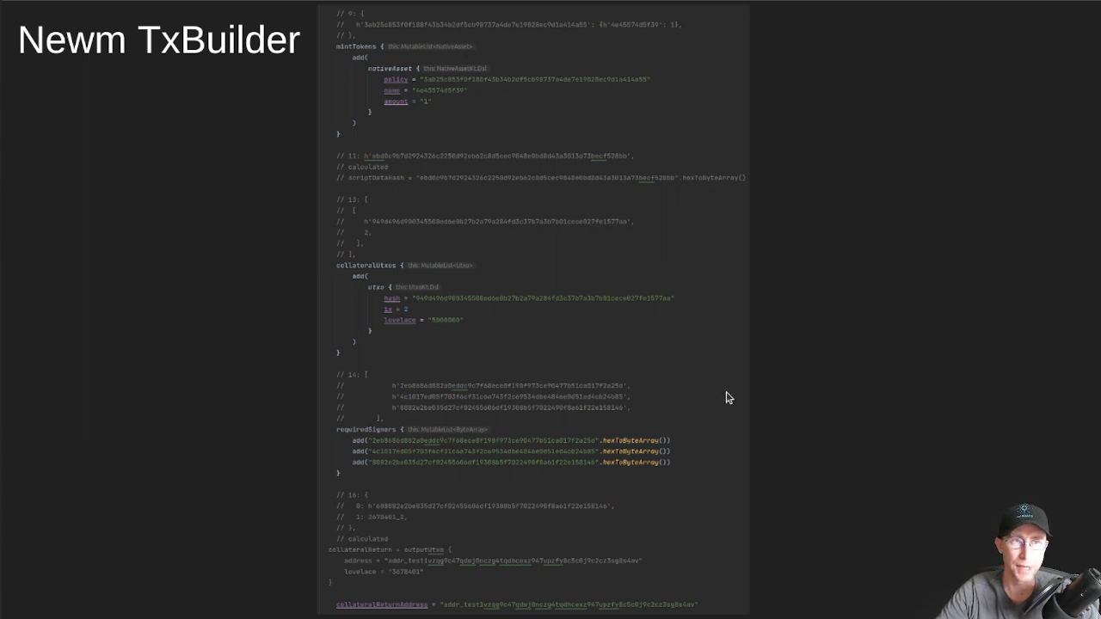